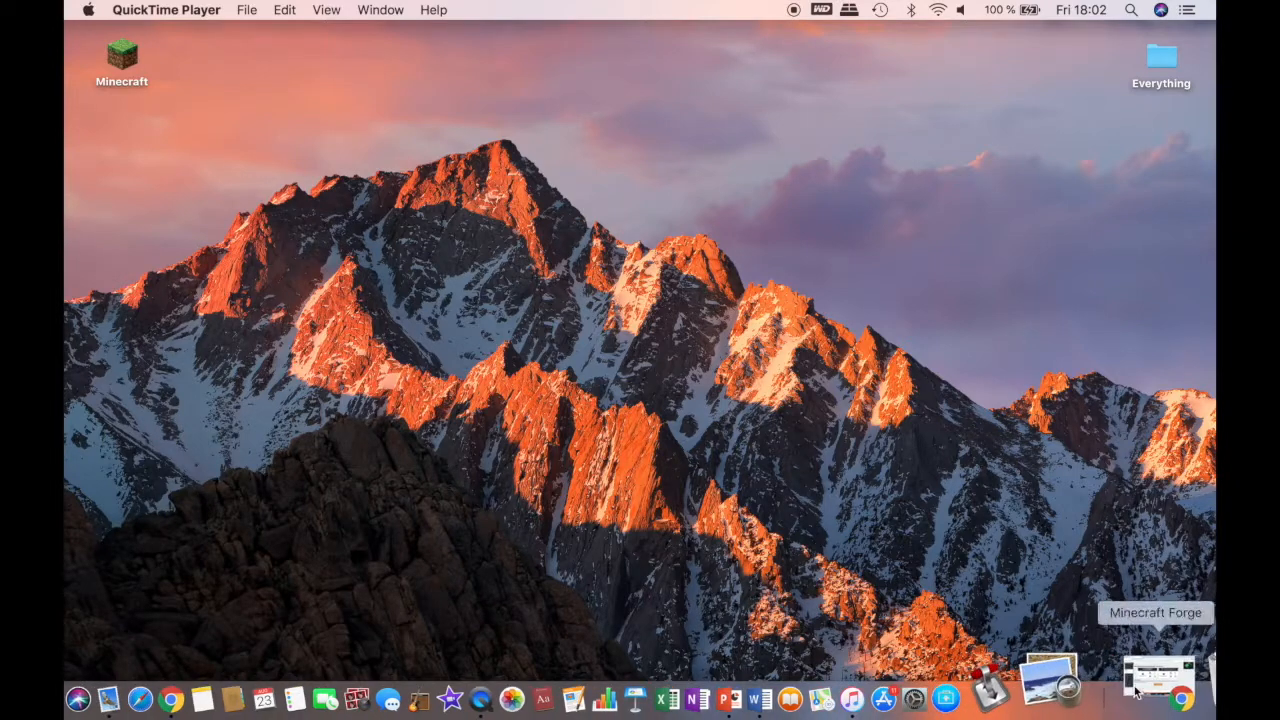
Get the latest Forge 1.12.2 installer from the Forge site and keep it past Chrome's warning.
{"action": "left_click", "coordinate": [1161, 692]}
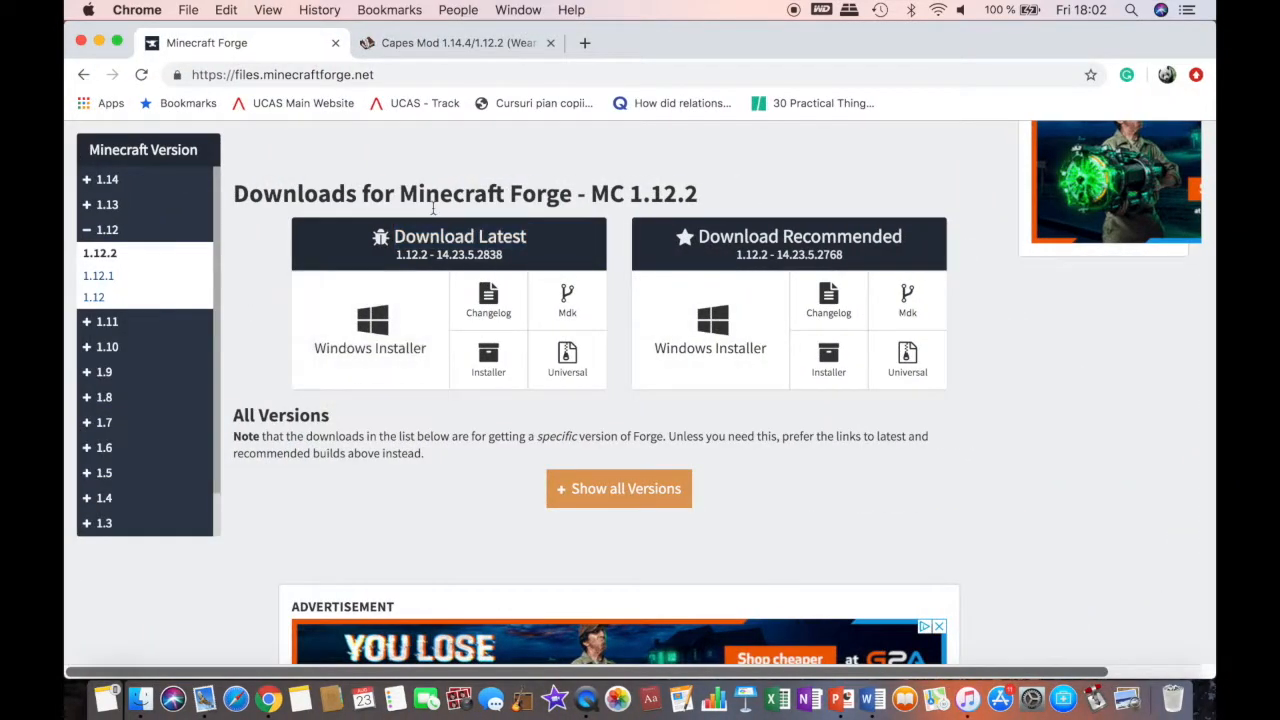
{"action": "double_click", "coordinate": [459, 236]}
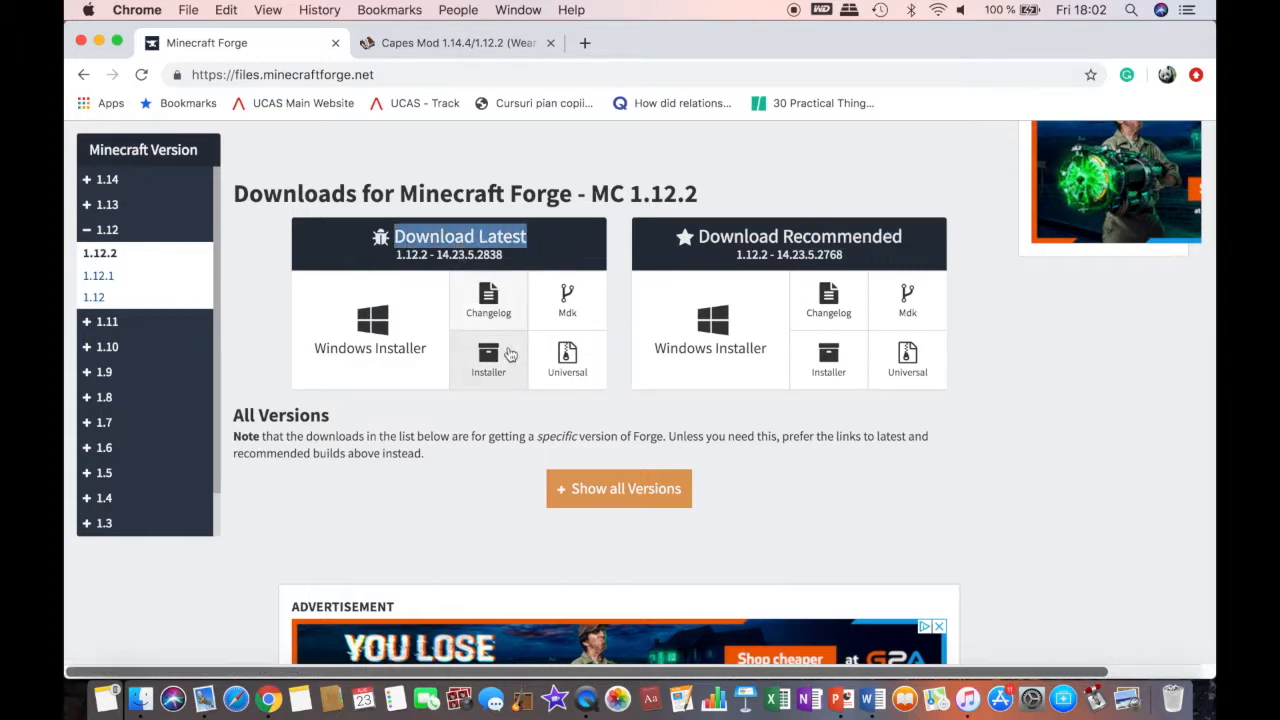
{"action": "left_click", "coordinate": [488, 360]}
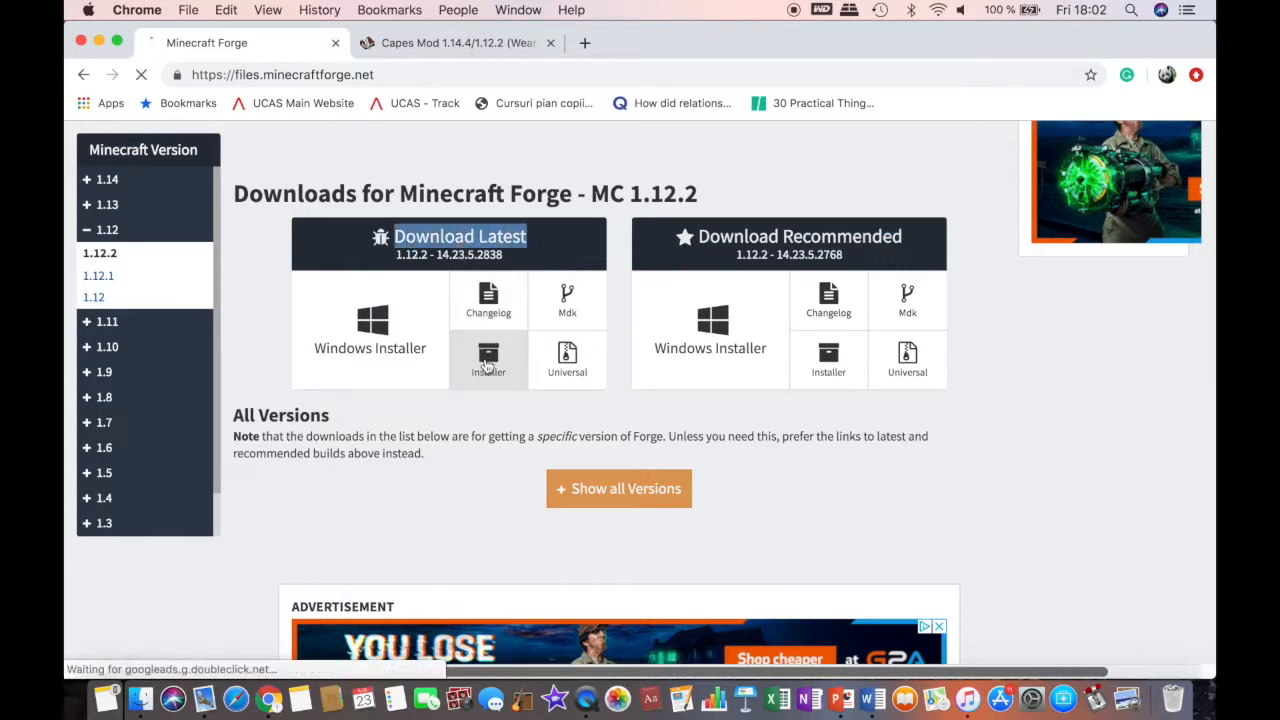
{"action": "left_click", "coordinate": [488, 360]}
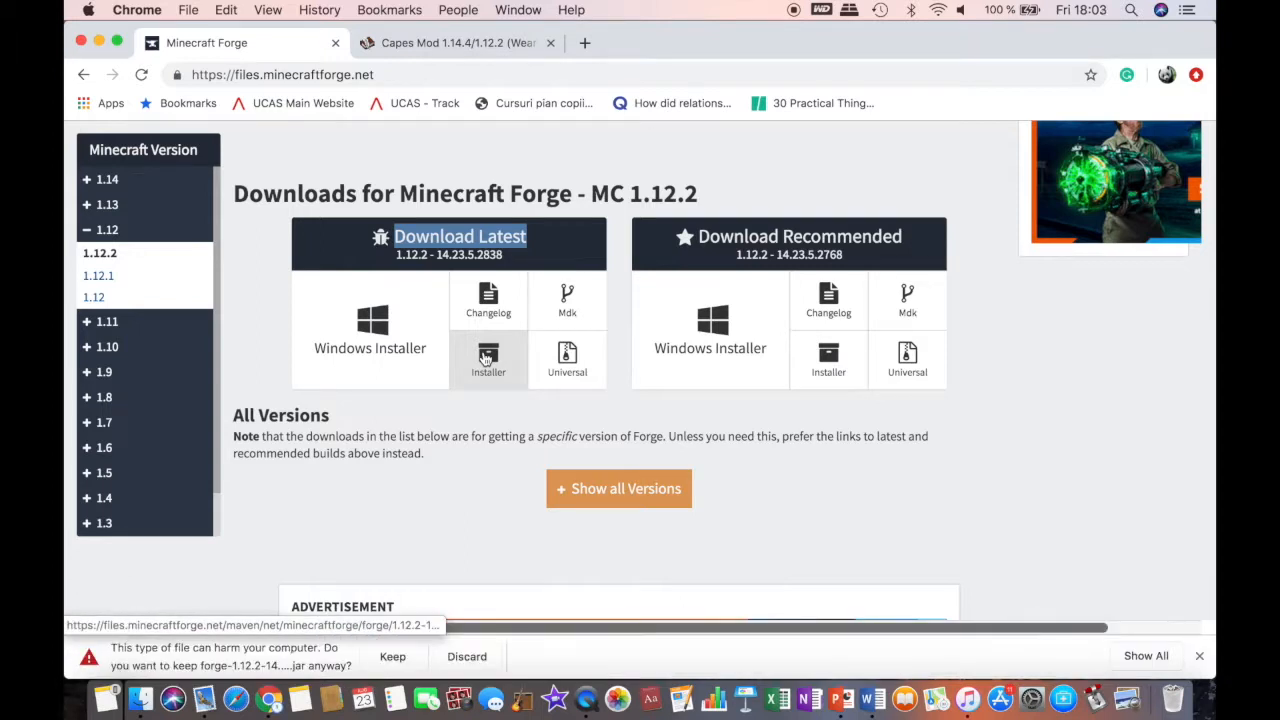
{"action": "mouse_move", "coordinate": [196, 668]}
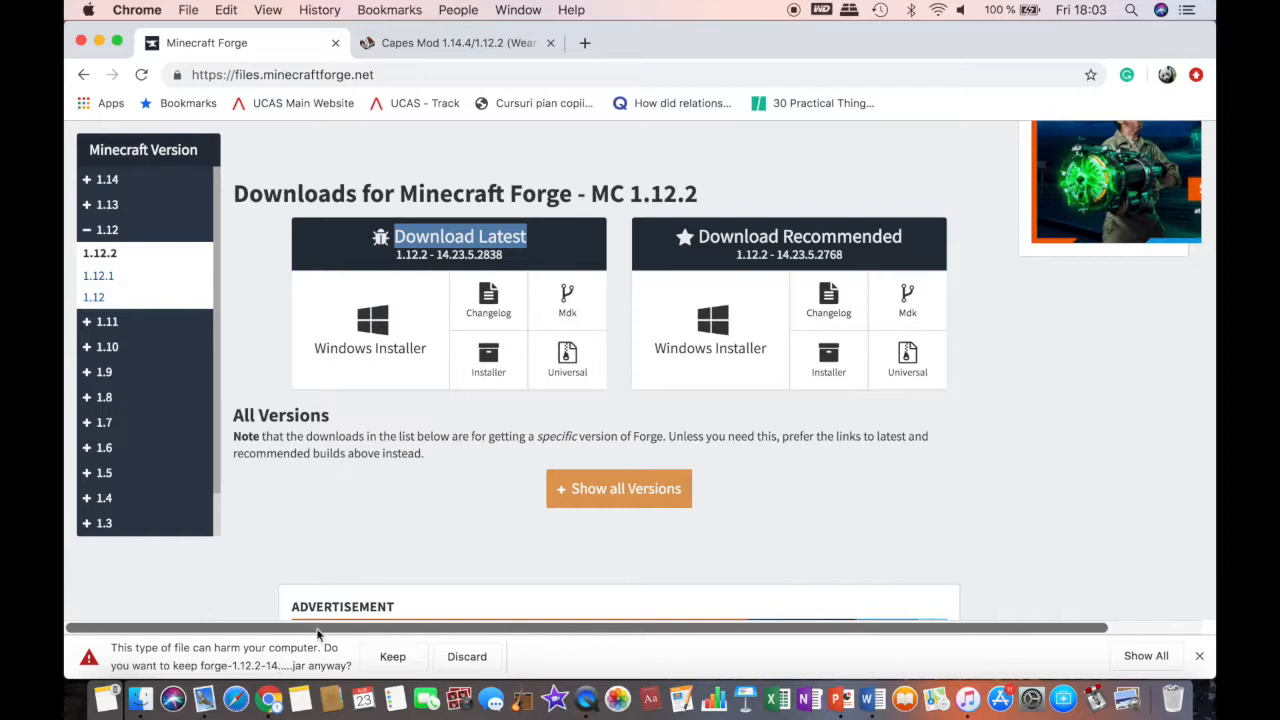
{"action": "left_click", "coordinate": [392, 656]}
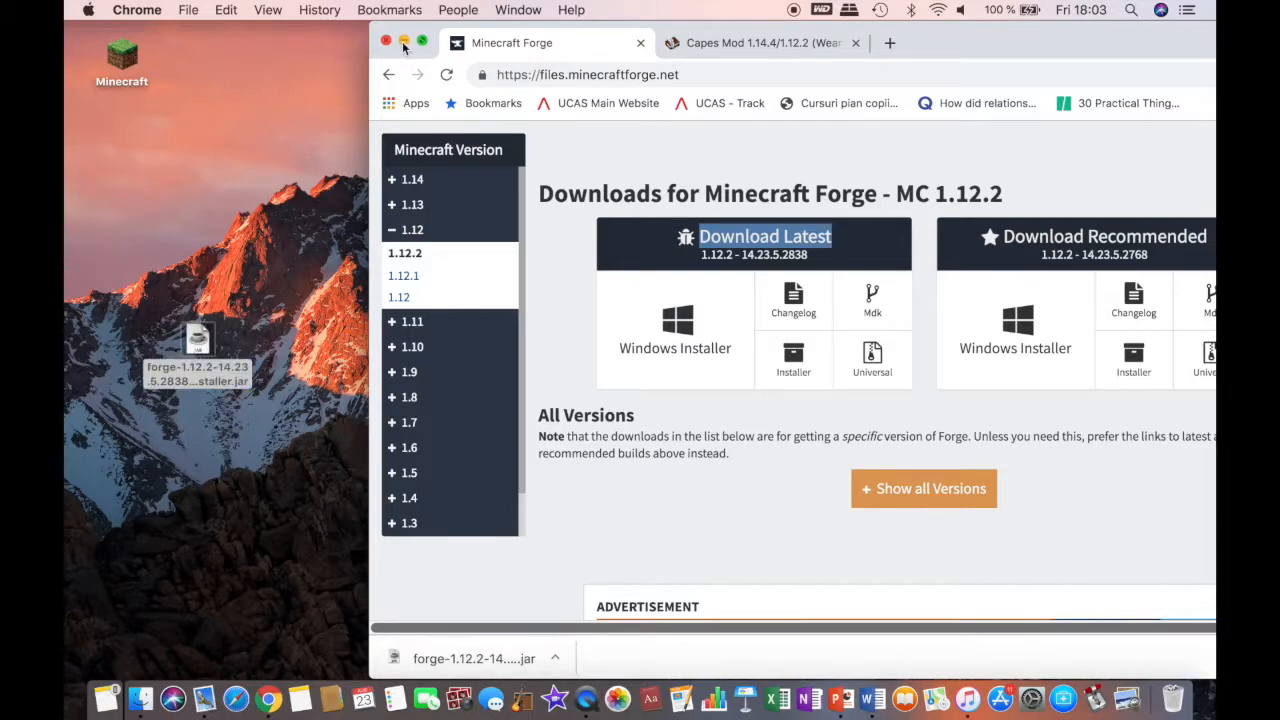
Allow the blocked Forge installer jar with Open Anyway in Security & Privacy.
{"action": "left_click", "coordinate": [404, 42]}
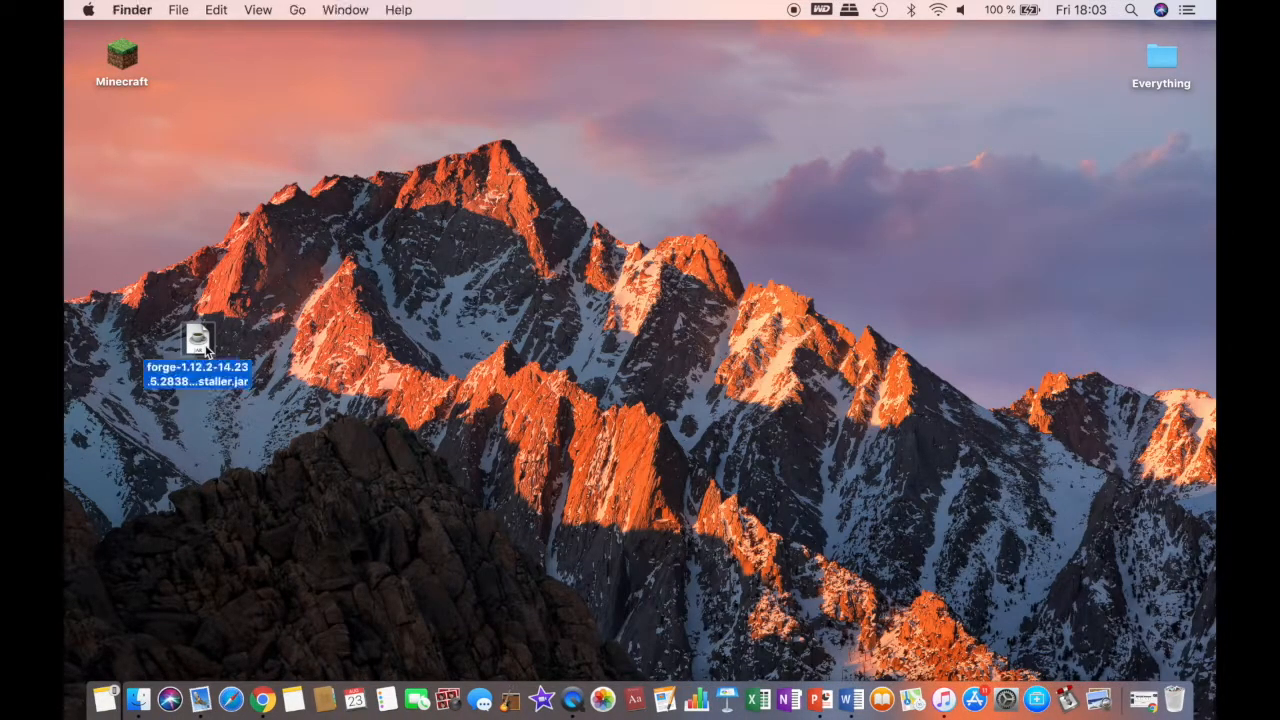
{"action": "double_click", "coordinate": [197, 340]}
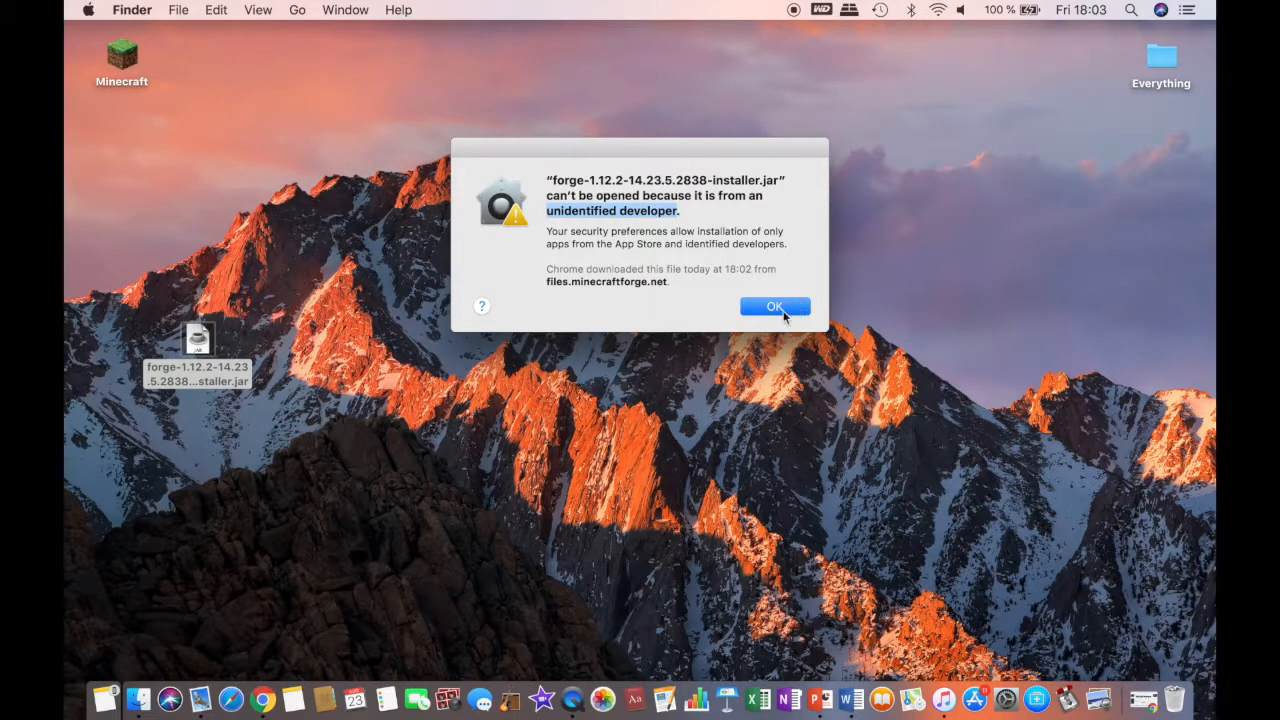
{"action": "left_click", "coordinate": [775, 306]}
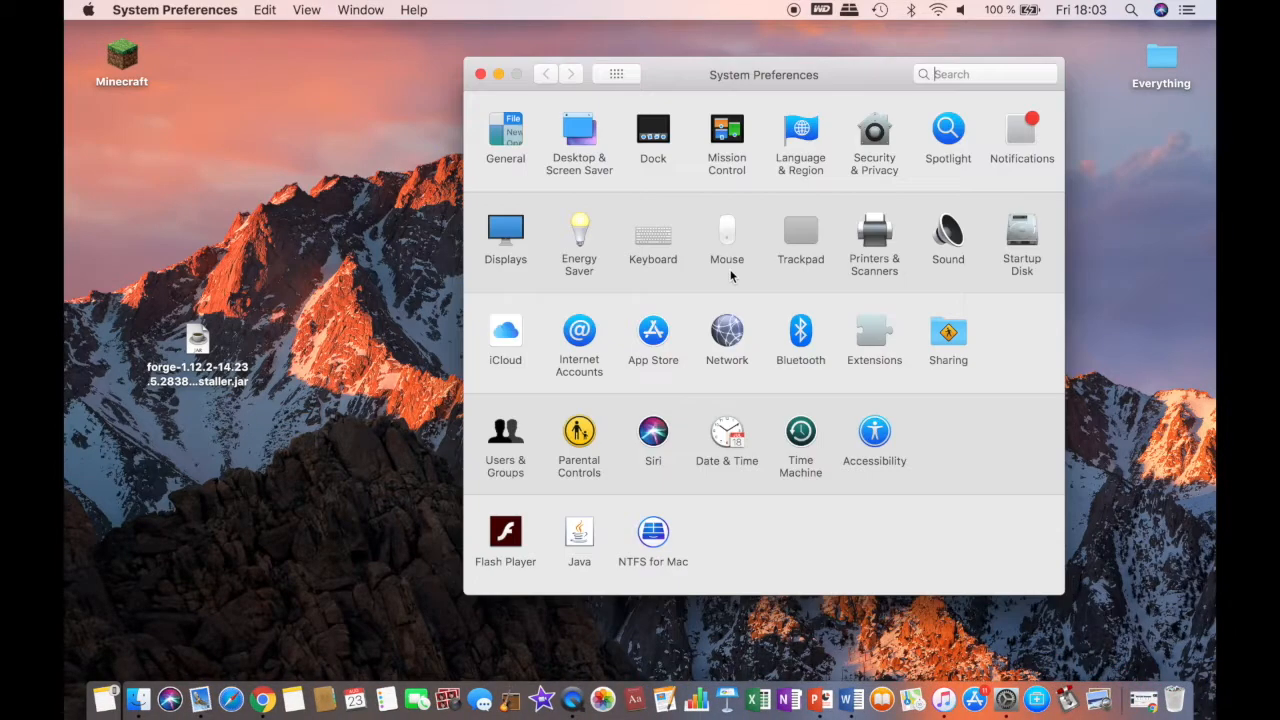
{"action": "left_click", "coordinate": [984, 73]}
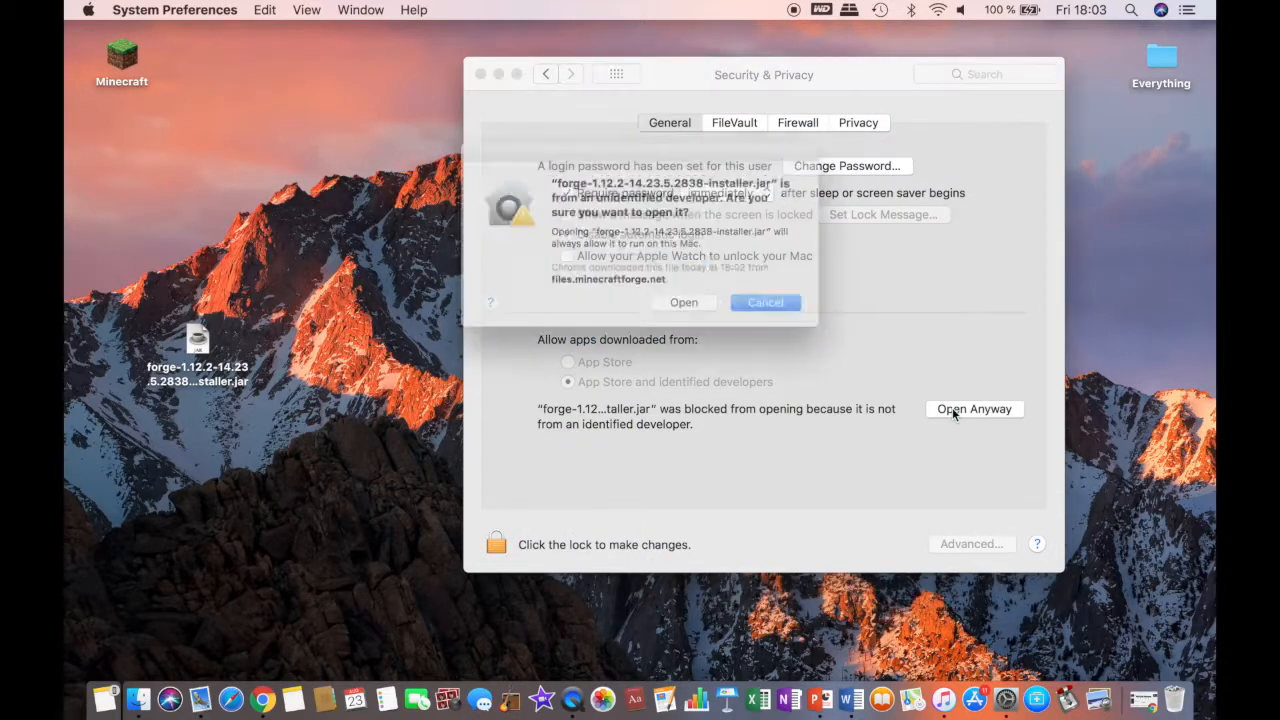
{"action": "left_click", "coordinate": [684, 302]}
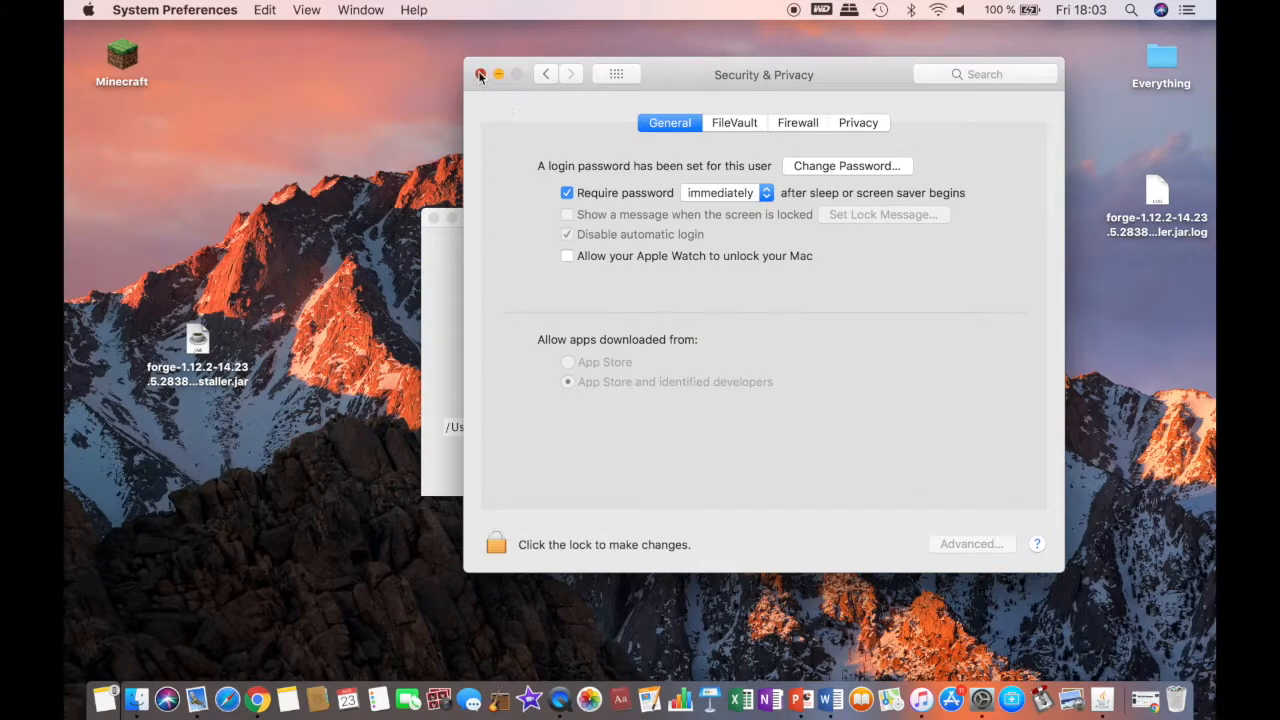
{"action": "left_click", "coordinate": [480, 74]}
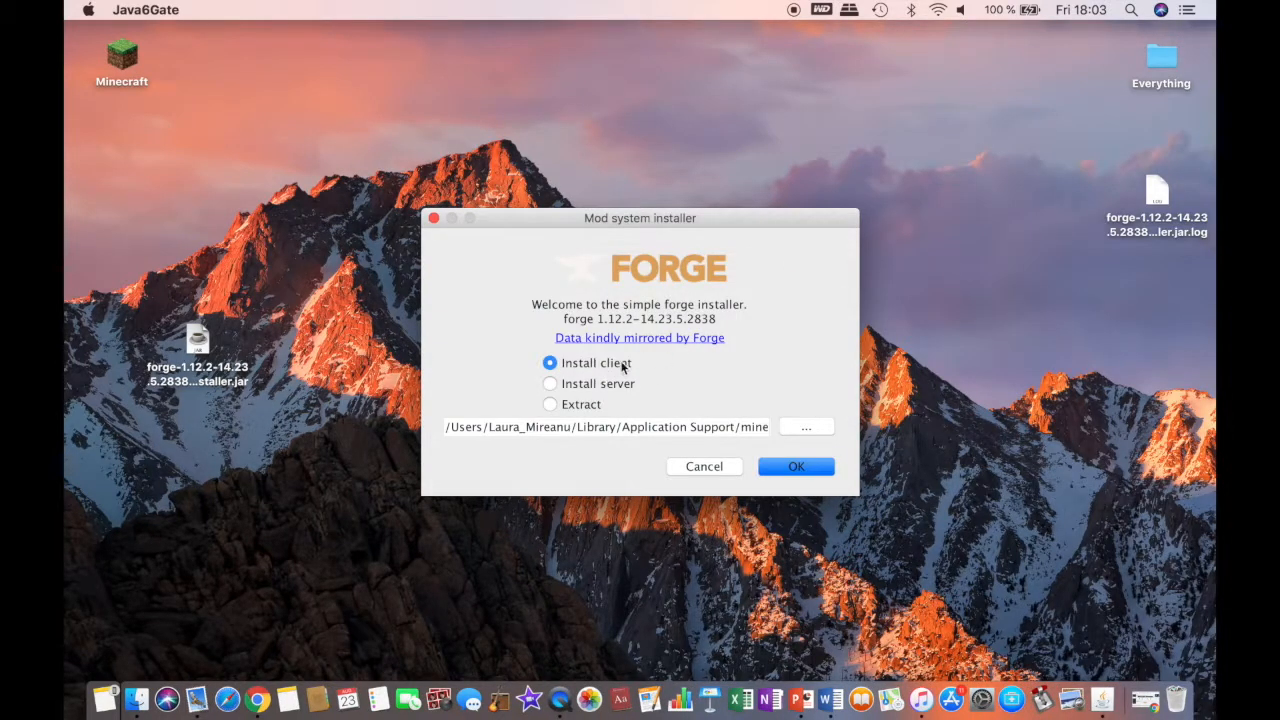
Install the Forge 1.12.2-14.23.5.2838 client profile and acknowledge the Complete message.
{"action": "left_click", "coordinate": [795, 466]}
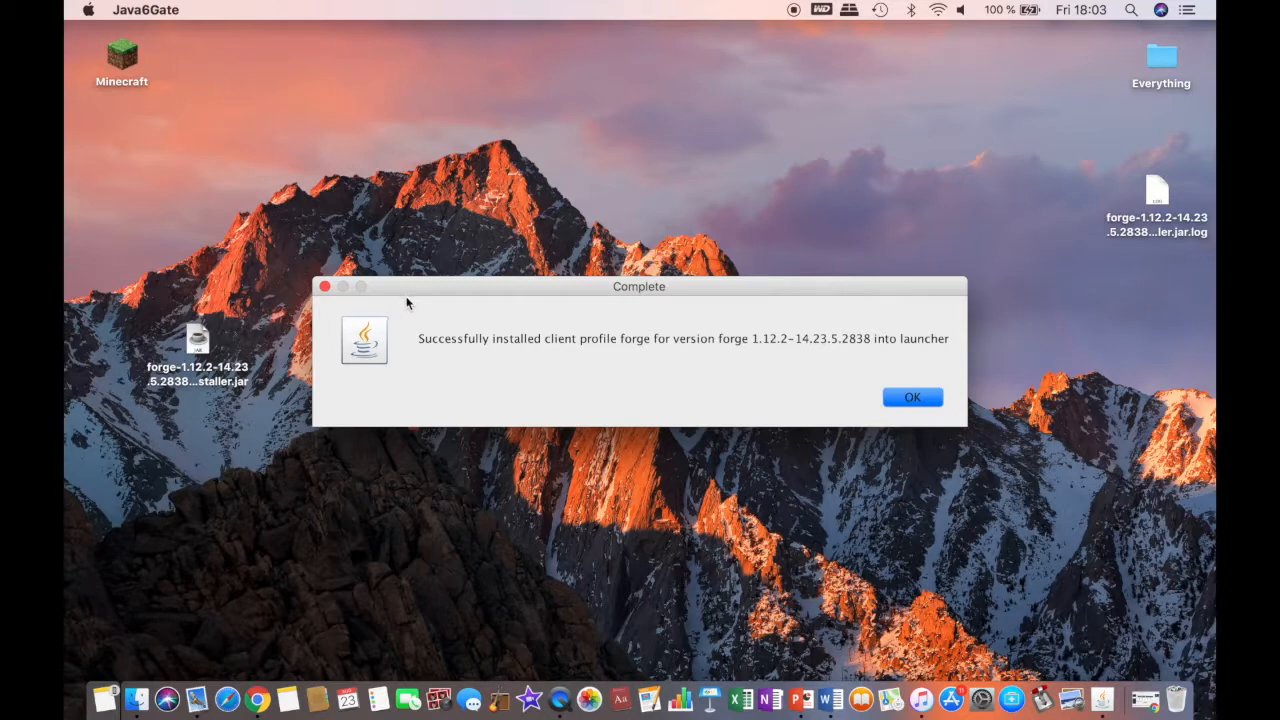
{"action": "mouse_move", "coordinate": [445, 352]}
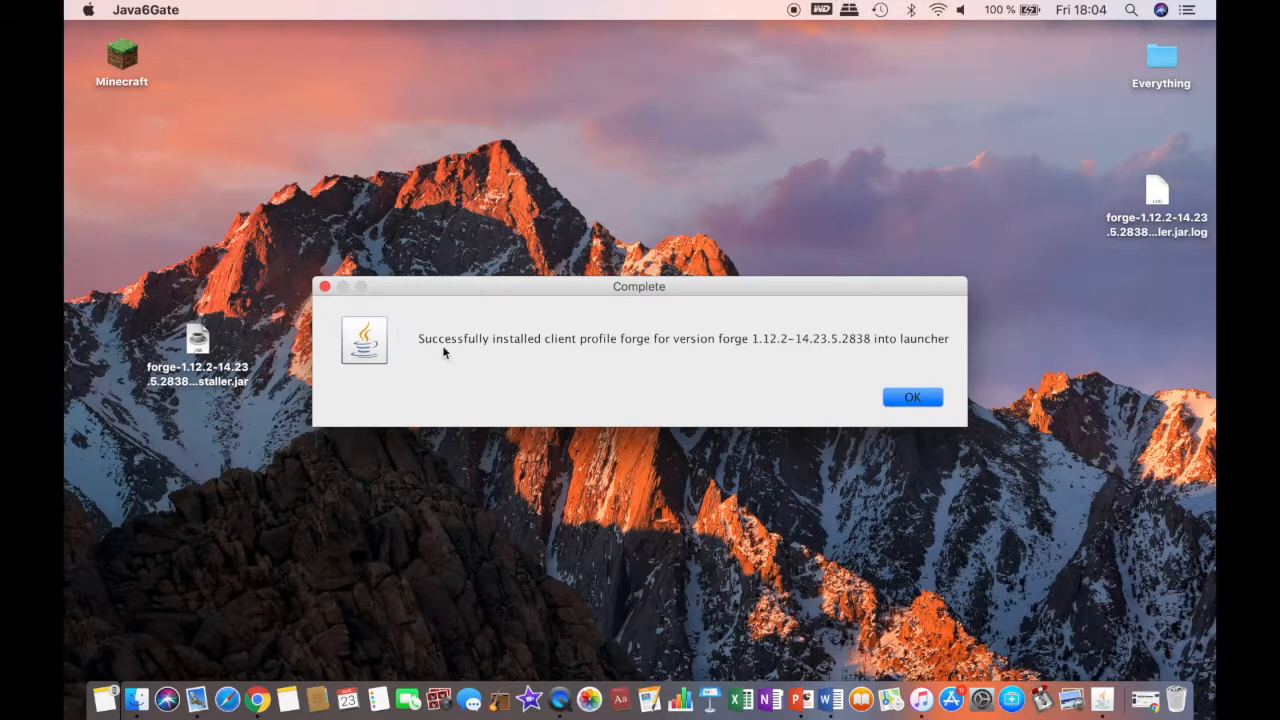
{"action": "mouse_move", "coordinate": [660, 345]}
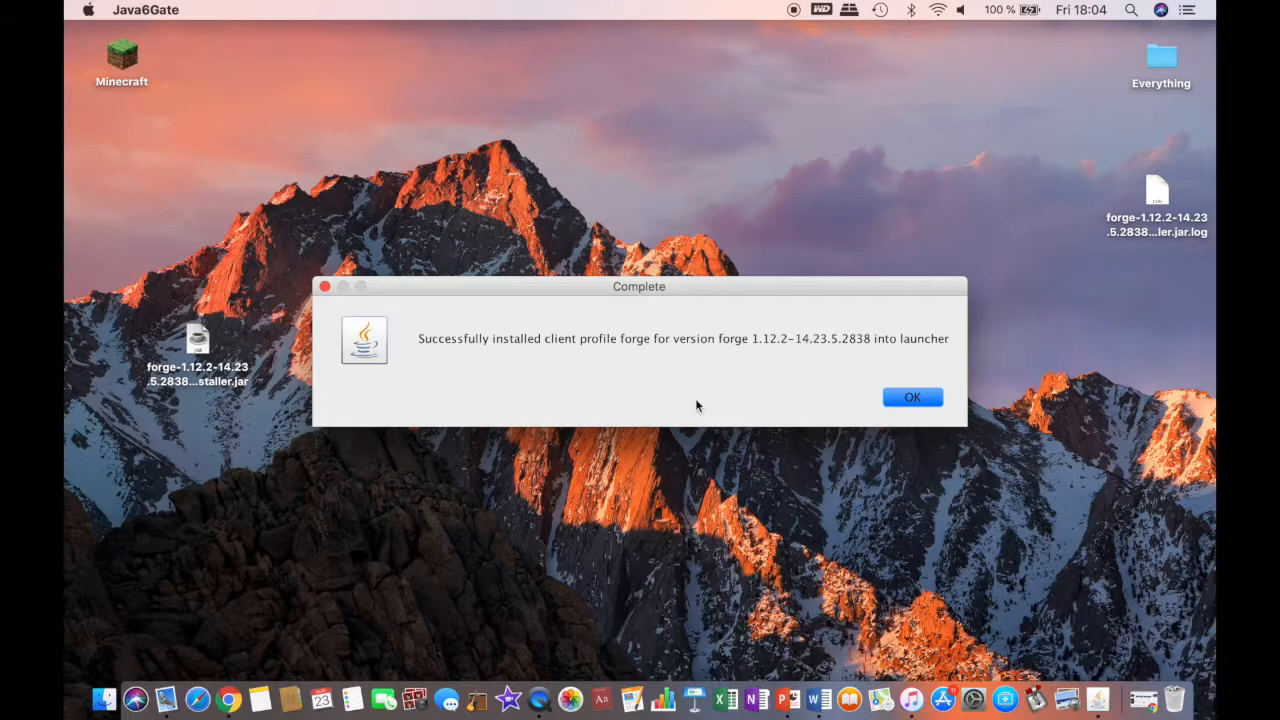
{"action": "mouse_move", "coordinate": [727, 340]}
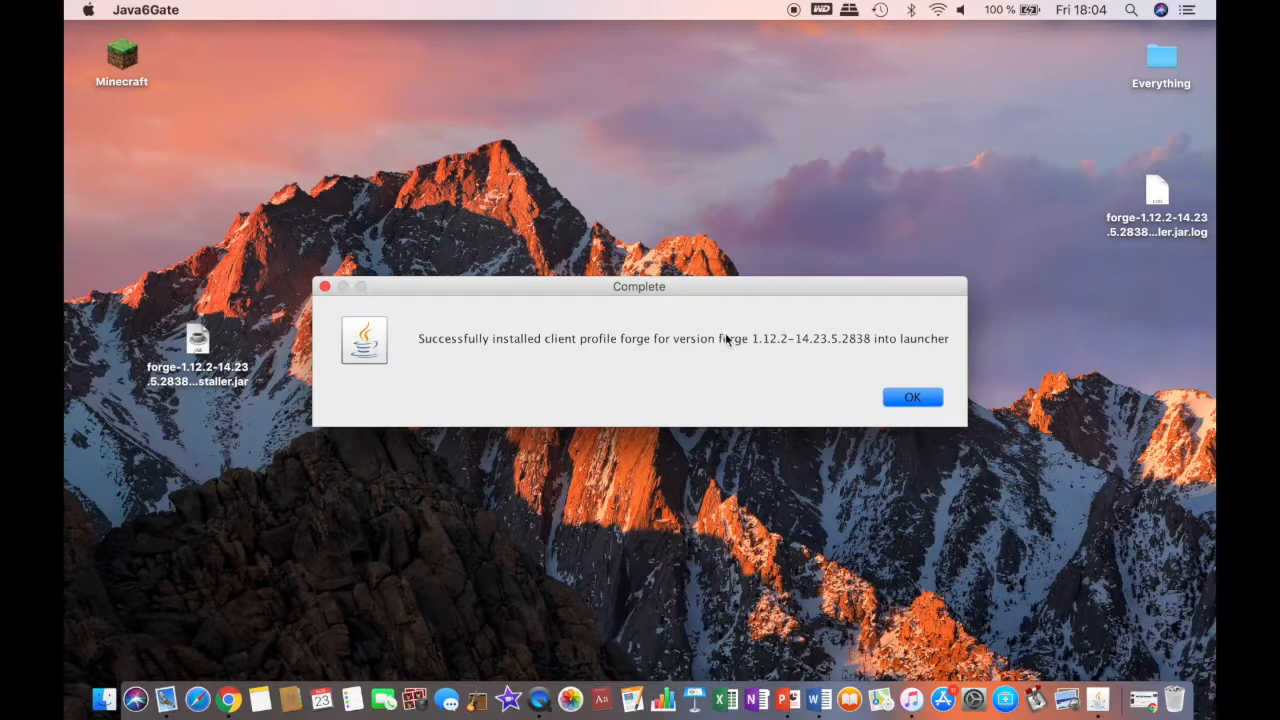
{"action": "mouse_move", "coordinate": [833, 361]}
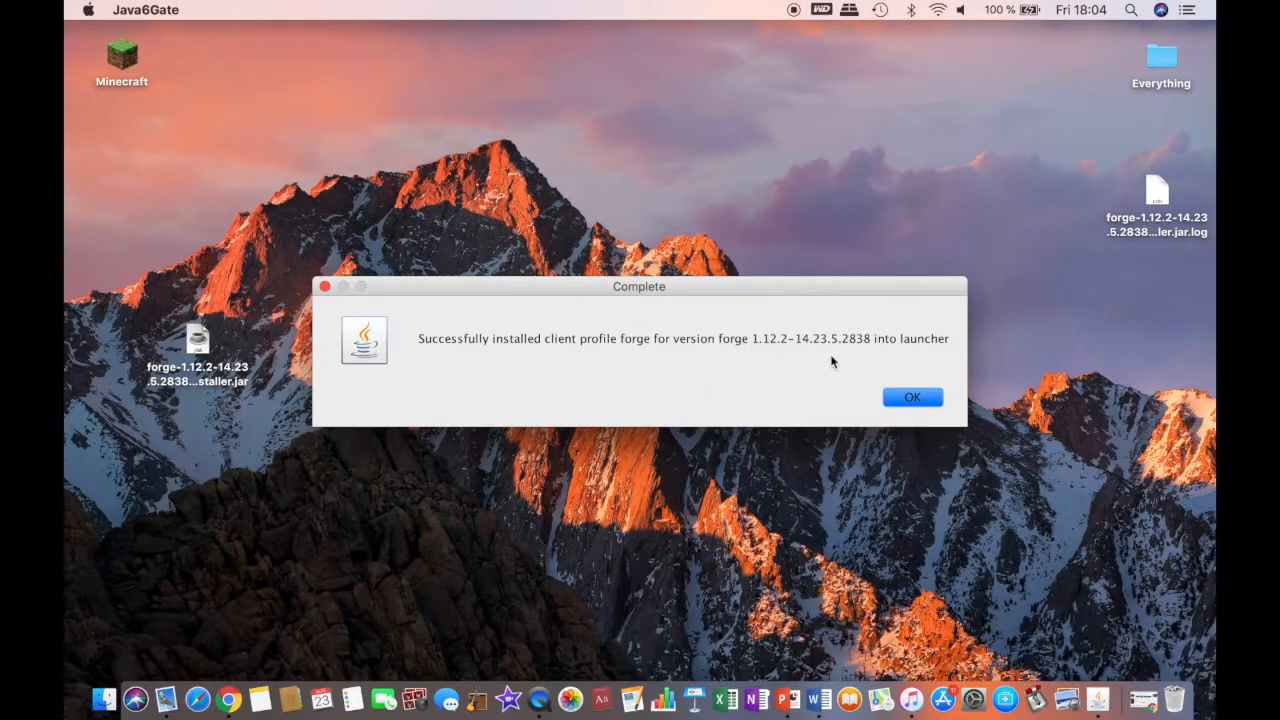
{"action": "mouse_move", "coordinate": [908, 397]}
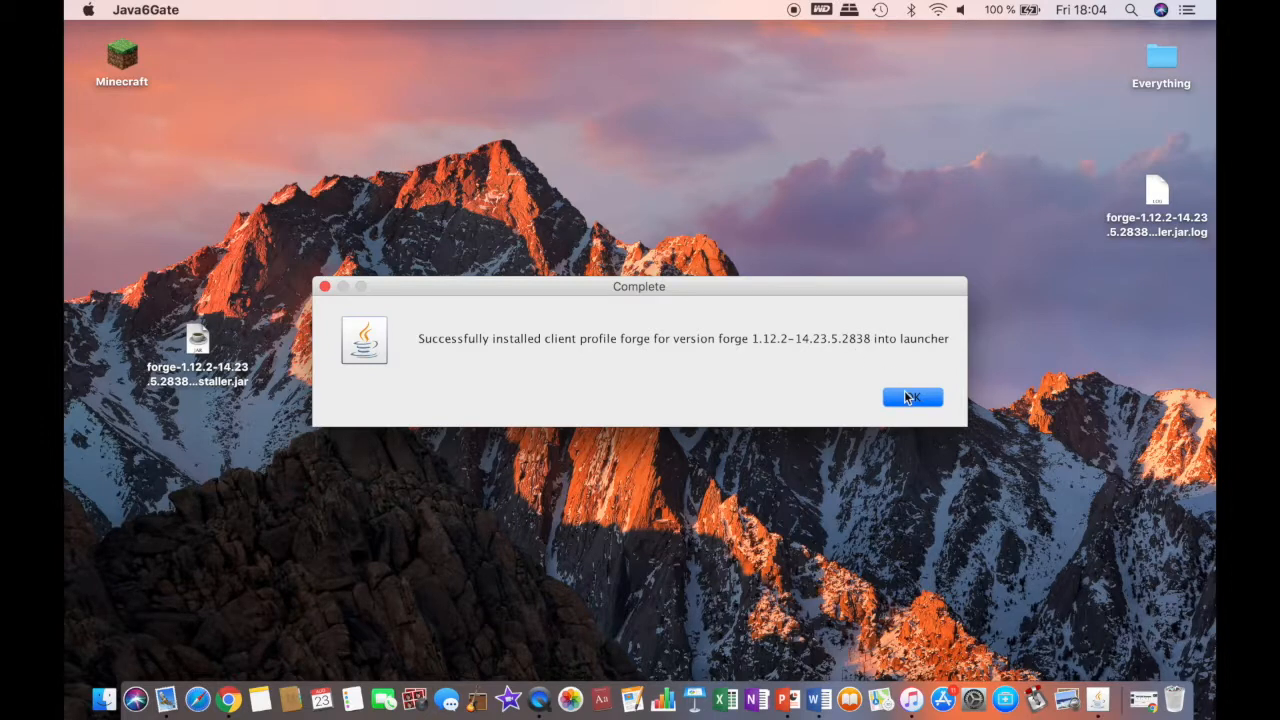
{"action": "left_click", "coordinate": [912, 397]}
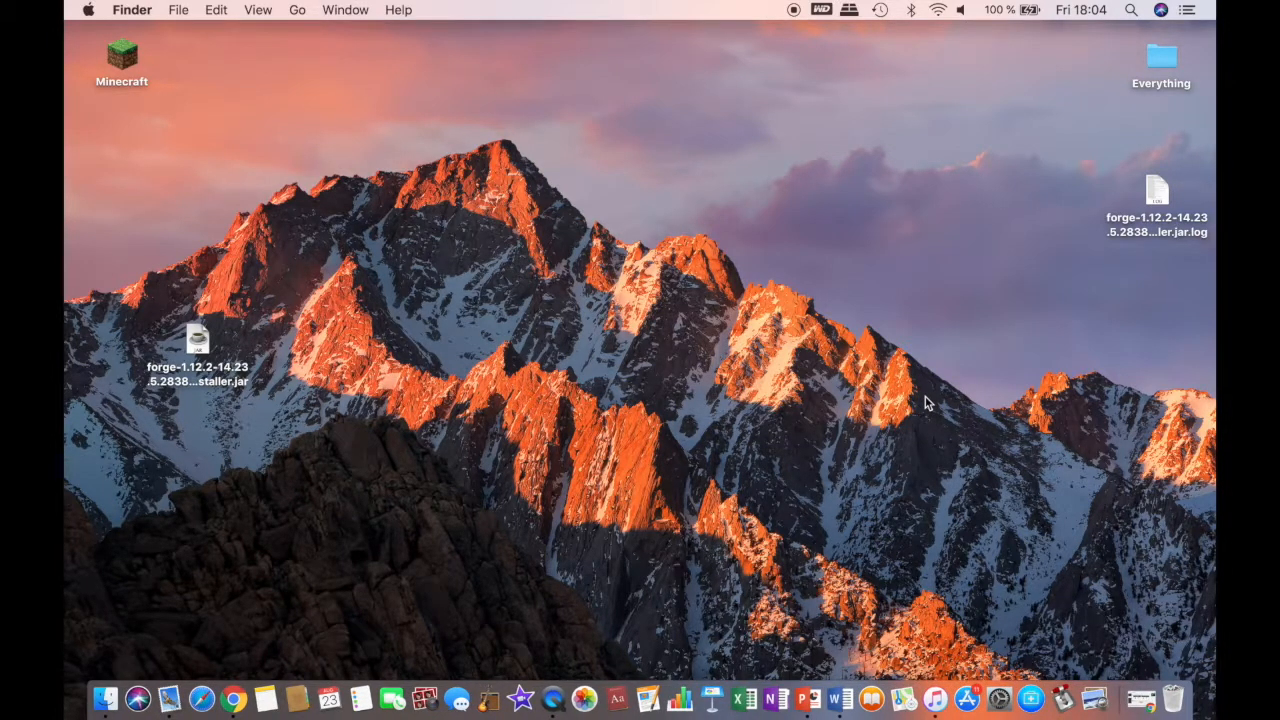
{"action": "mouse_move", "coordinate": [1163, 630]}
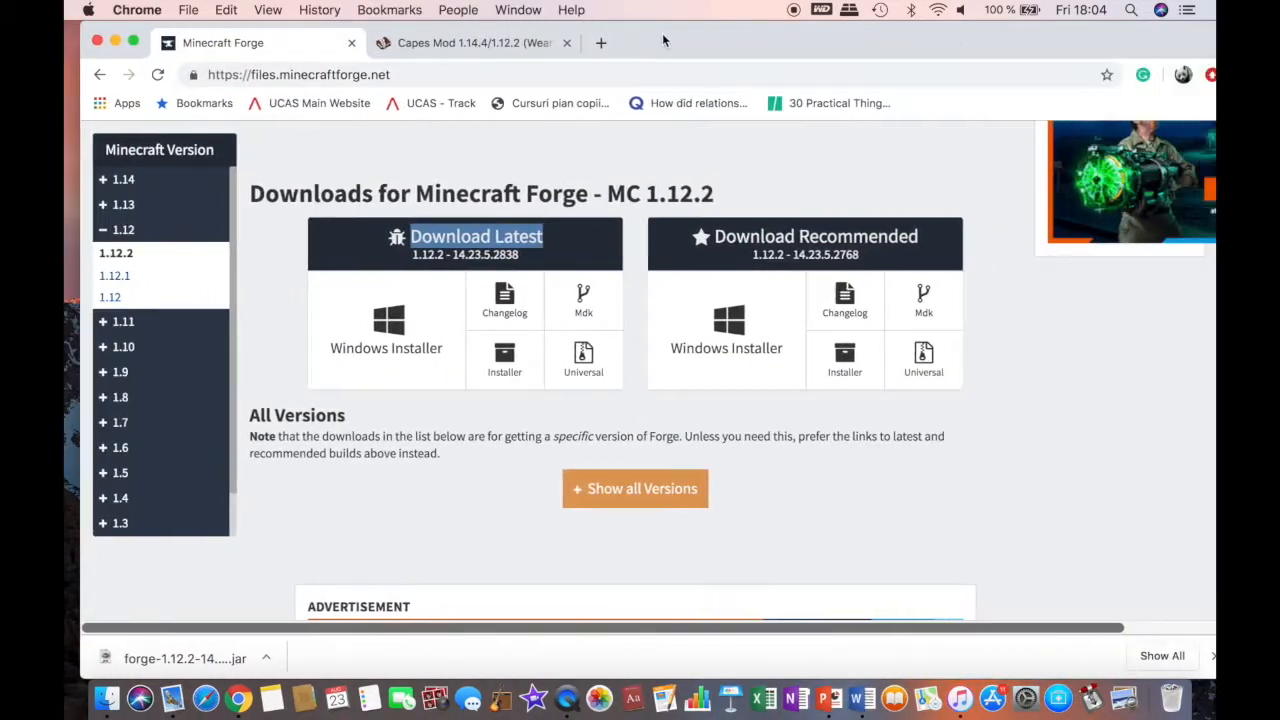
Open the minecraftcapes.co.uk/download link from the 9minecraft Capes Mod article.
{"action": "left_click", "coordinate": [460, 43]}
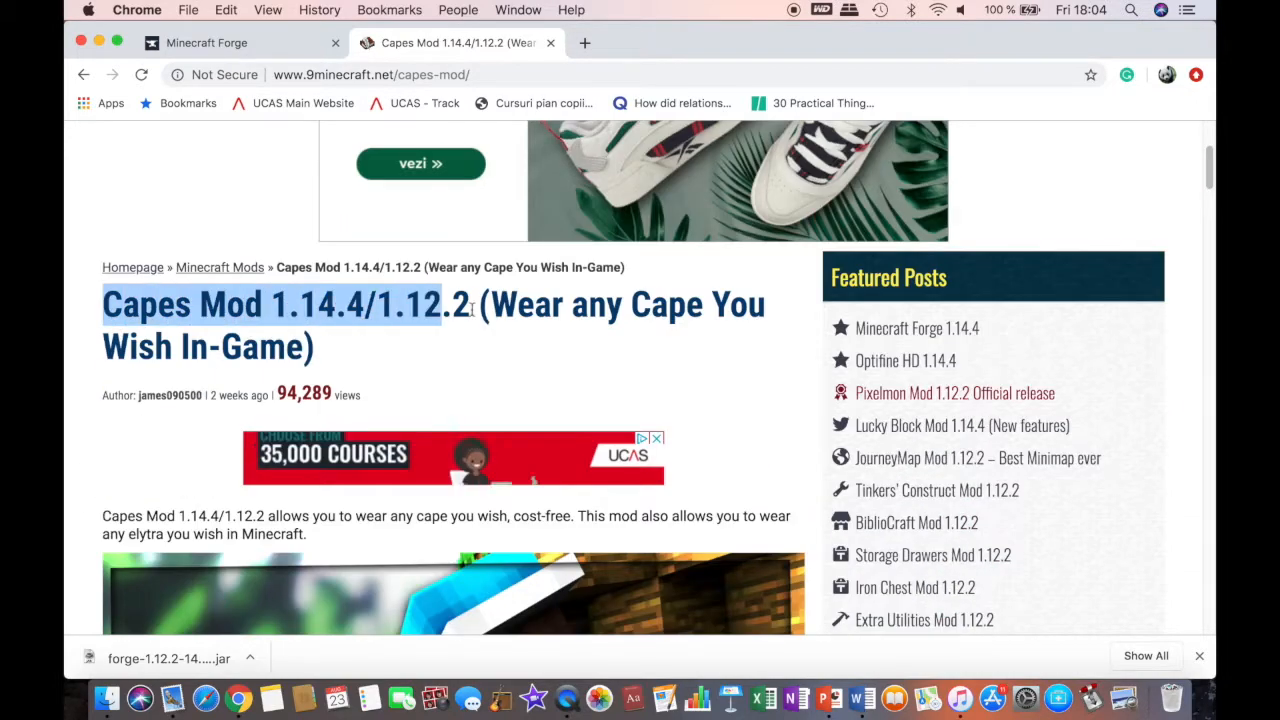
{"action": "scroll", "scroll_direction": "down", "scroll_amount": 3}
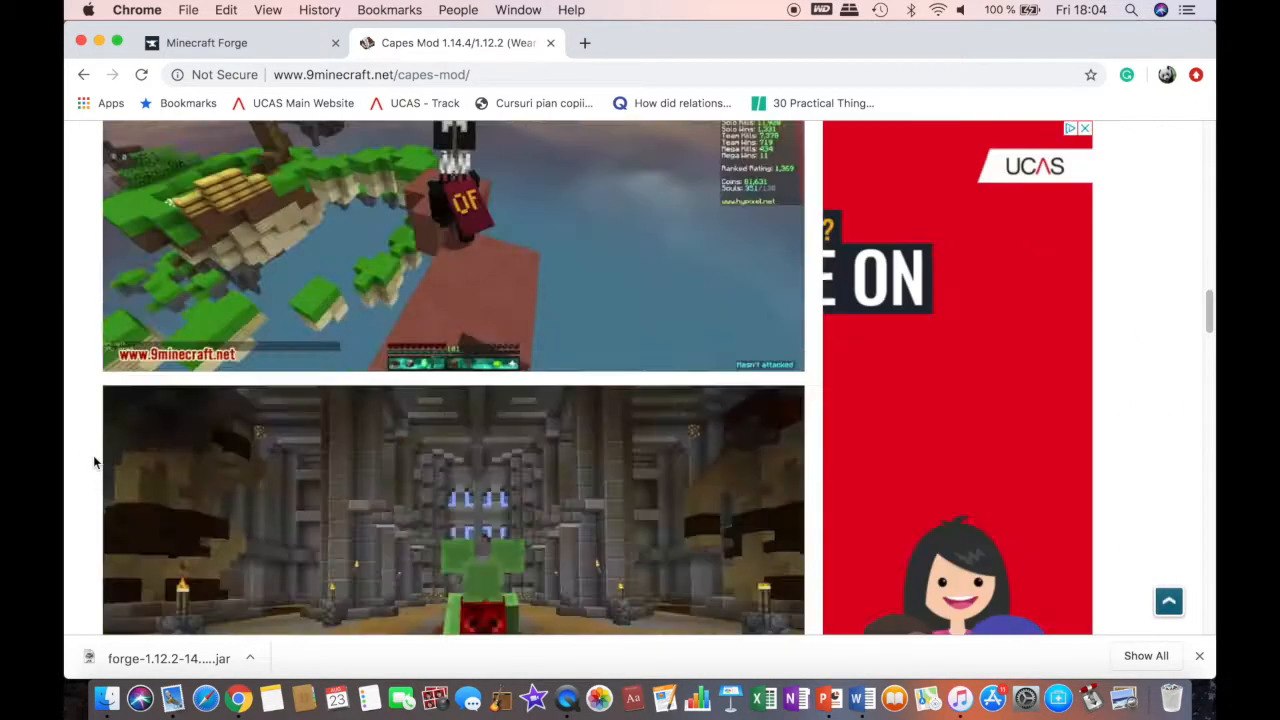
{"action": "scroll", "scroll_direction": "down", "scroll_amount": 3}
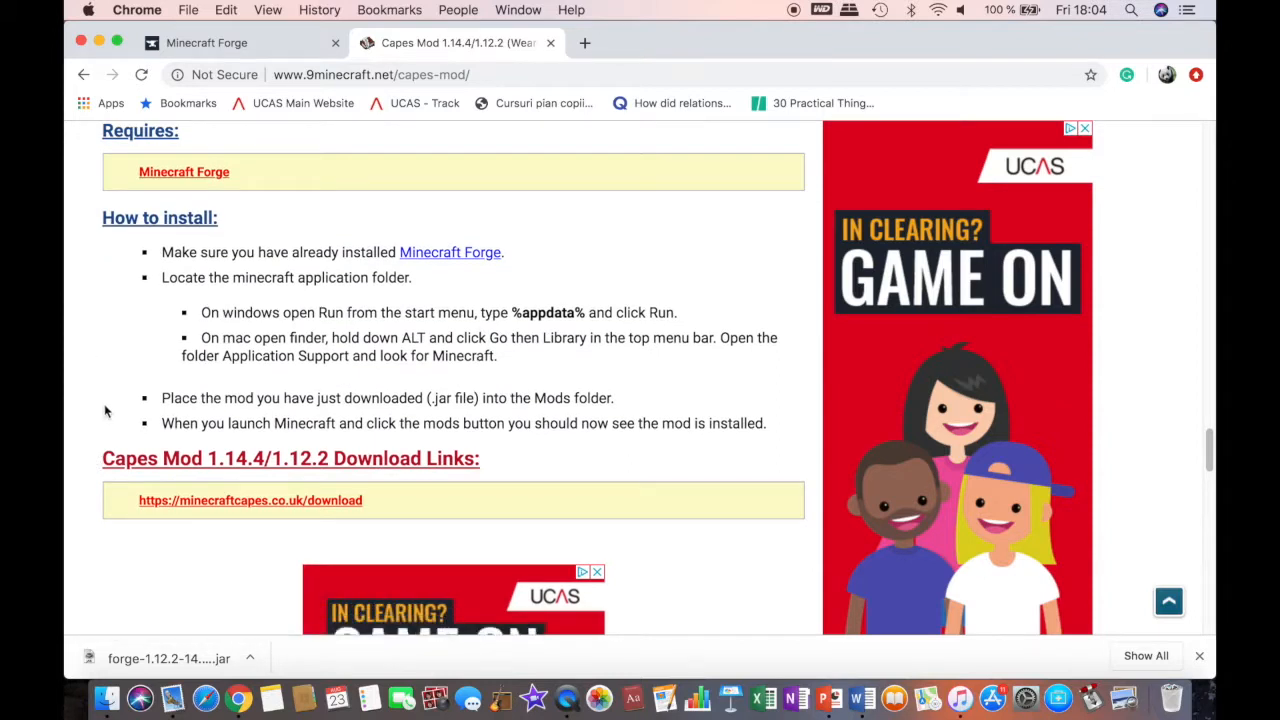
{"action": "scroll", "scroll_direction": "down", "scroll_amount": 3}
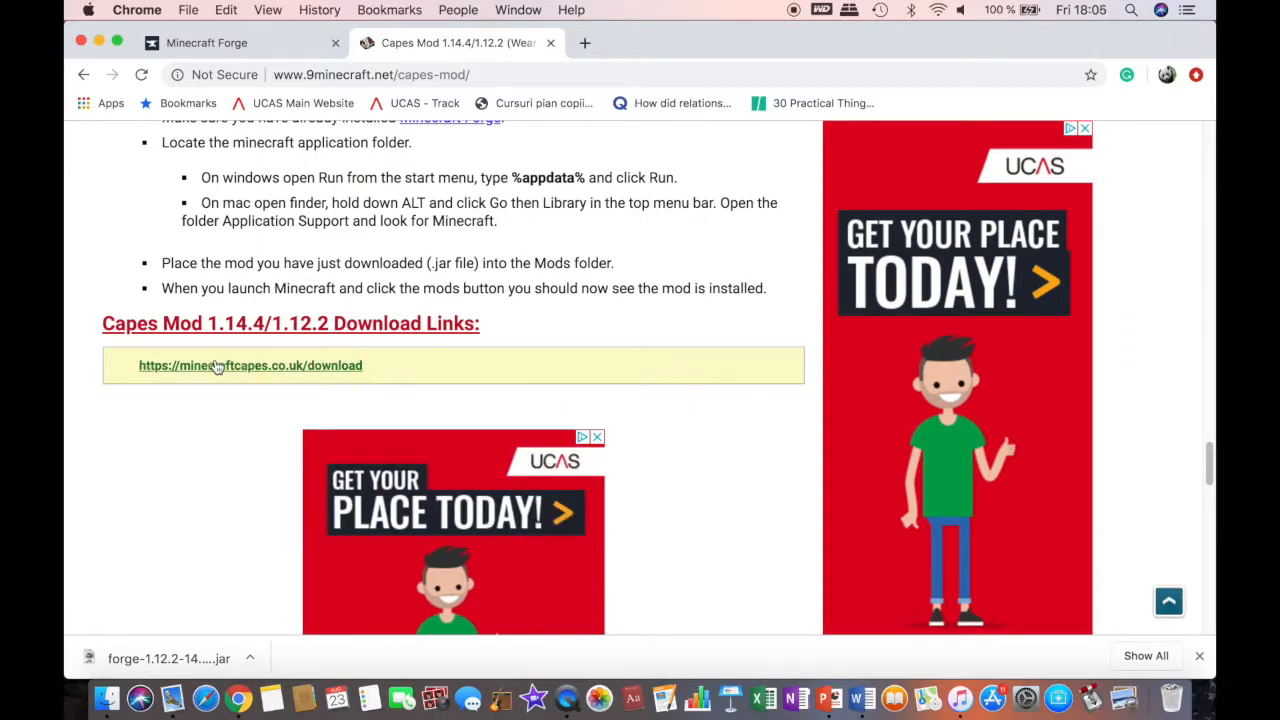
{"action": "left_click", "coordinate": [250, 366]}
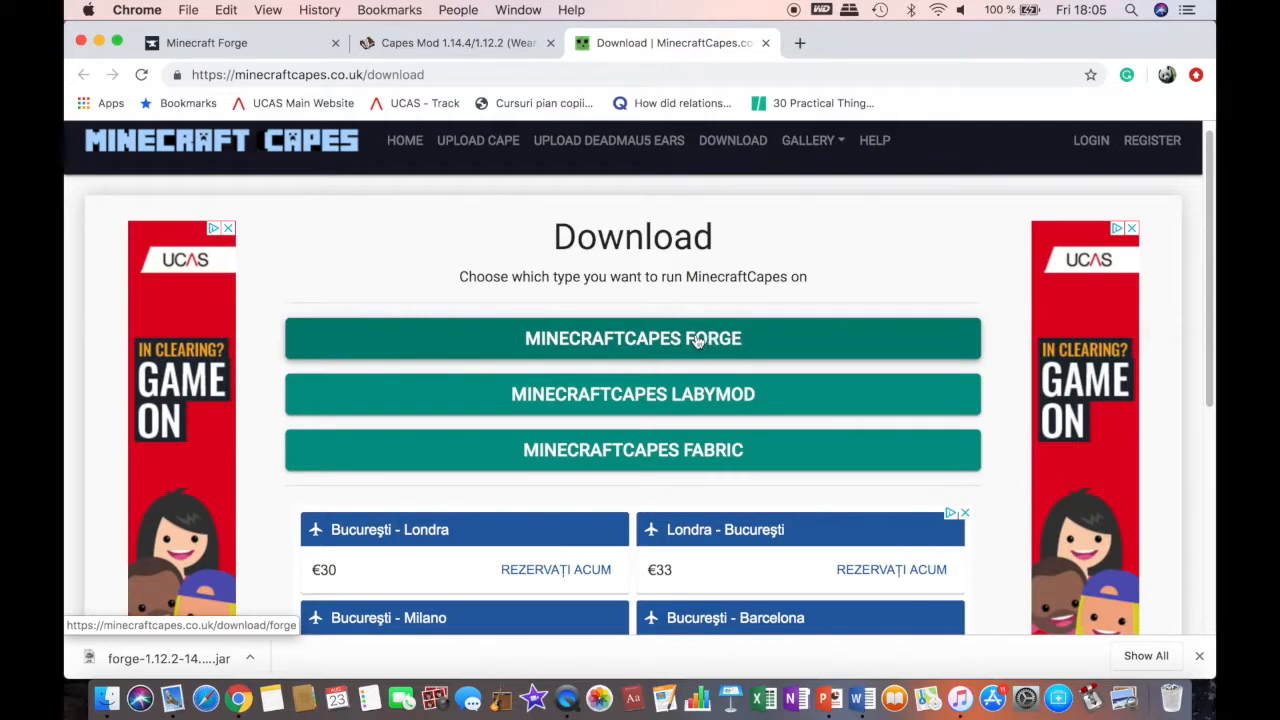
Download the MinecraftCapes Forge 1.12.2 jar and keep it despite the download warning.
{"action": "left_click", "coordinate": [632, 338]}
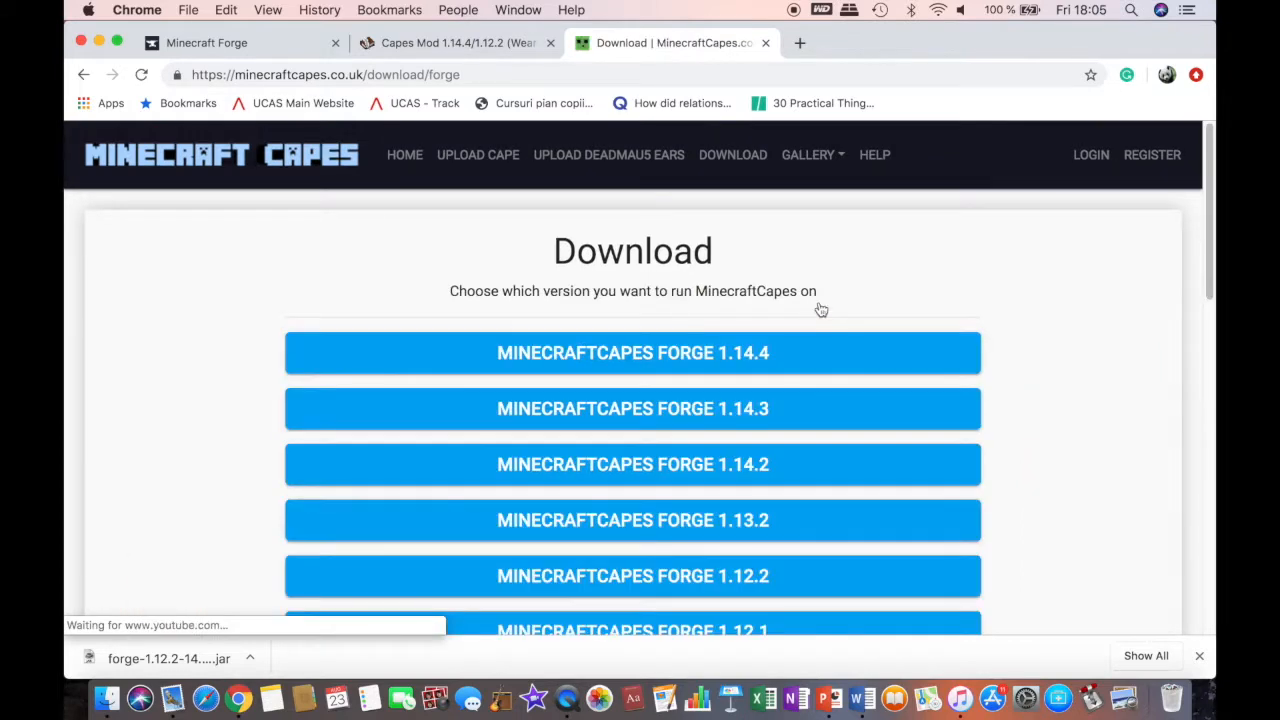
{"action": "scroll", "scroll_direction": "down", "scroll_amount": 3}
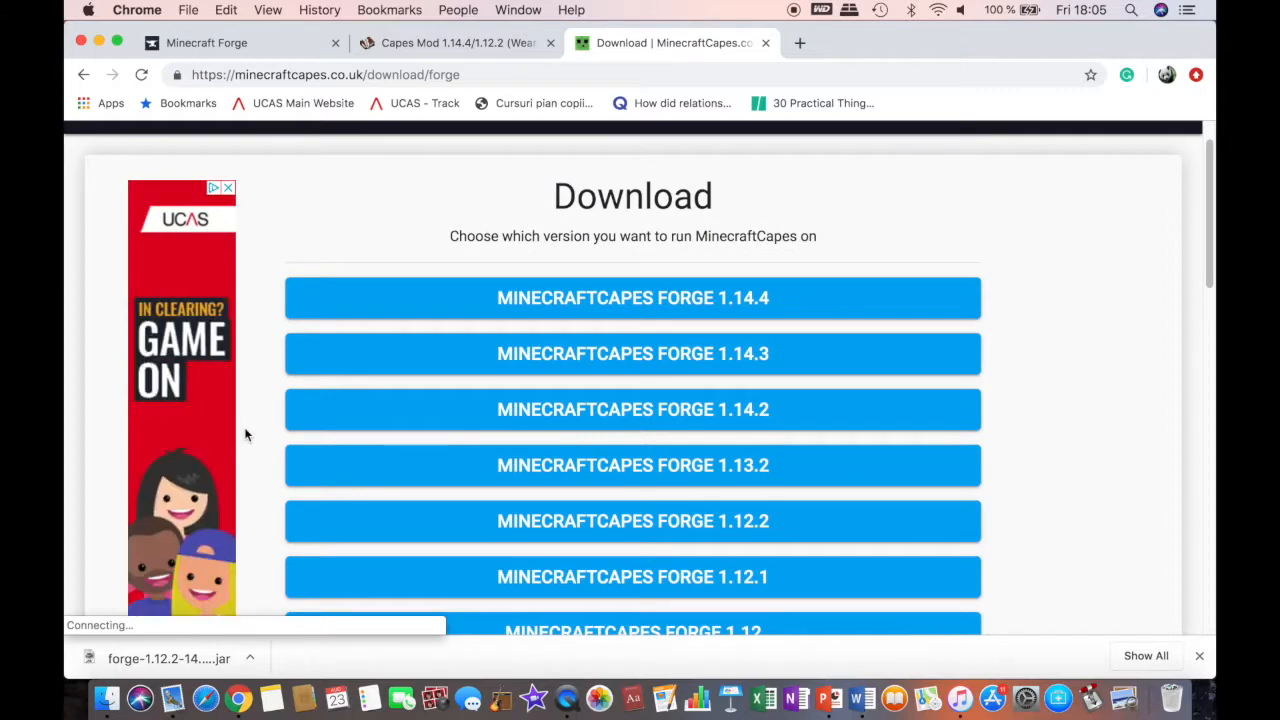
{"action": "scroll", "scroll_direction": "down", "scroll_amount": 3}
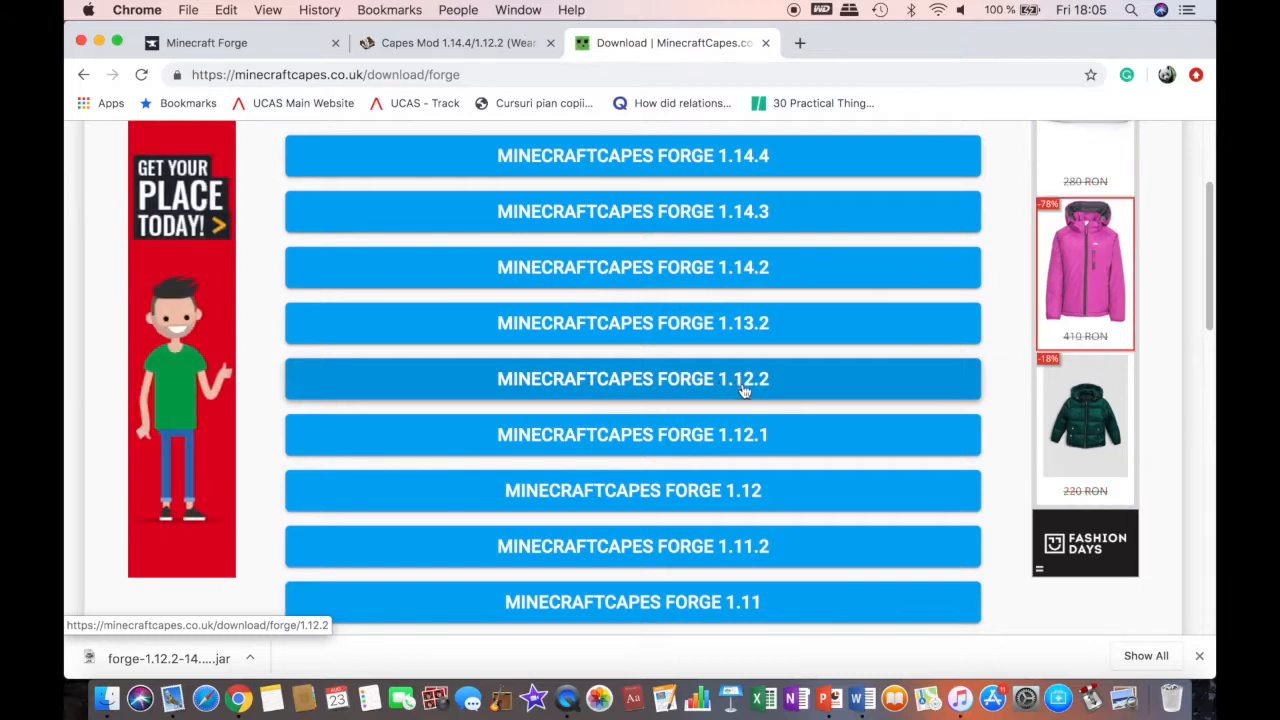
{"action": "mouse_move", "coordinate": [770, 392]}
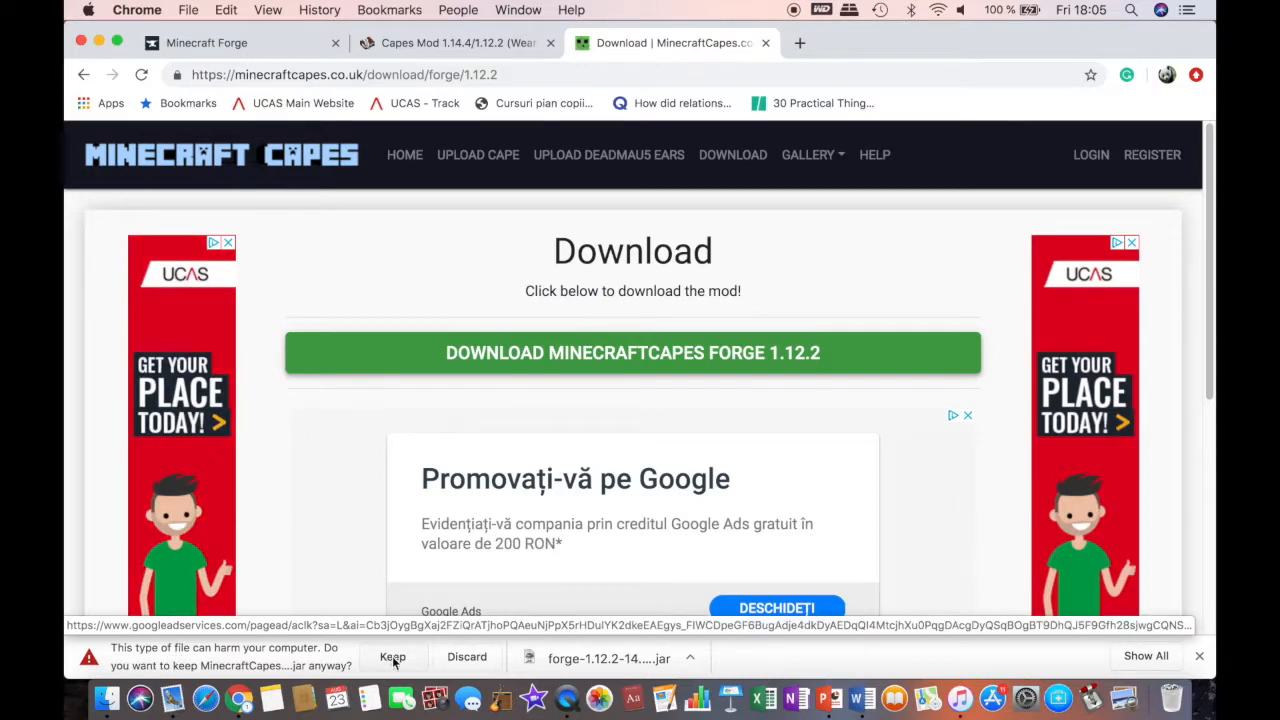
{"action": "left_click", "coordinate": [393, 657]}
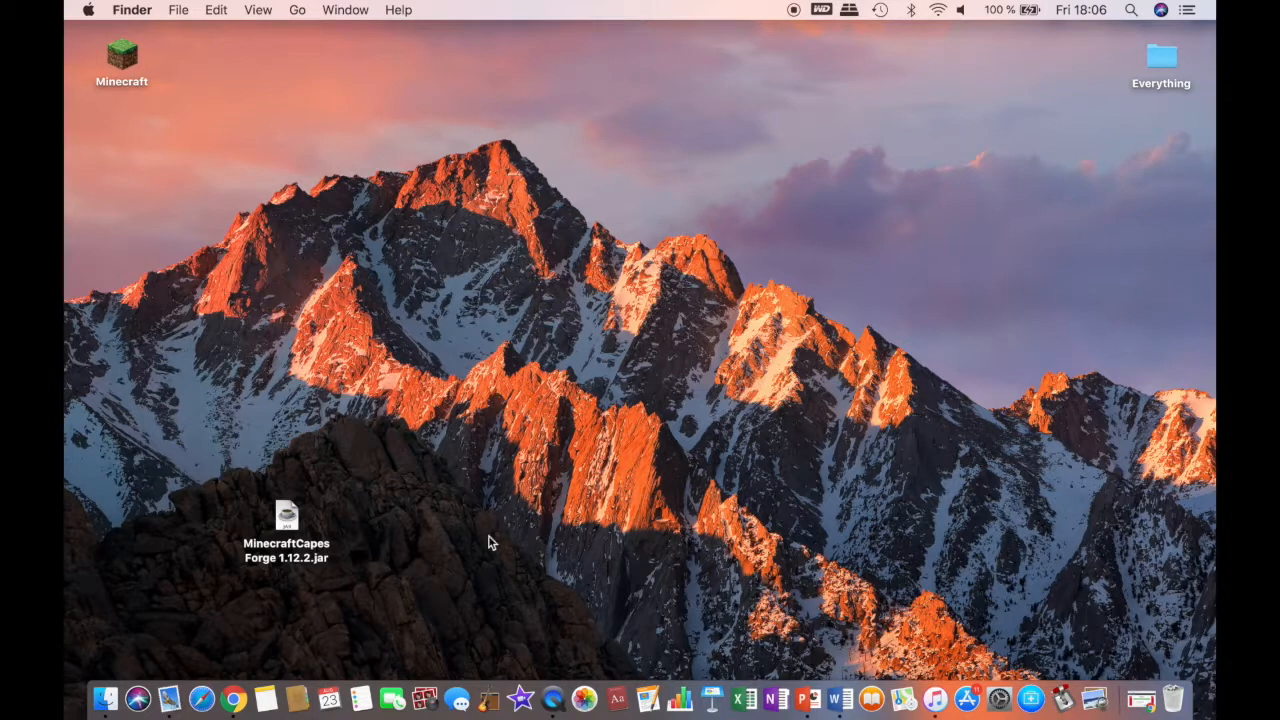
Move the mod jar up the desktop and enter ~/Library/Application Support/minecraft in Go to Folder.
{"action": "left_click_drag", "start_coordinate": [287, 515], "coordinate": [287, 205]}
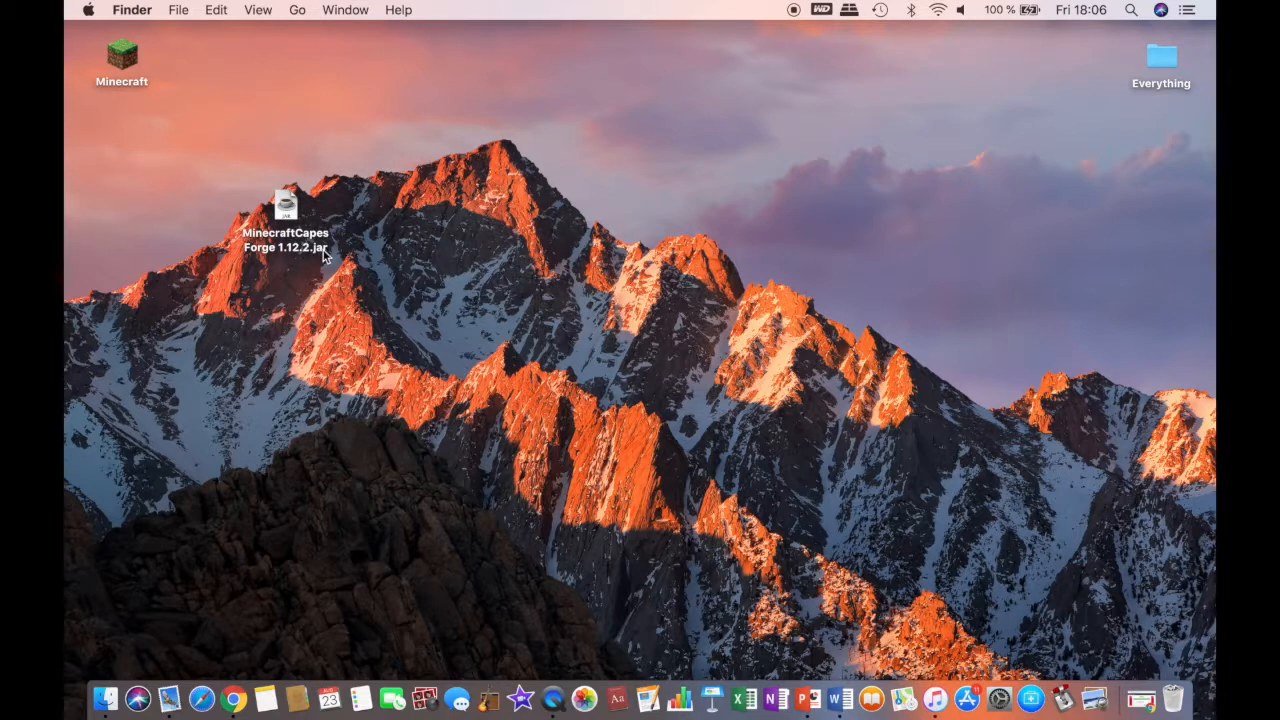
{"action": "mouse_move", "coordinate": [330, 250]}
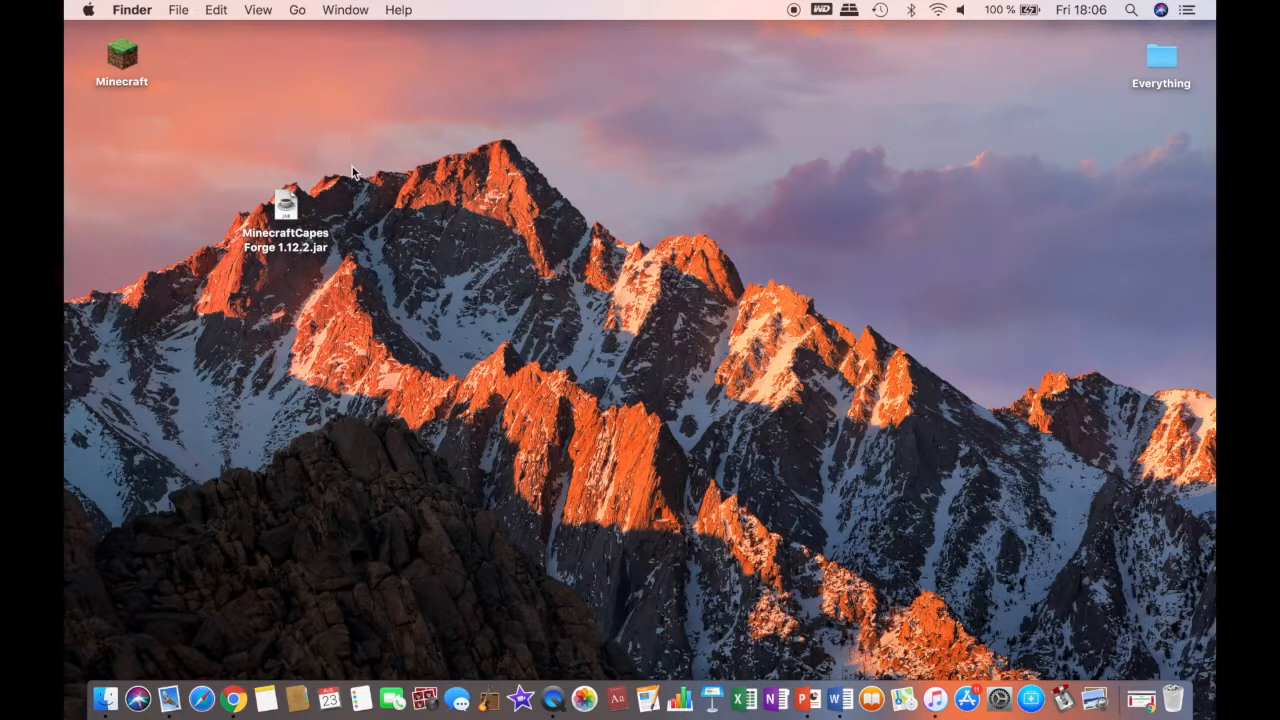
{"action": "mouse_move", "coordinate": [262, 25]}
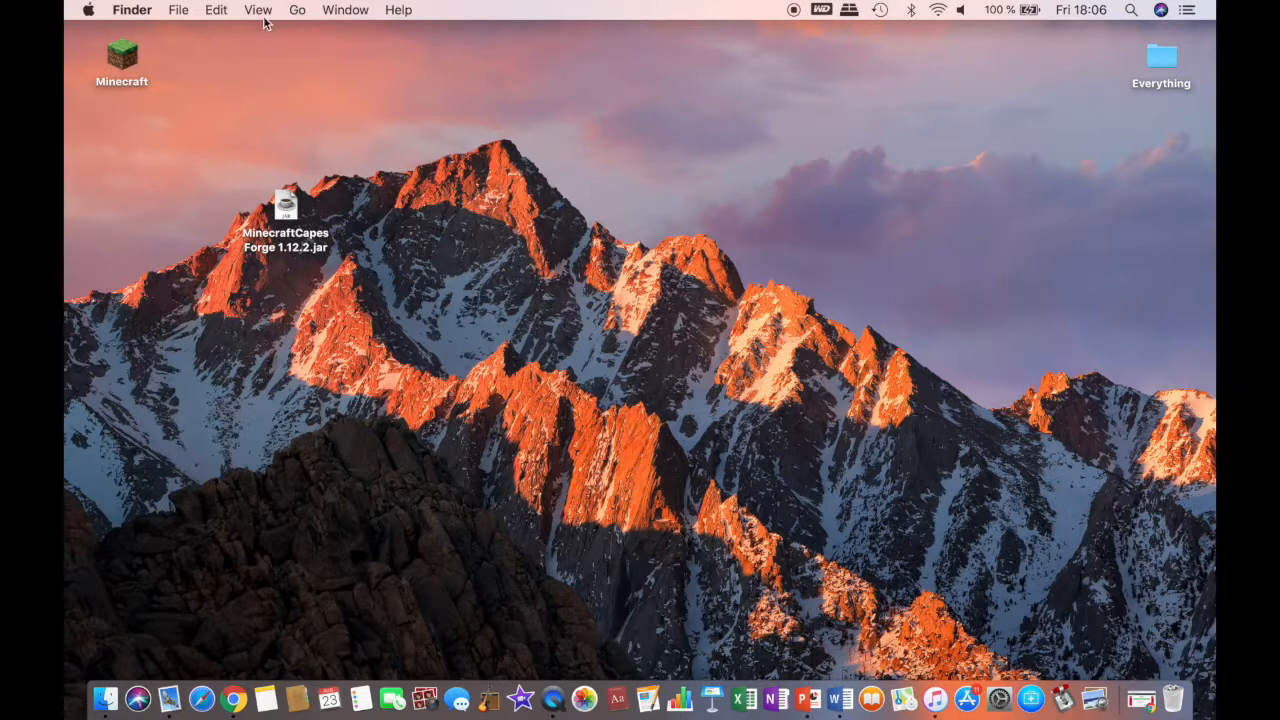
{"action": "mouse_move", "coordinate": [128, 11]}
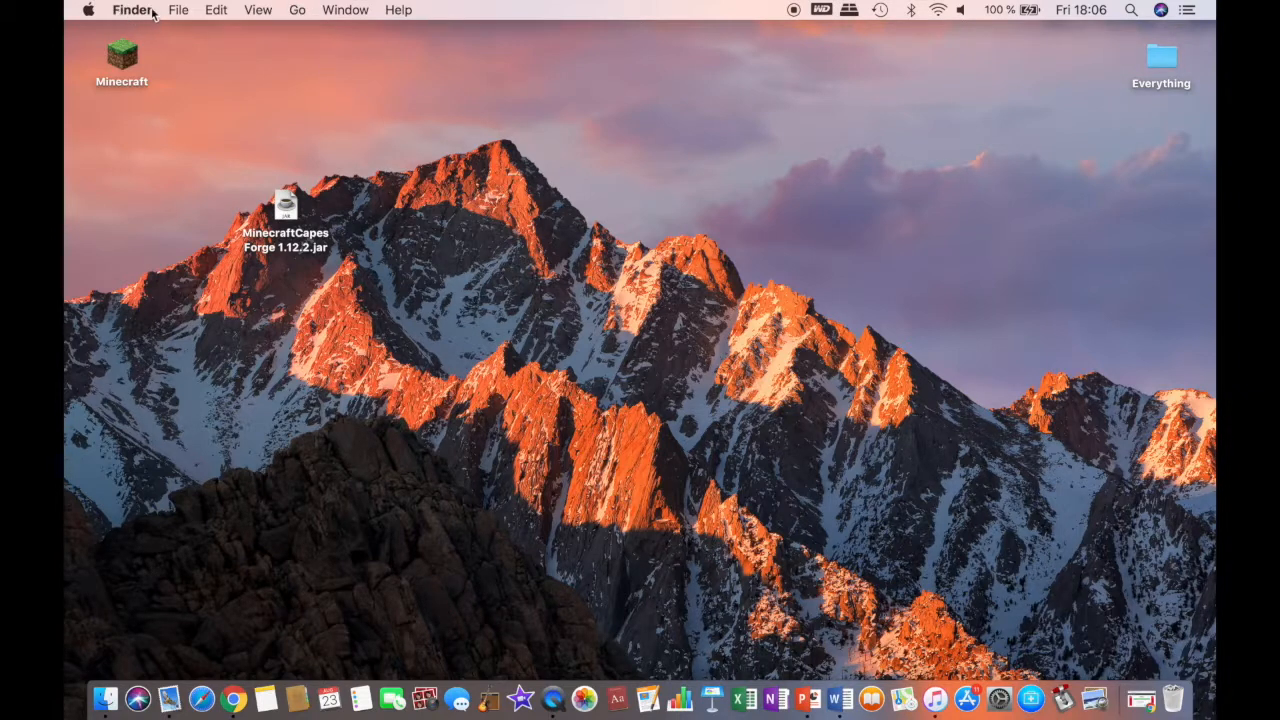
{"action": "left_click", "coordinate": [297, 10]}
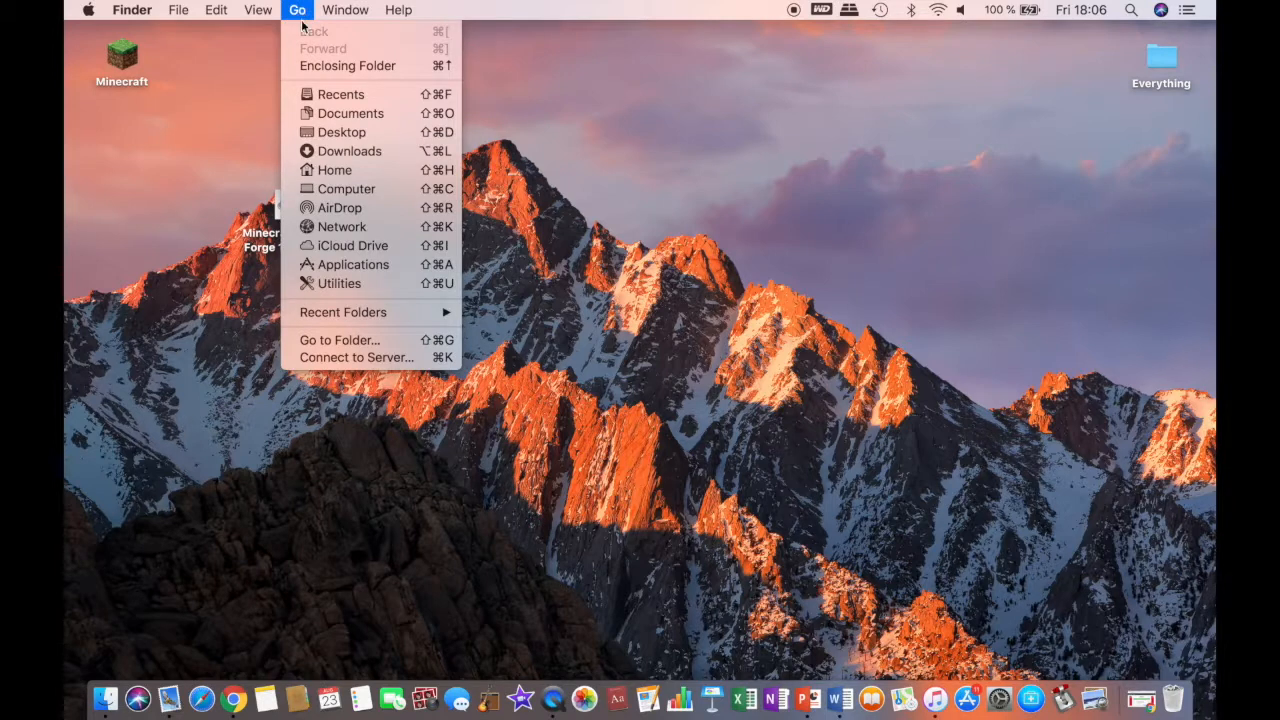
{"action": "mouse_move", "coordinate": [357, 347]}
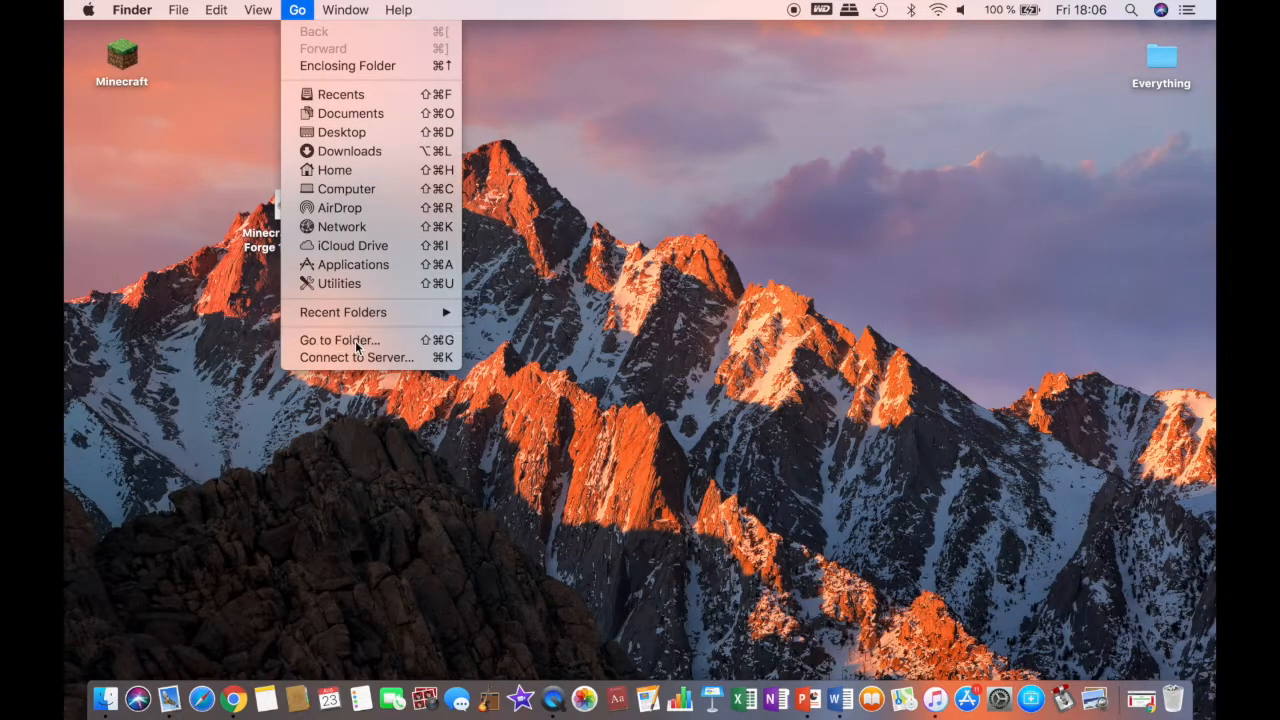
{"action": "left_click", "coordinate": [338, 339]}
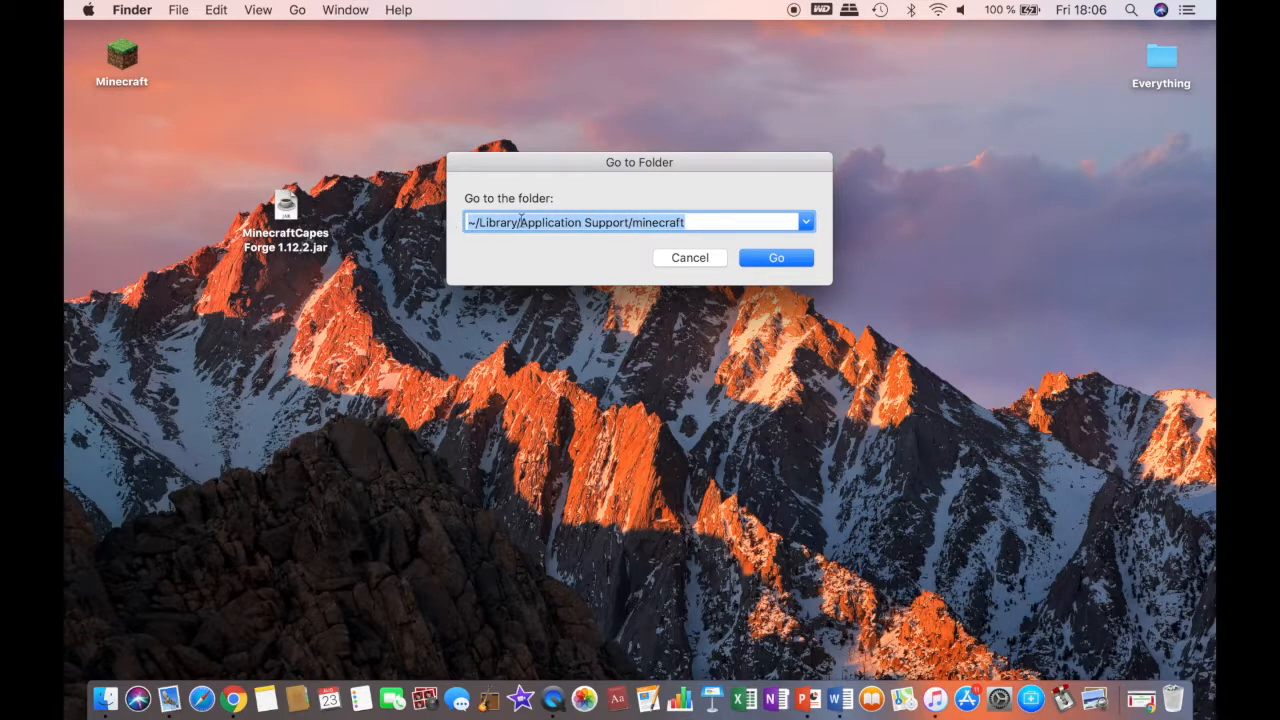
{"action": "left_click", "coordinate": [698, 222]}
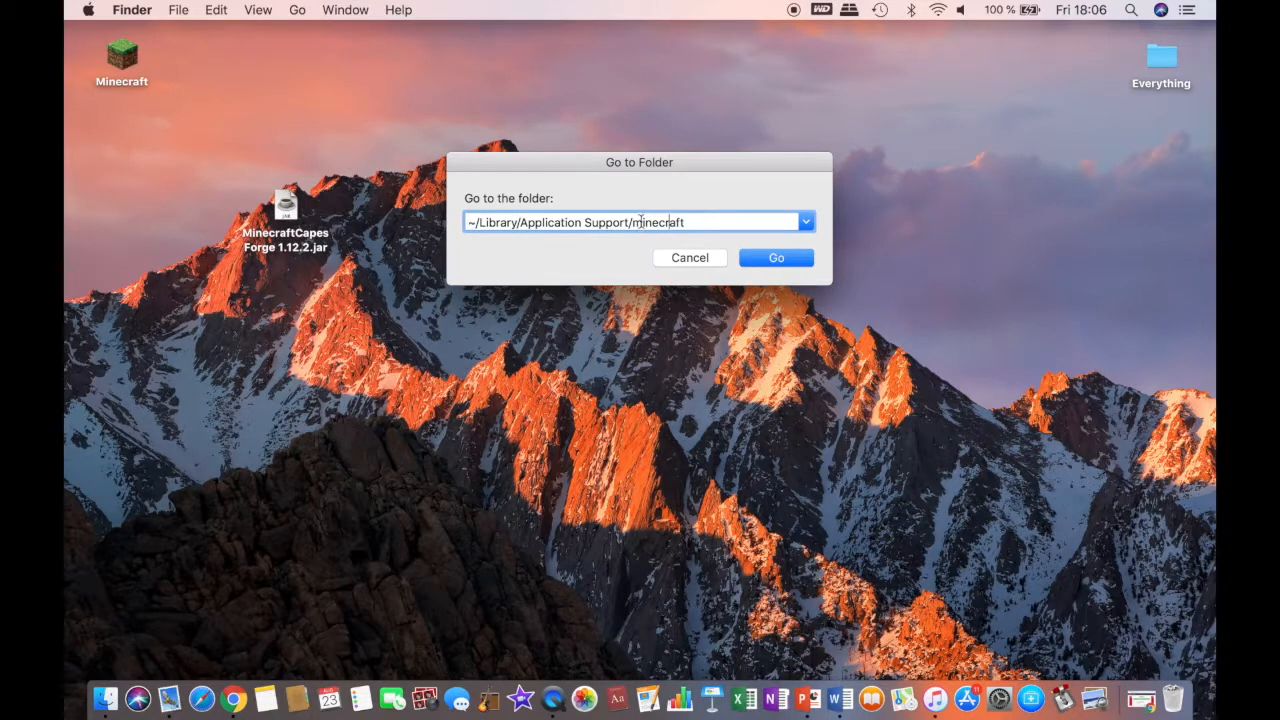
Place the MinecraftCapes Forge 1.12.2 jar into the minecraft mods folder and close the window.
{"action": "left_click", "coordinate": [775, 257]}
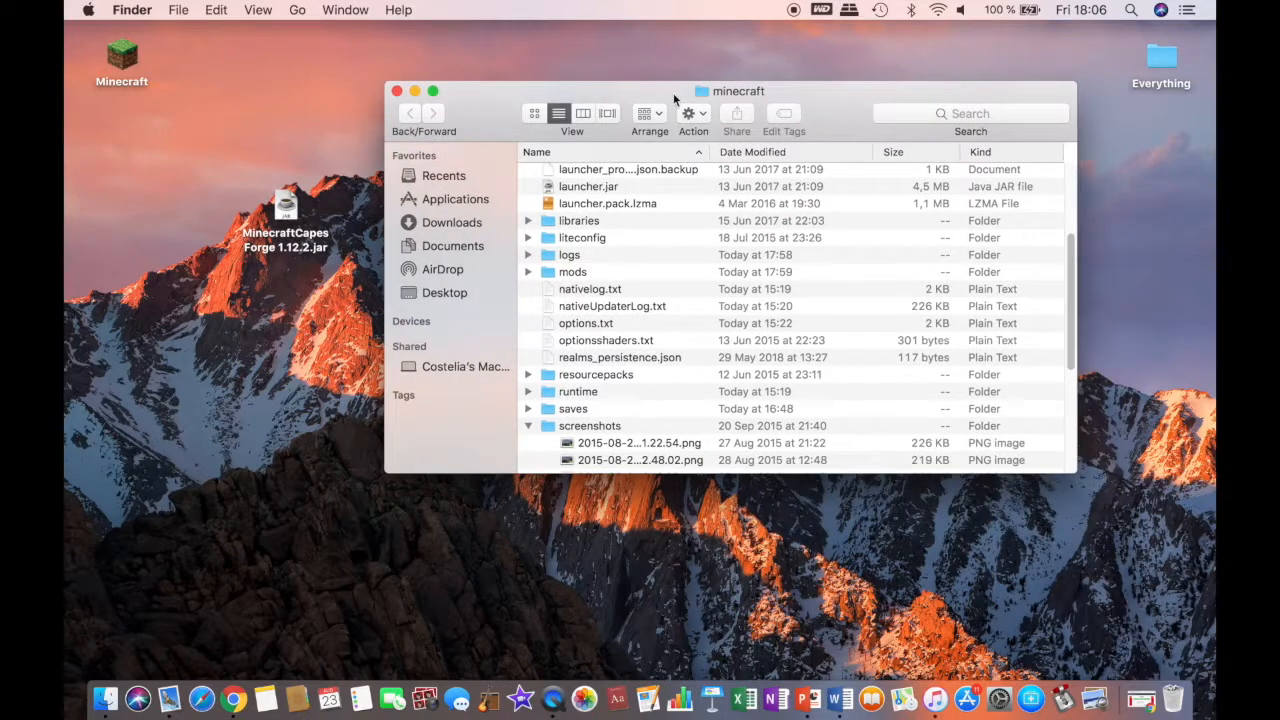
{"action": "scroll", "scroll_direction": "down", "scroll_amount": 3}
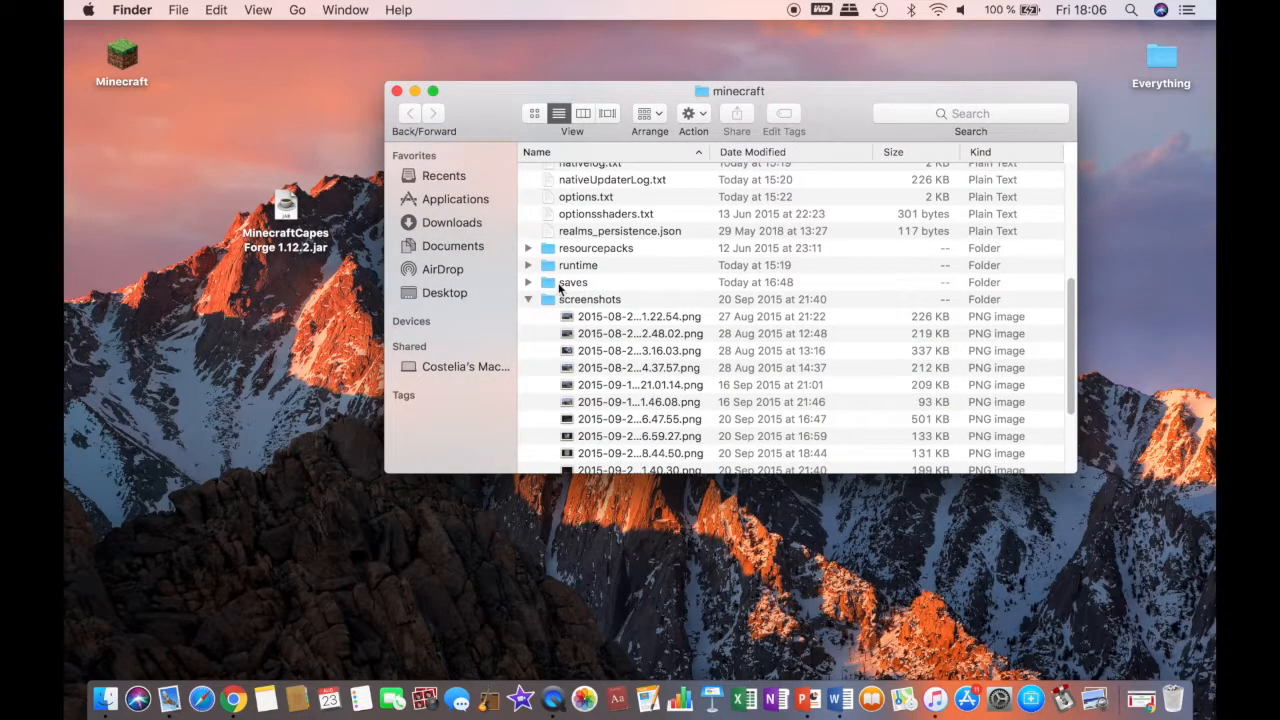
{"action": "scroll", "scroll_direction": "up", "scroll_amount": 3}
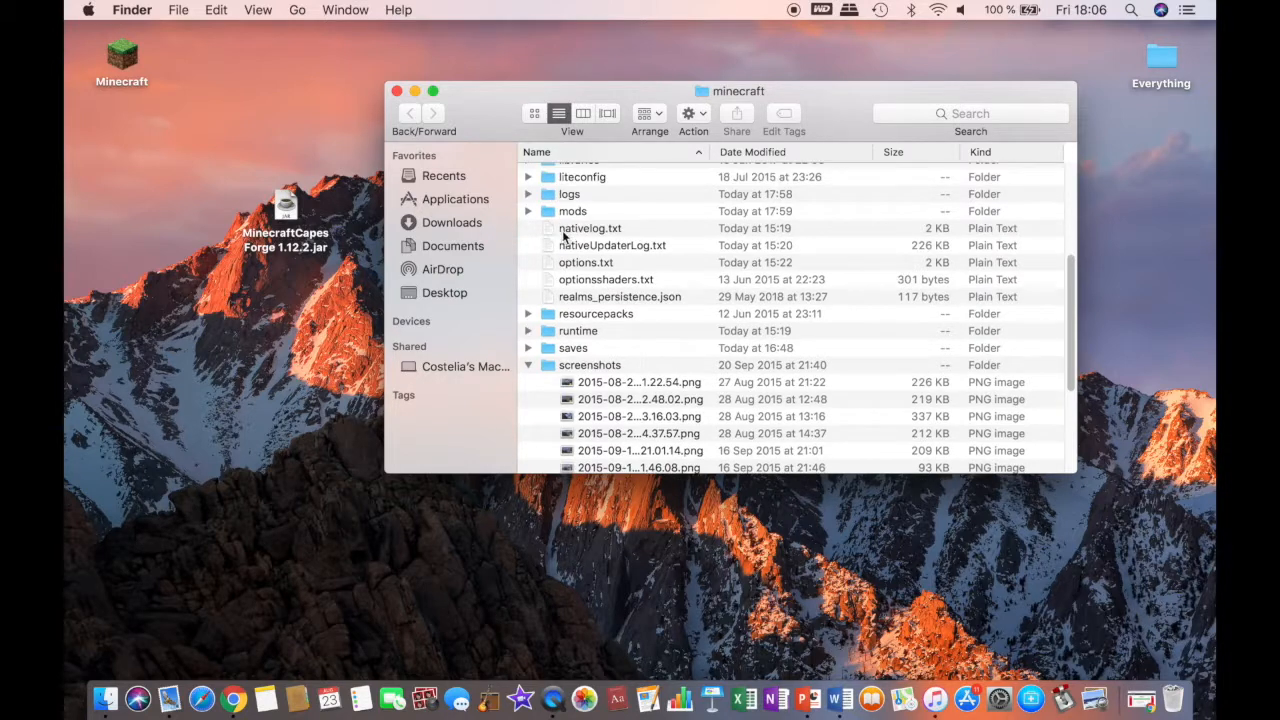
{"action": "double_click", "coordinate": [572, 211]}
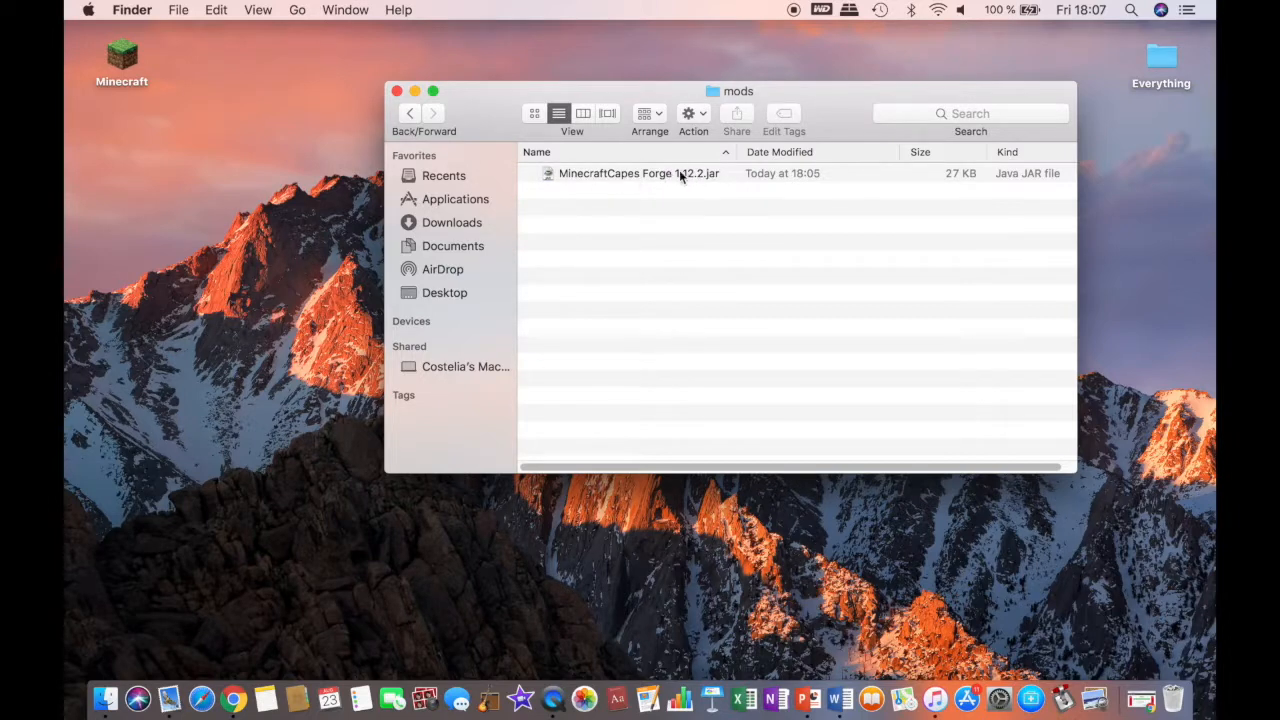
{"action": "mouse_move", "coordinate": [483, 139]}
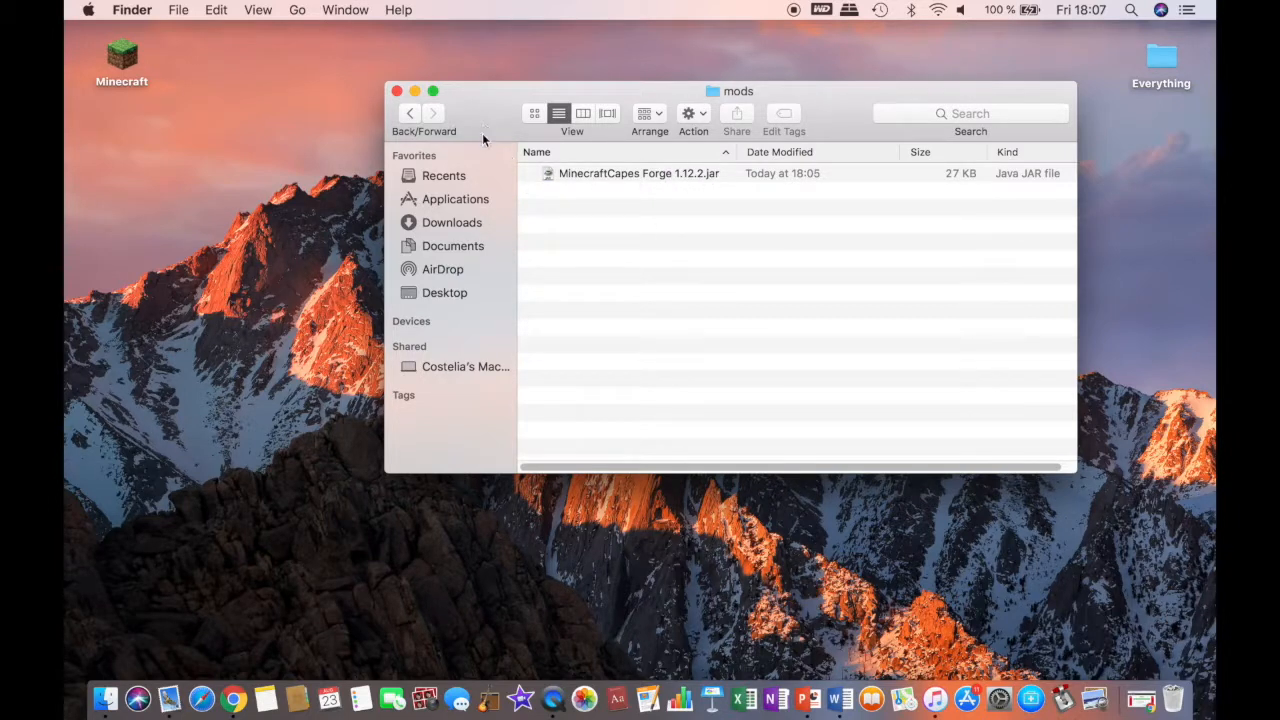
{"action": "mouse_move", "coordinate": [513, 151]}
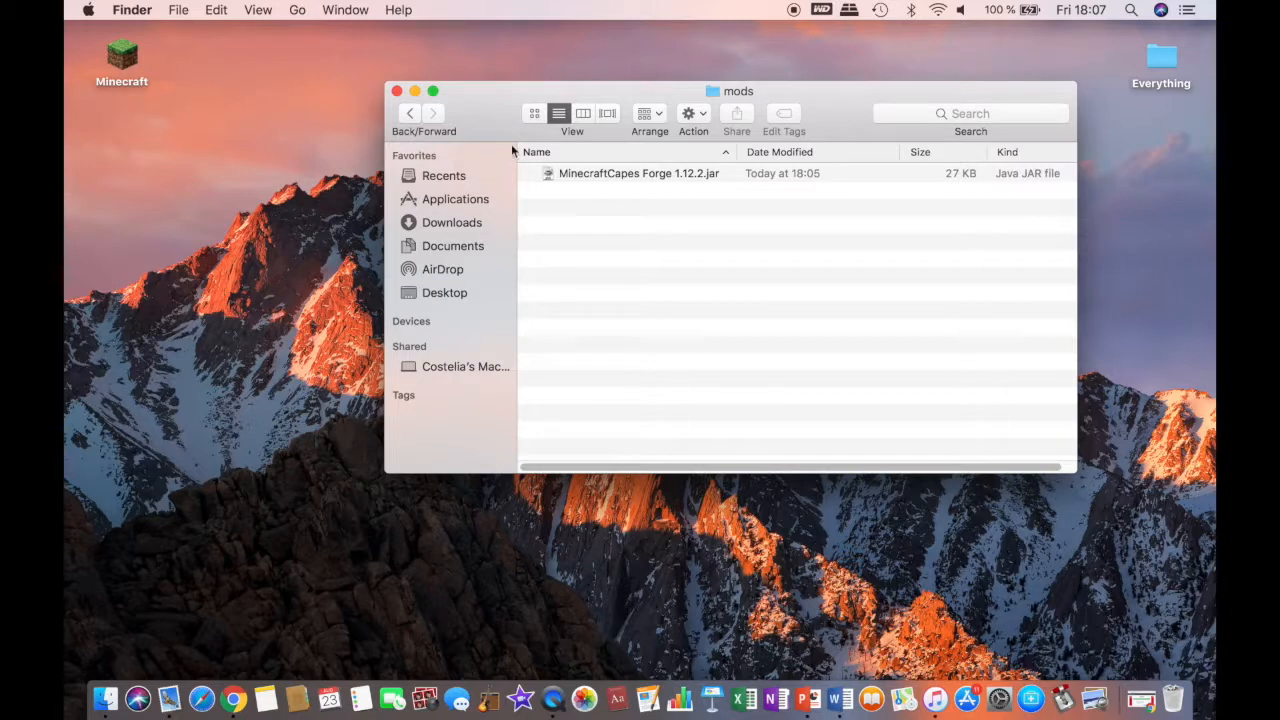
{"action": "mouse_move", "coordinate": [398, 91]}
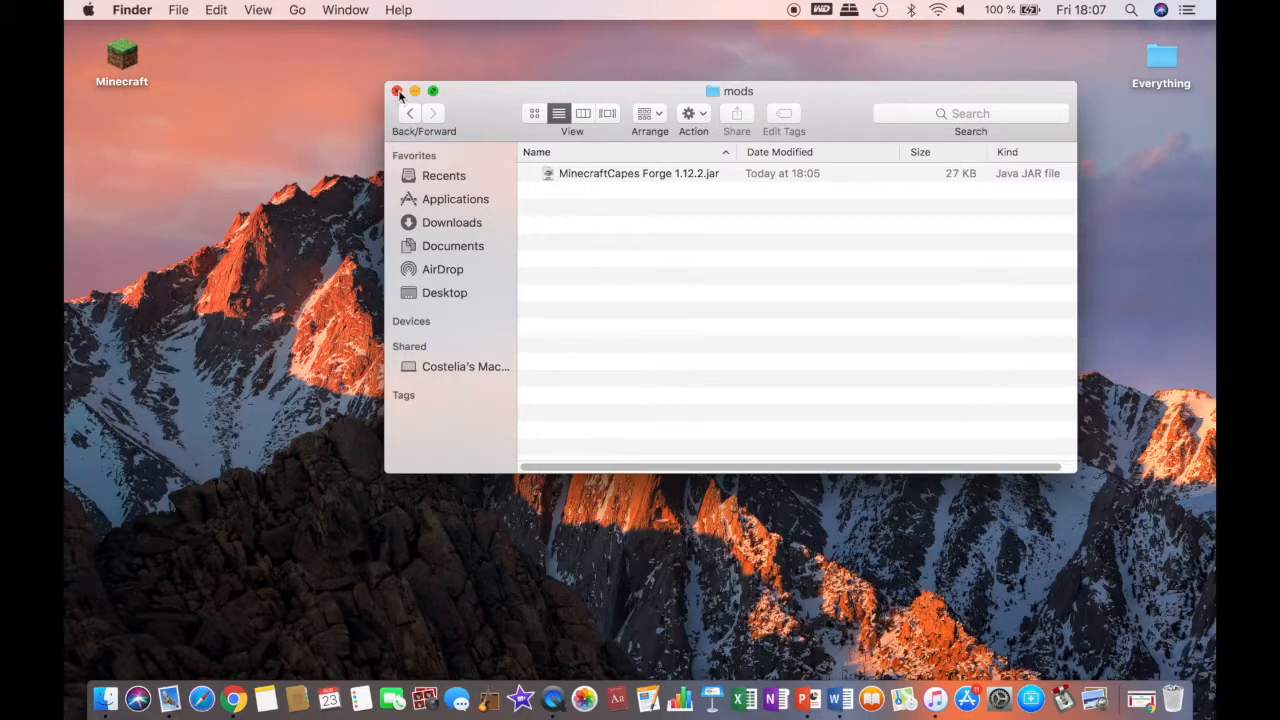
{"action": "left_click", "coordinate": [395, 91]}
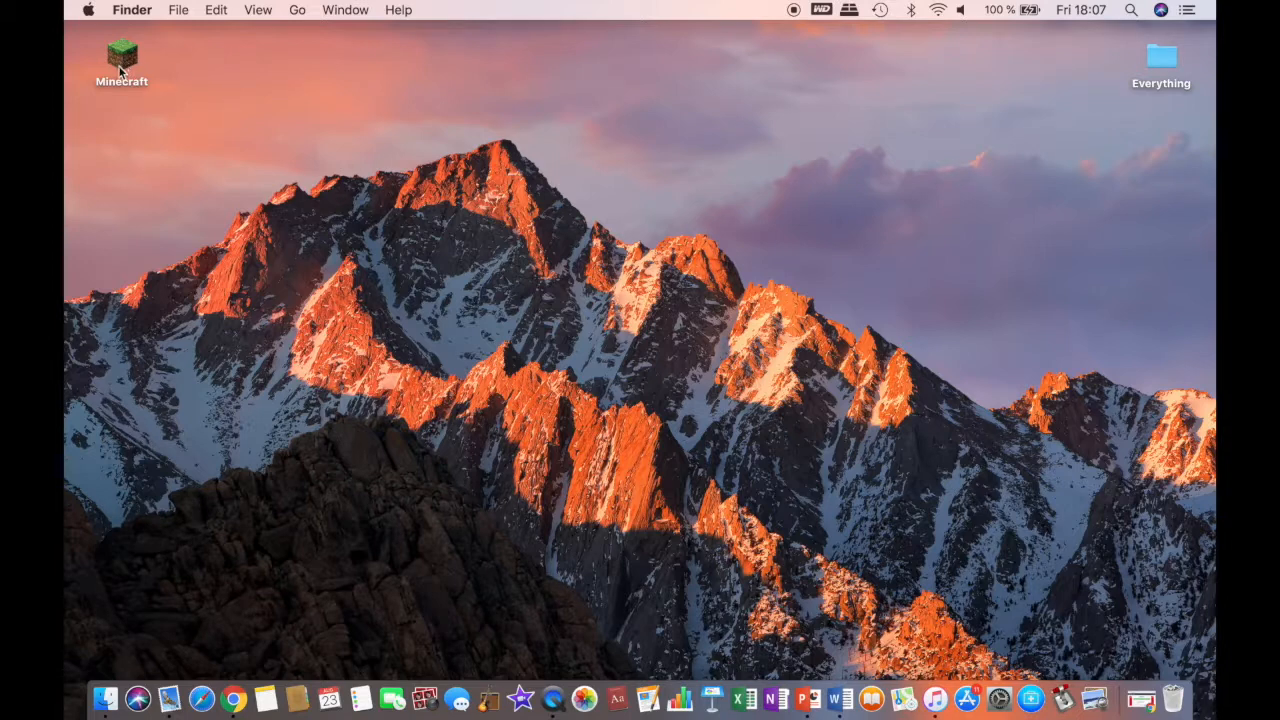
Start Minecraft Launcher, view Installations, and delete the old Forge 1.12.2 installation.
{"action": "left_click", "coordinate": [120, 56]}
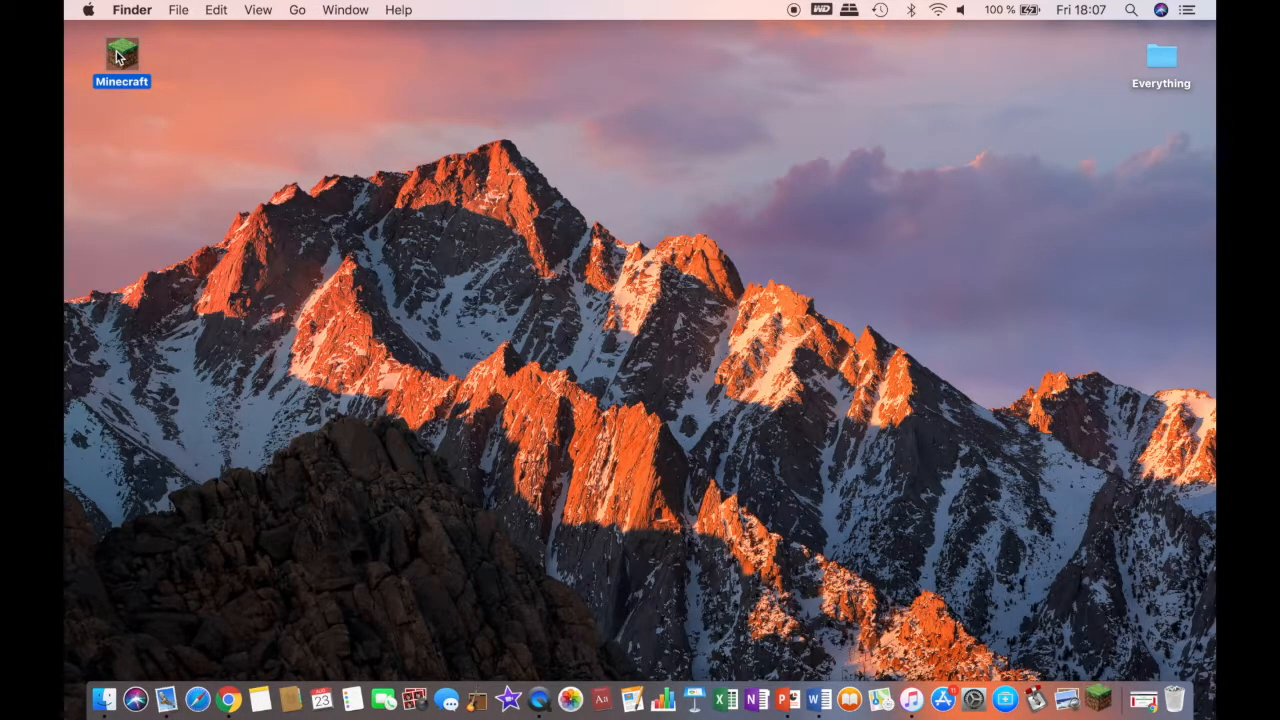
{"action": "double_click", "coordinate": [113, 53]}
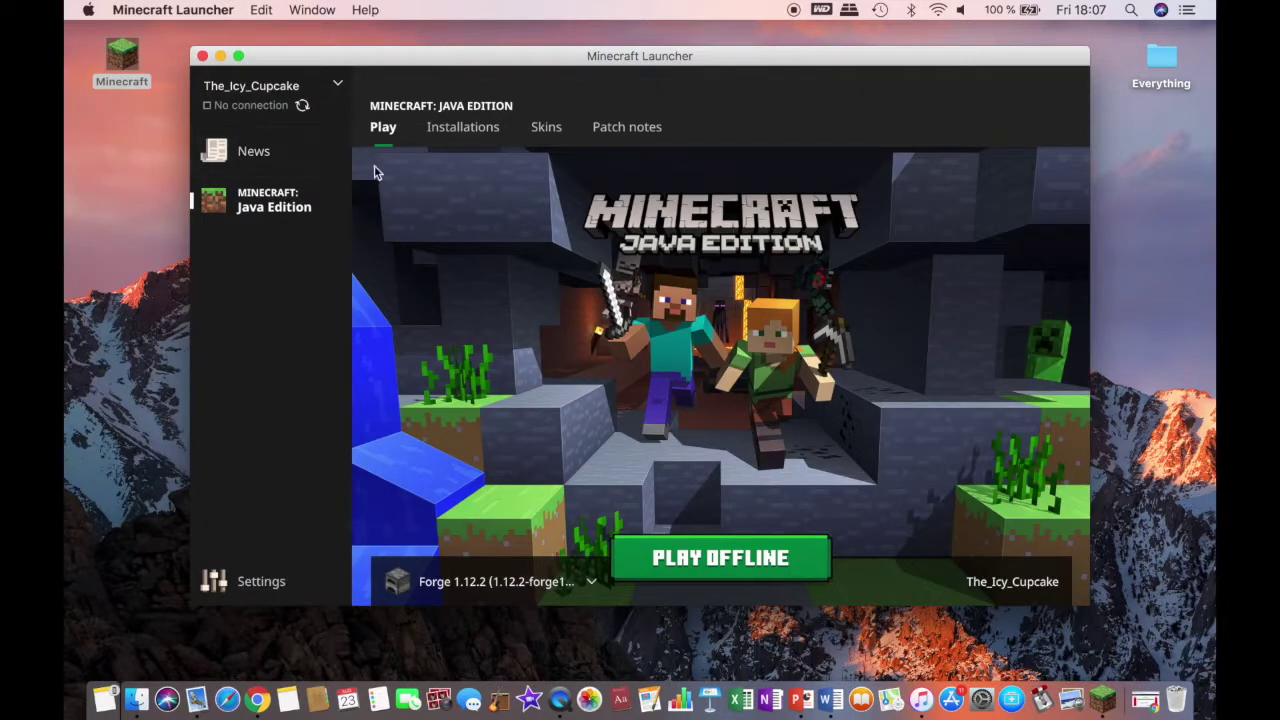
{"action": "left_click", "coordinate": [463, 126]}
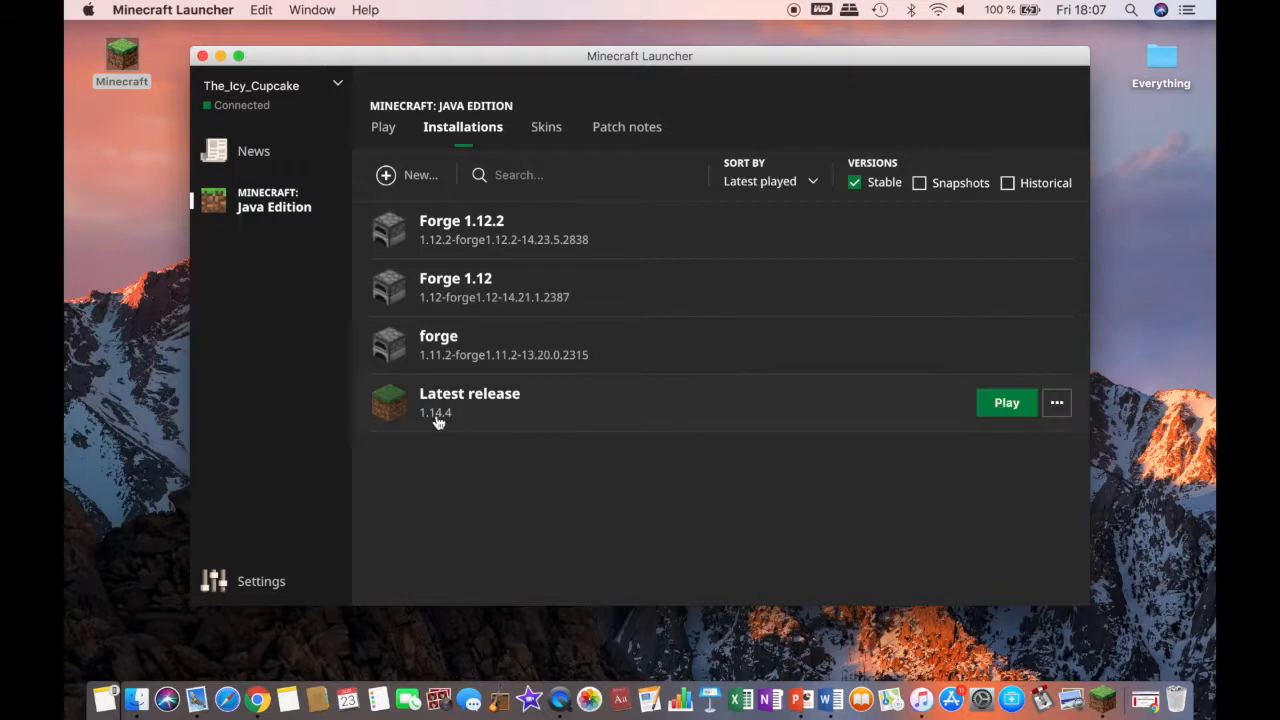
{"action": "mouse_move", "coordinate": [463, 477]}
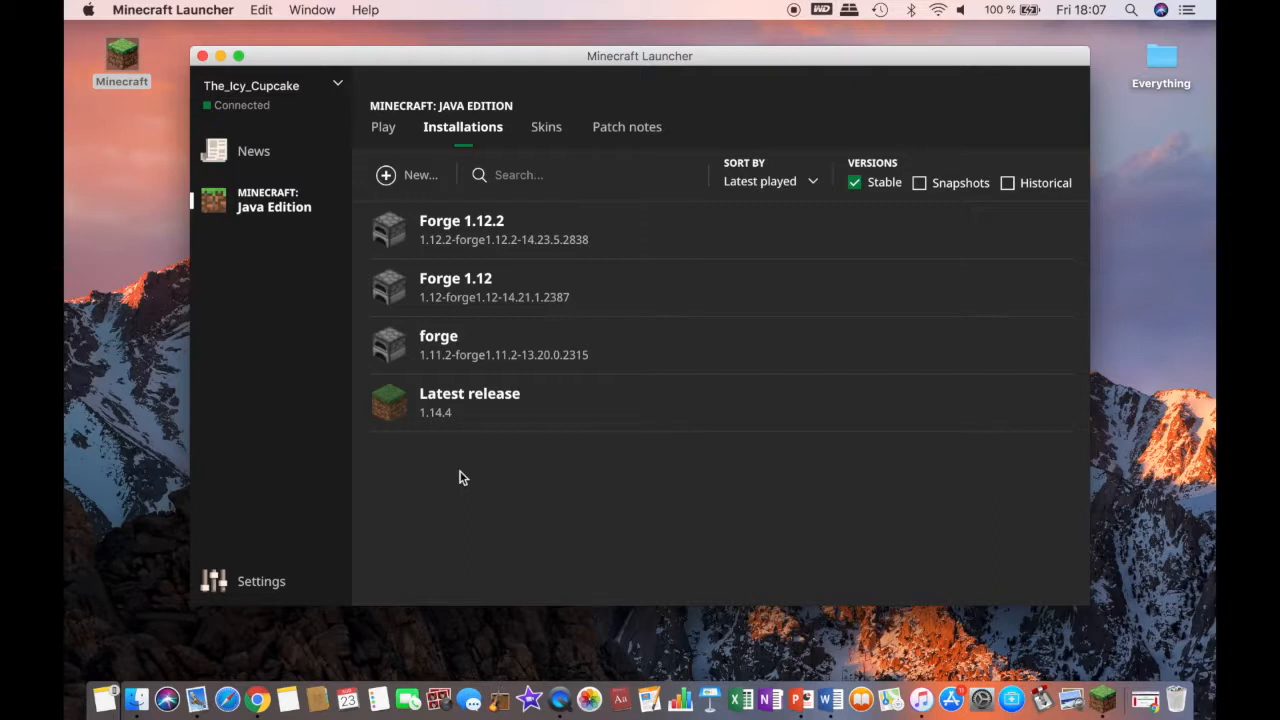
{"action": "mouse_move", "coordinate": [463, 229]}
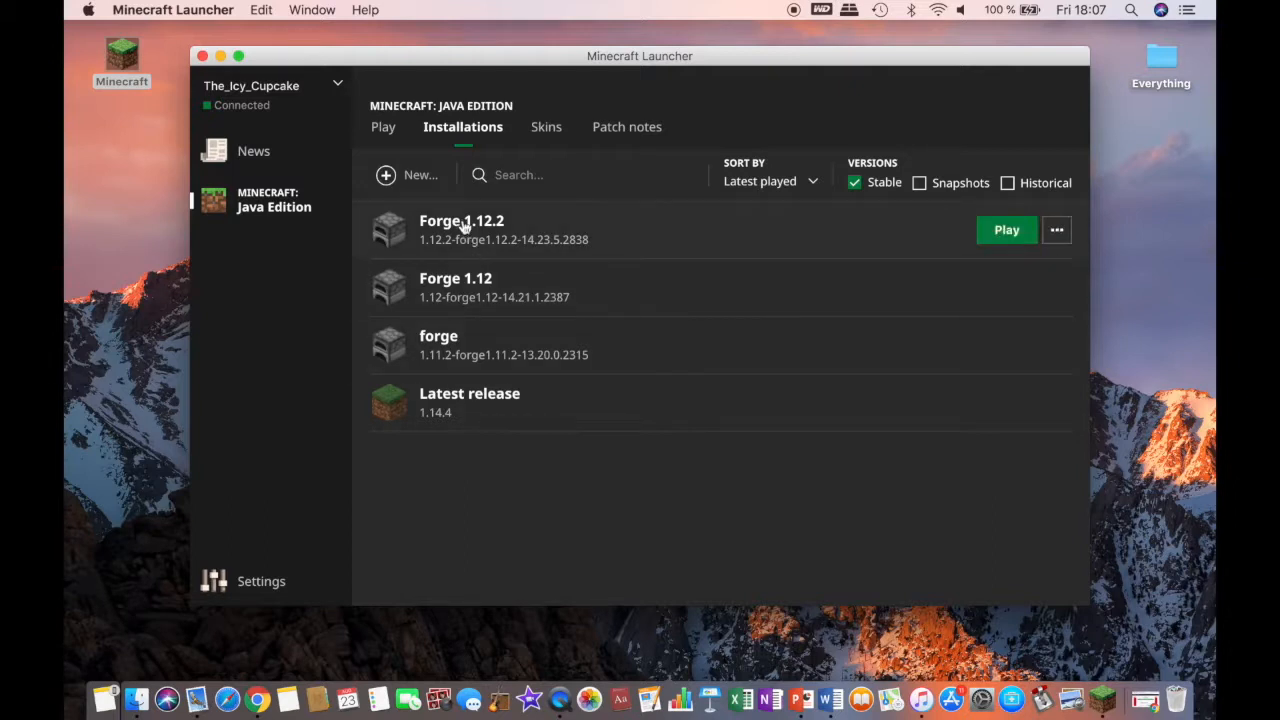
{"action": "mouse_move", "coordinate": [686, 160]}
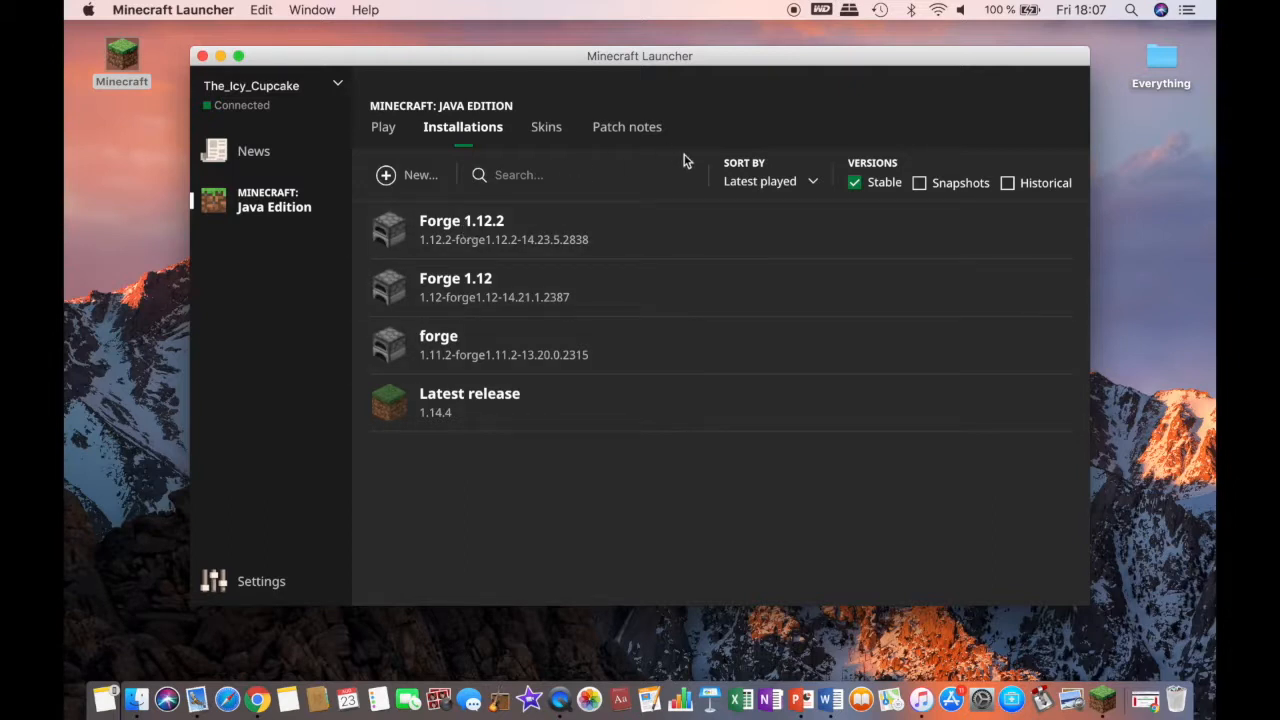
{"action": "left_click", "coordinate": [1056, 229]}
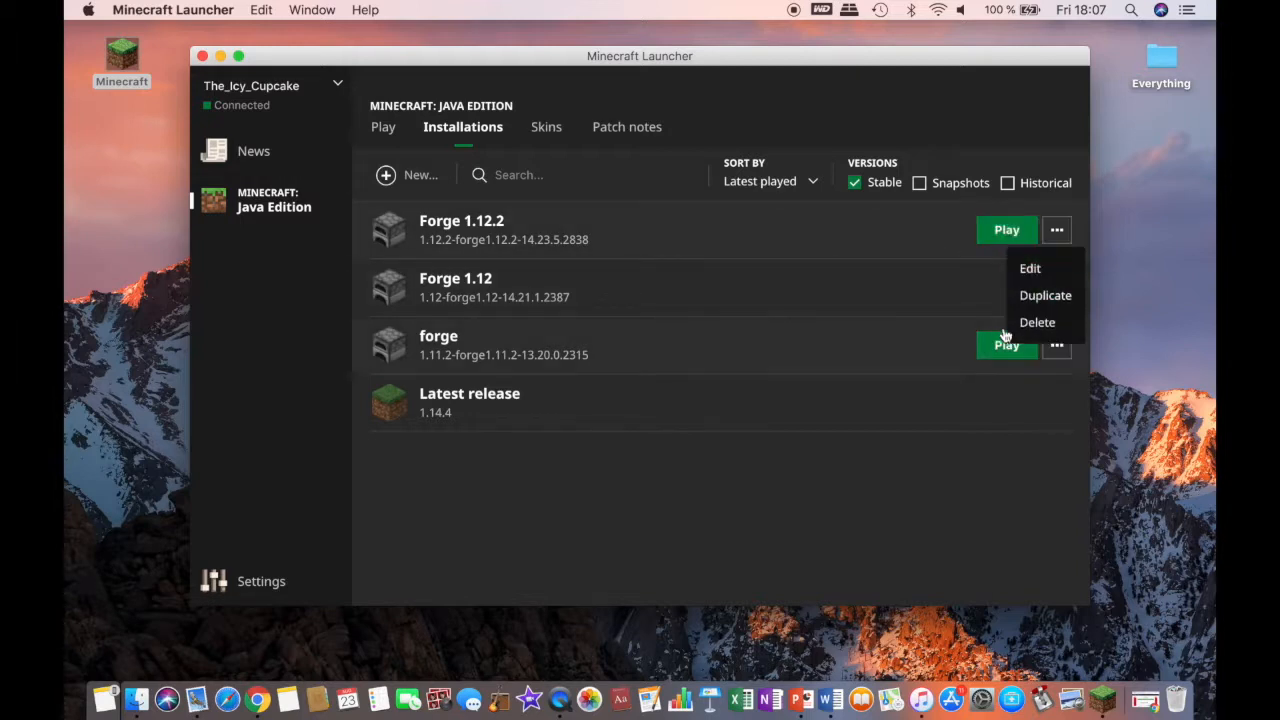
{"action": "left_click", "coordinate": [1037, 322]}
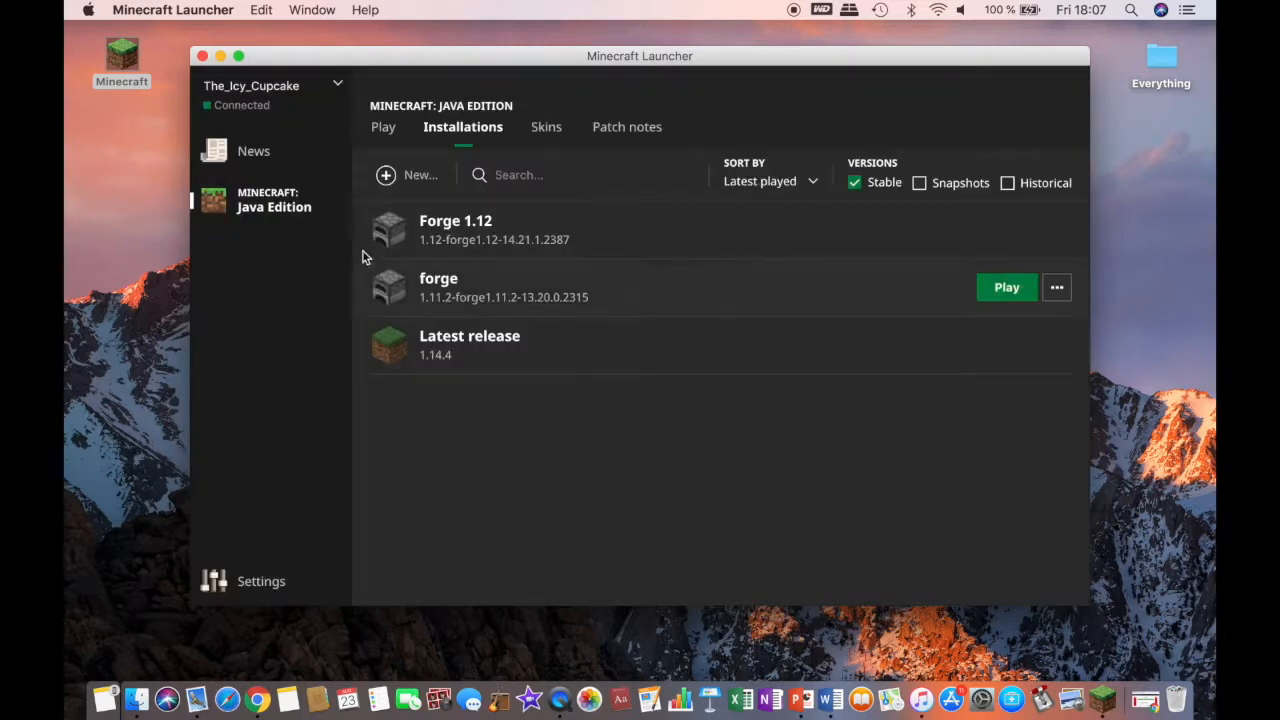
{"action": "mouse_move", "coordinate": [418, 187]}
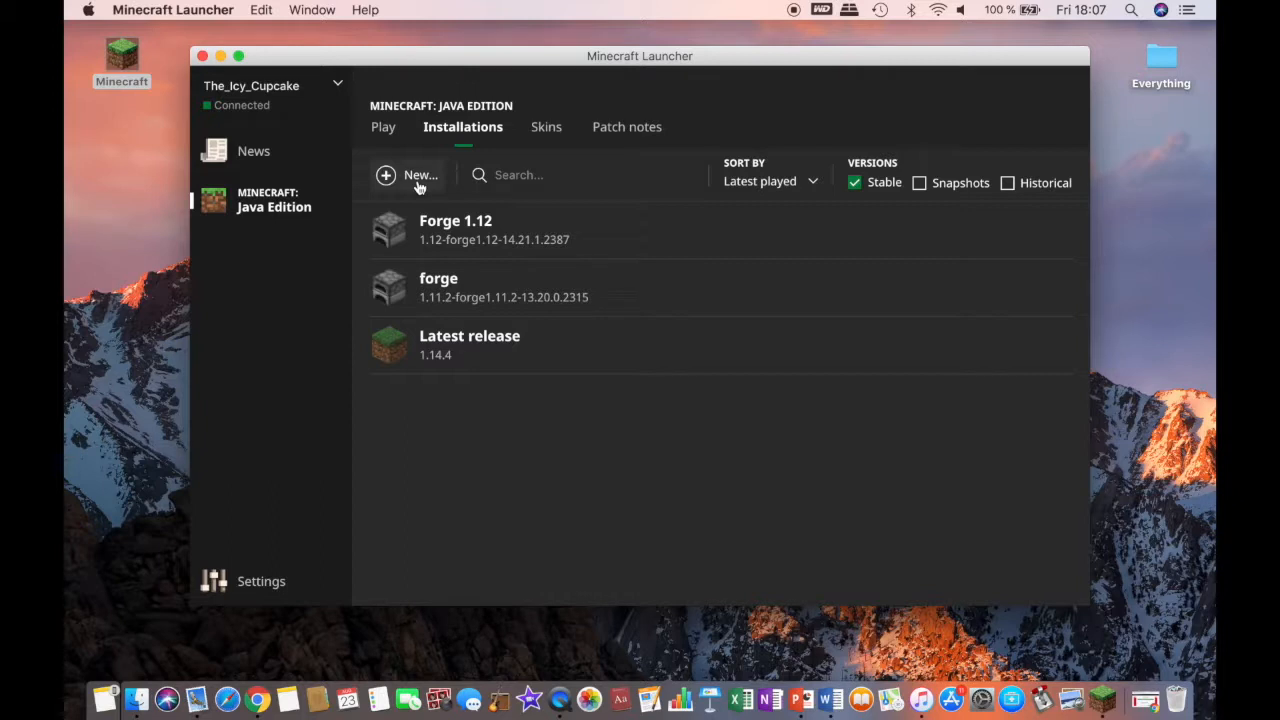
{"action": "mouse_move", "coordinate": [398, 178]}
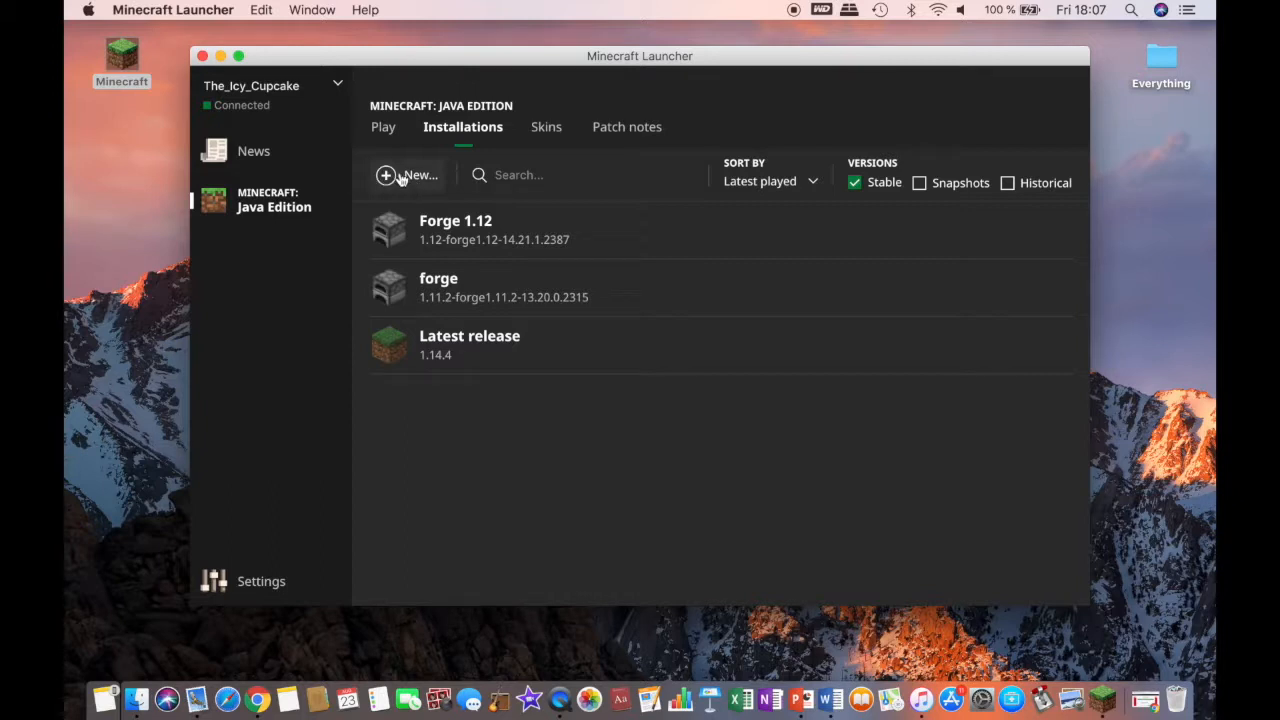
Name a new installation Forge 1.12.2 with version release 1.12.2-forge1.12.2-14.23.5.2838.
{"action": "left_click", "coordinate": [408, 175]}
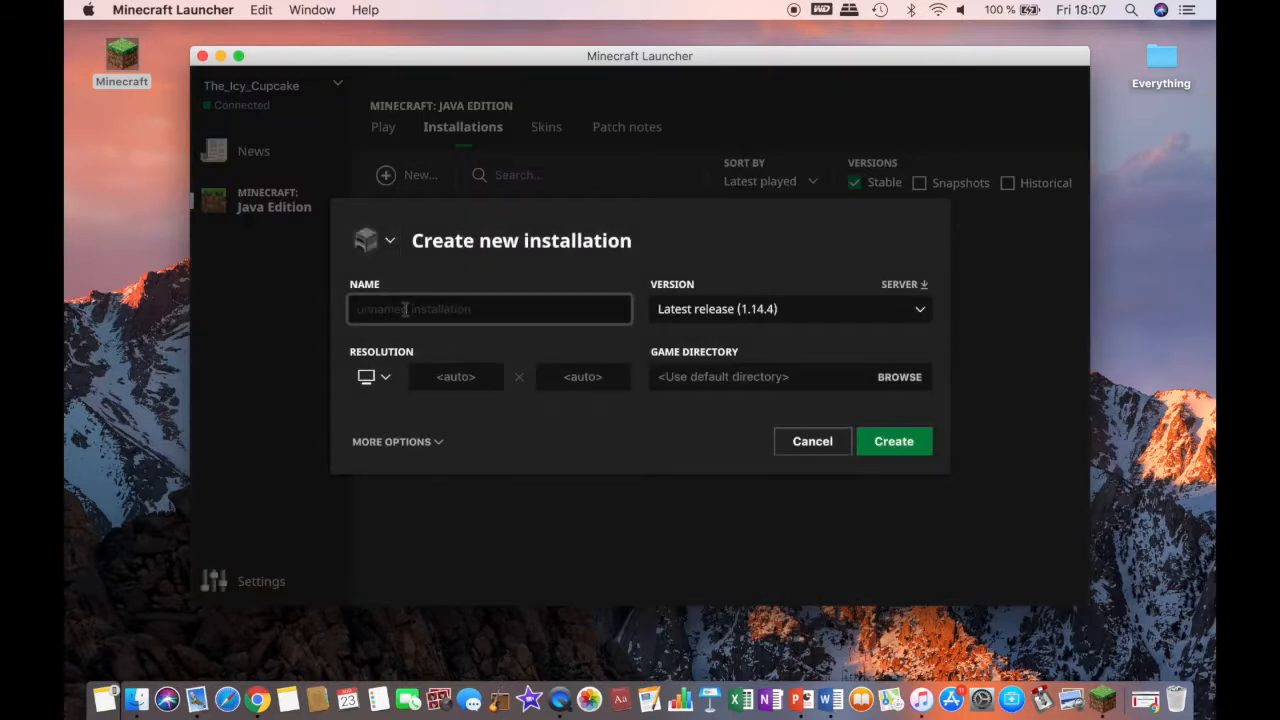
{"action": "type", "text": "Fr"}
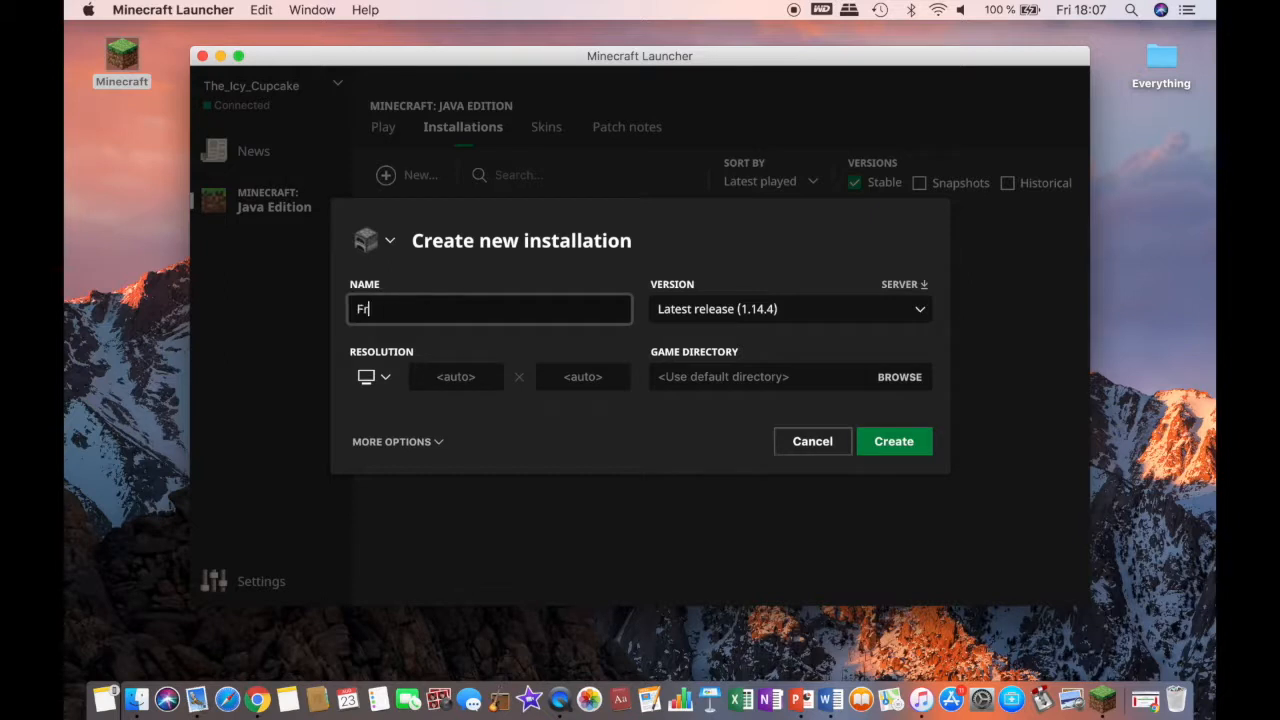
{"action": "type", "text": "orge 1.12.2"}
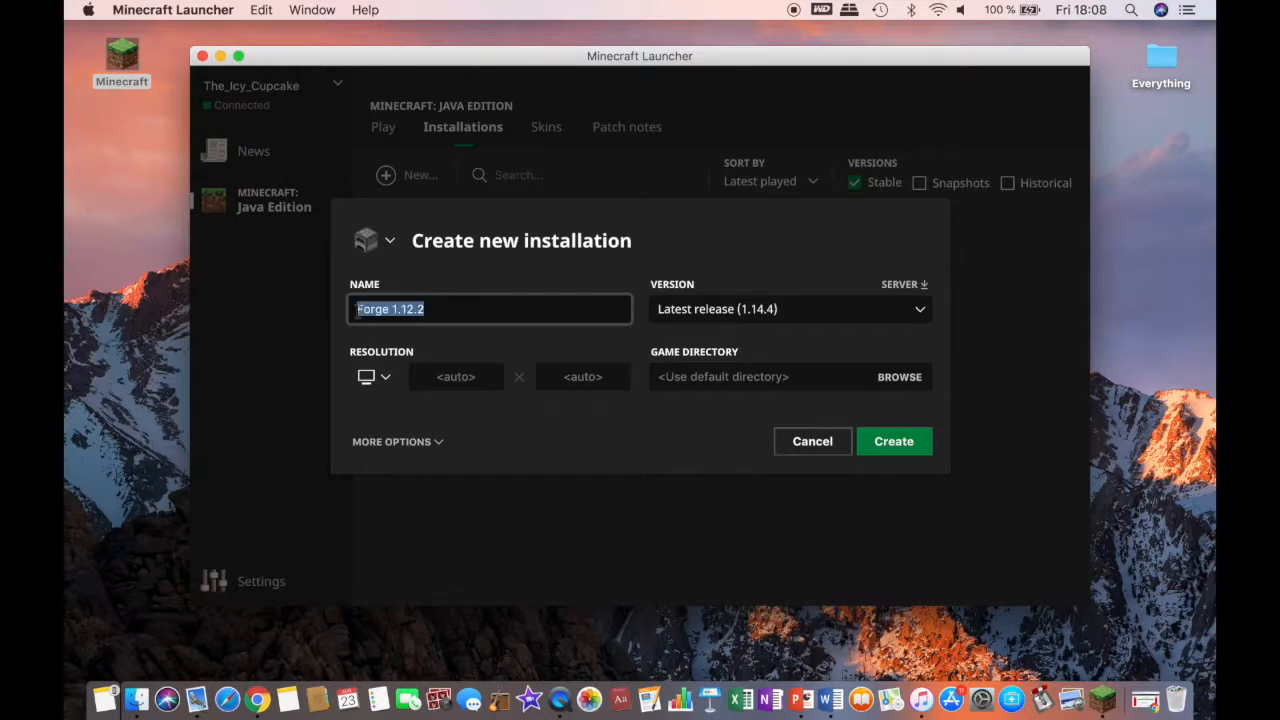
{"action": "left_click", "coordinate": [577, 309]}
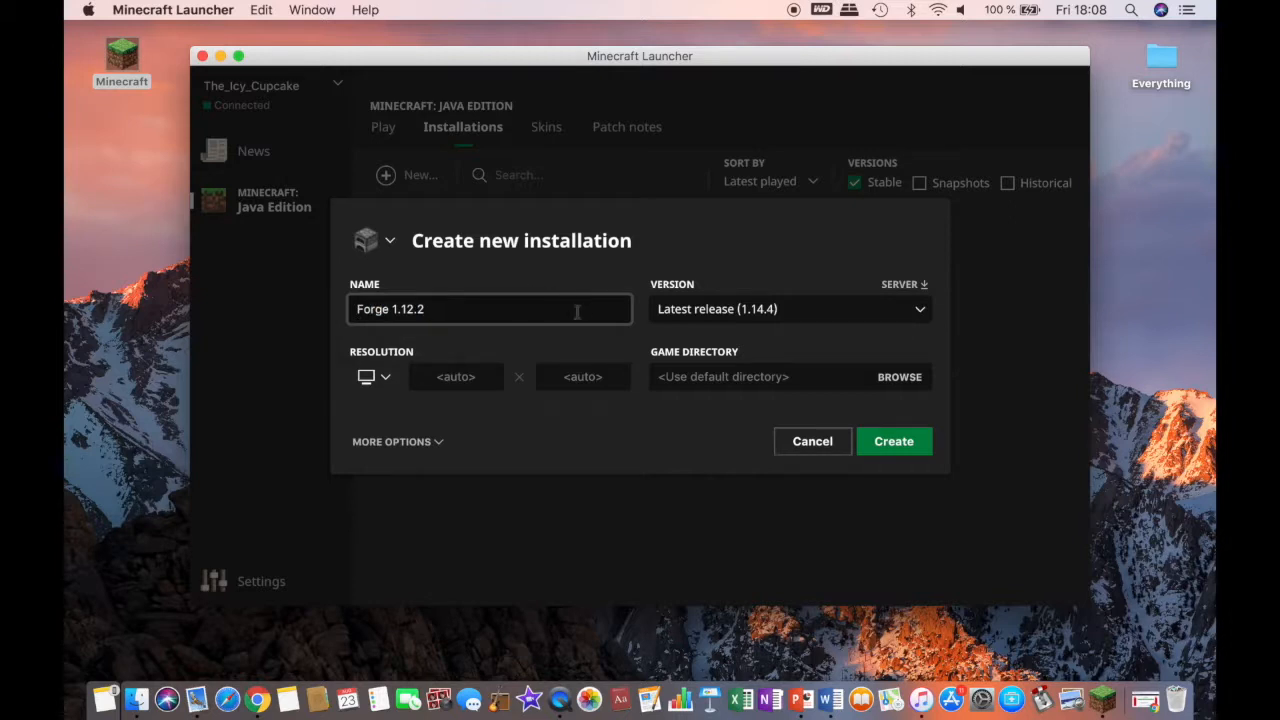
{"action": "mouse_move", "coordinate": [652, 314]}
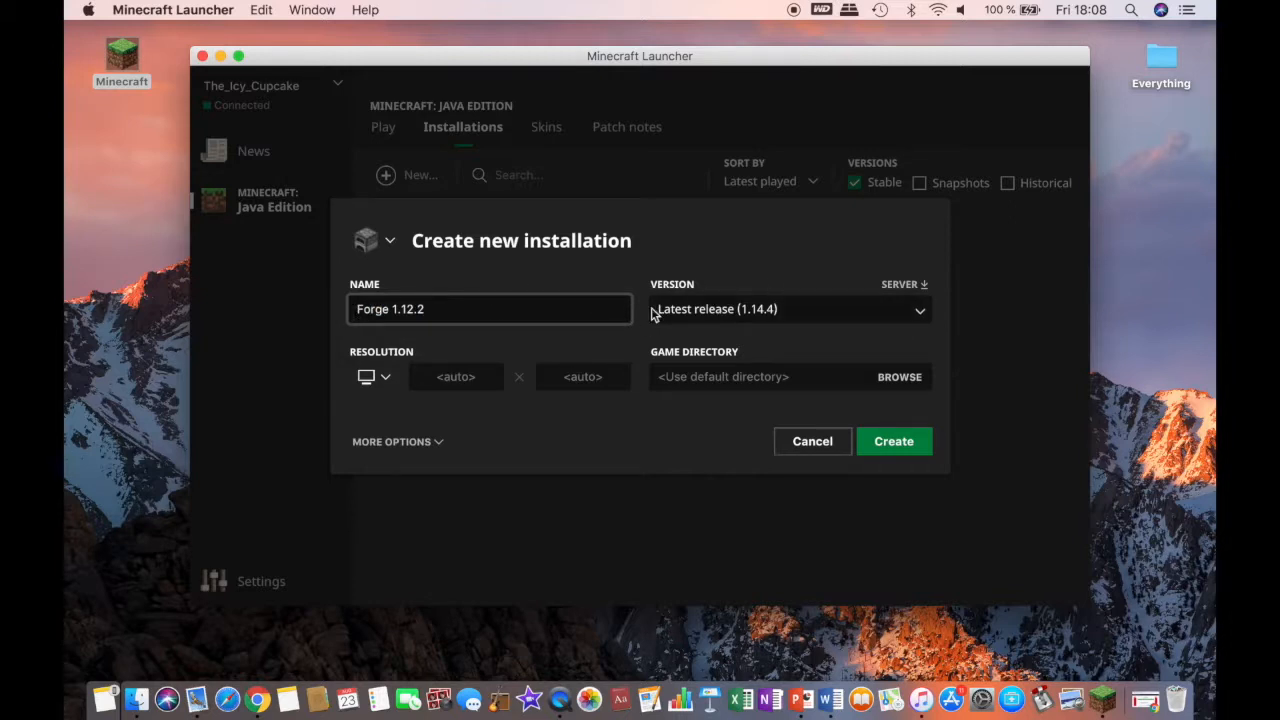
{"action": "mouse_move", "coordinate": [670, 311]}
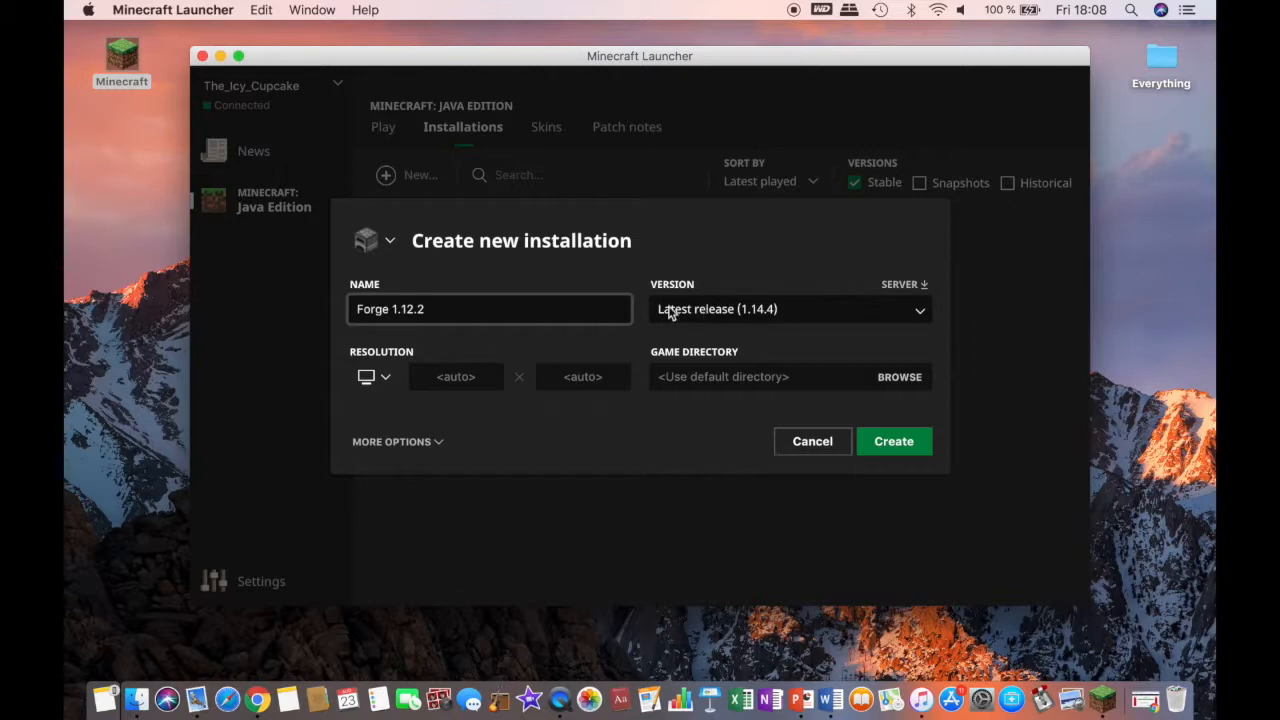
{"action": "left_click", "coordinate": [789, 308]}
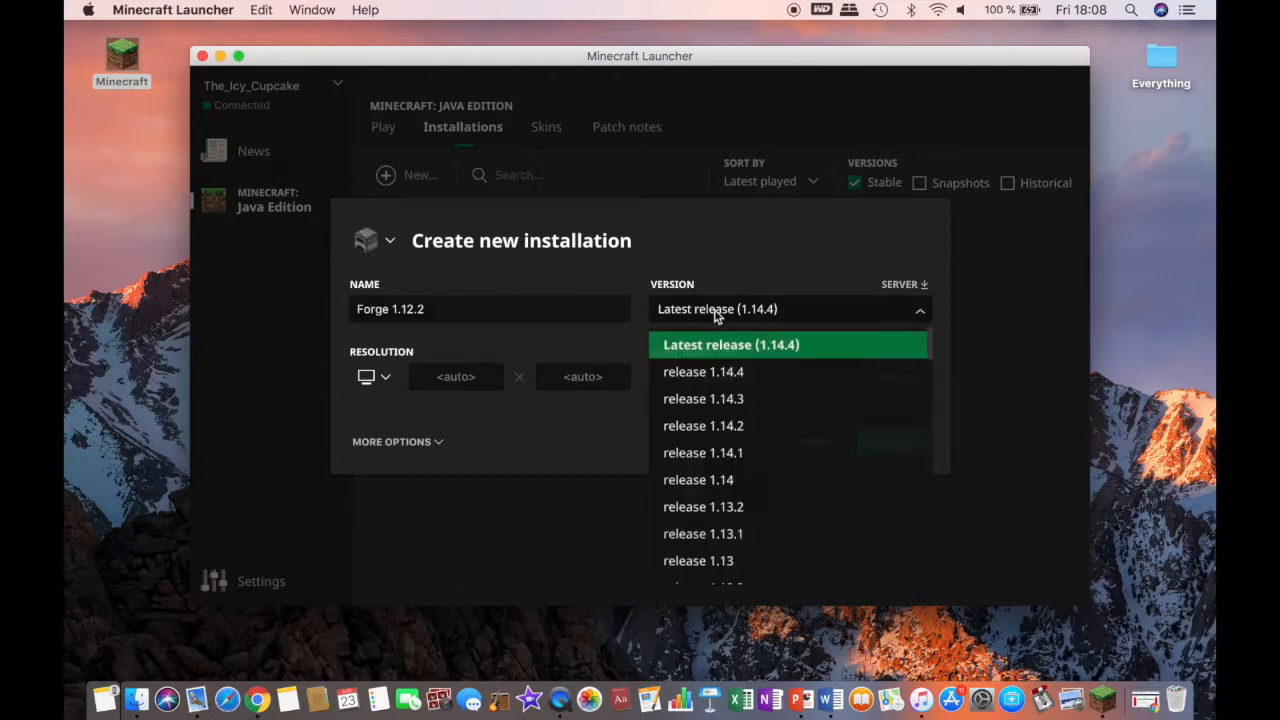
{"action": "mouse_move", "coordinate": [721, 399]}
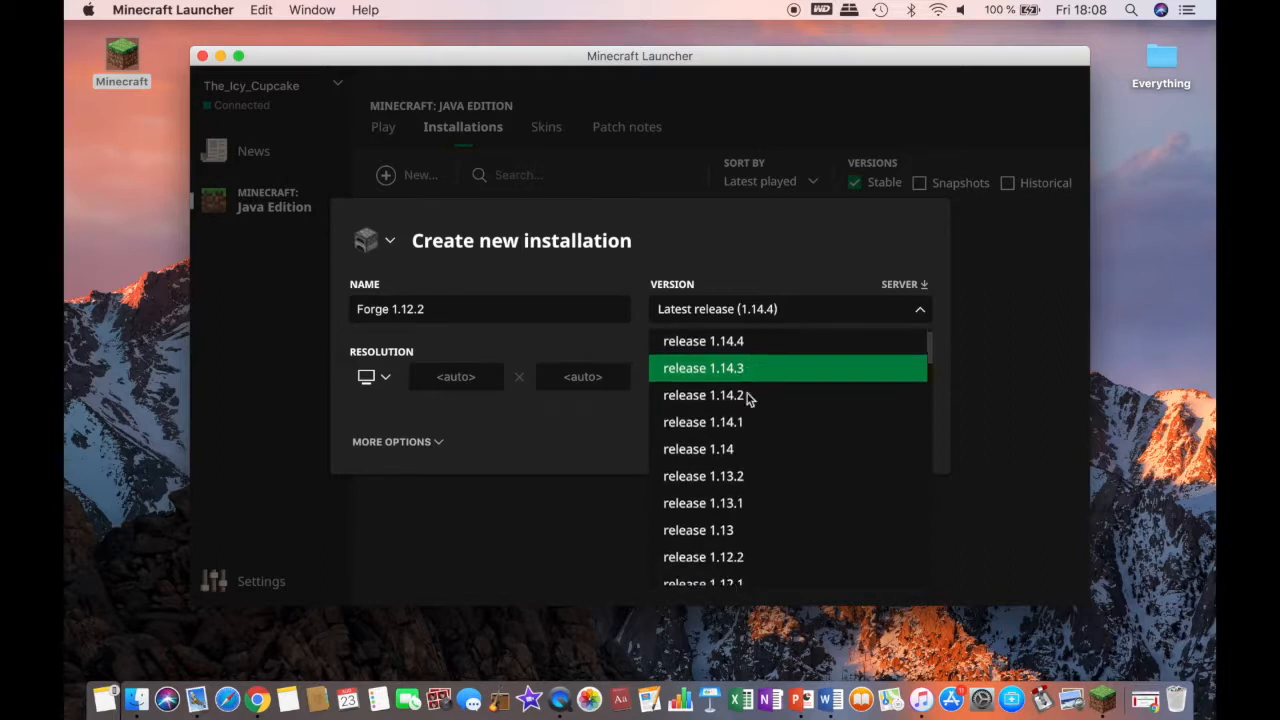
{"action": "scroll", "scroll_direction": "down", "scroll_amount": 3}
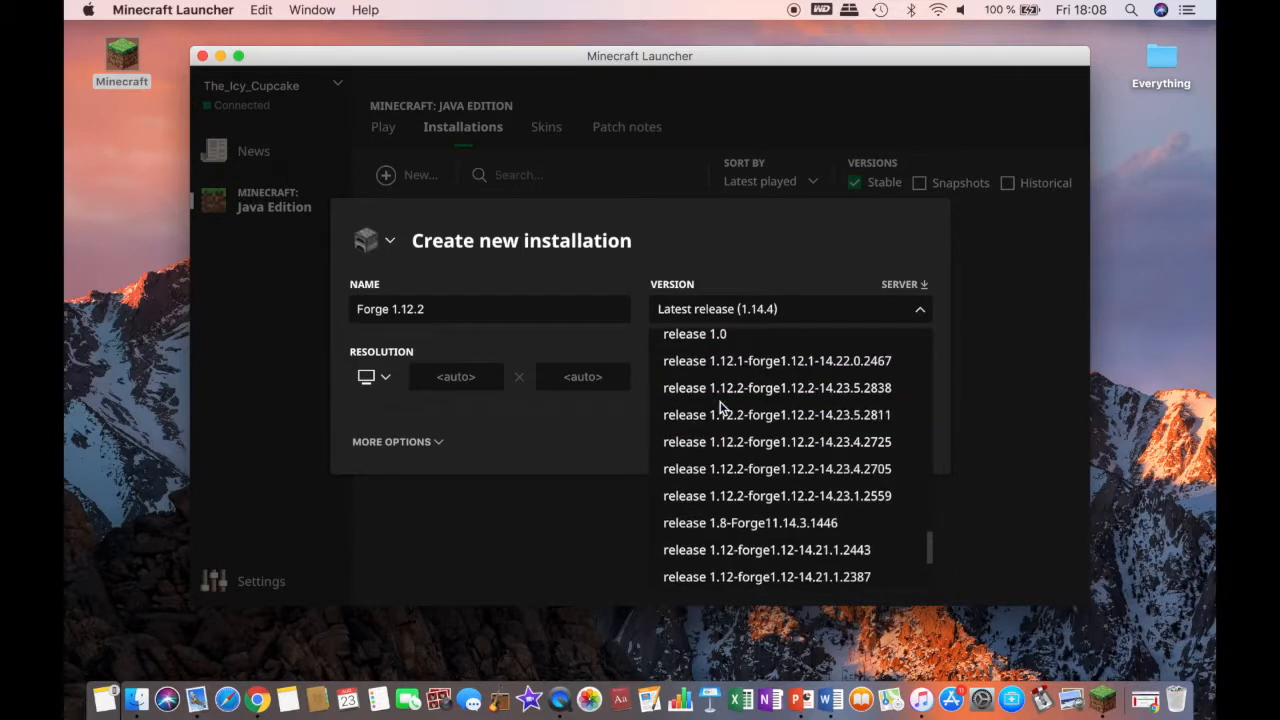
{"action": "mouse_move", "coordinate": [722, 361]}
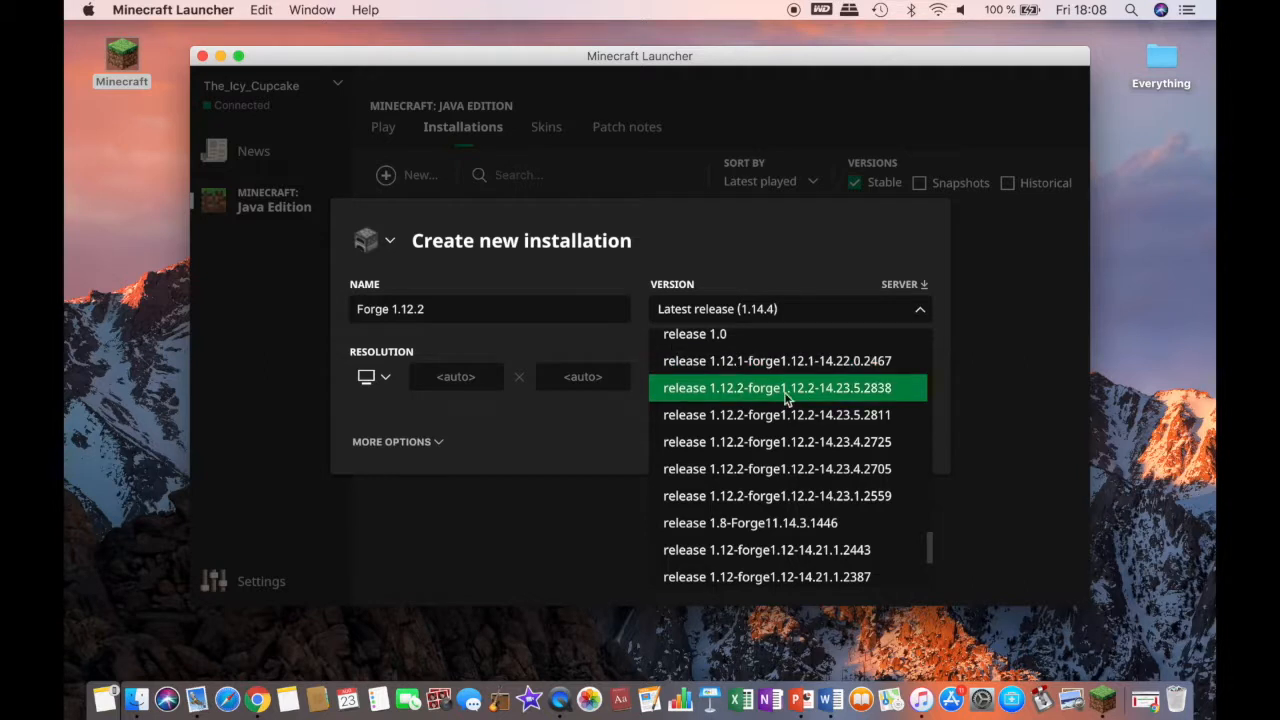
{"action": "mouse_move", "coordinate": [800, 495]}
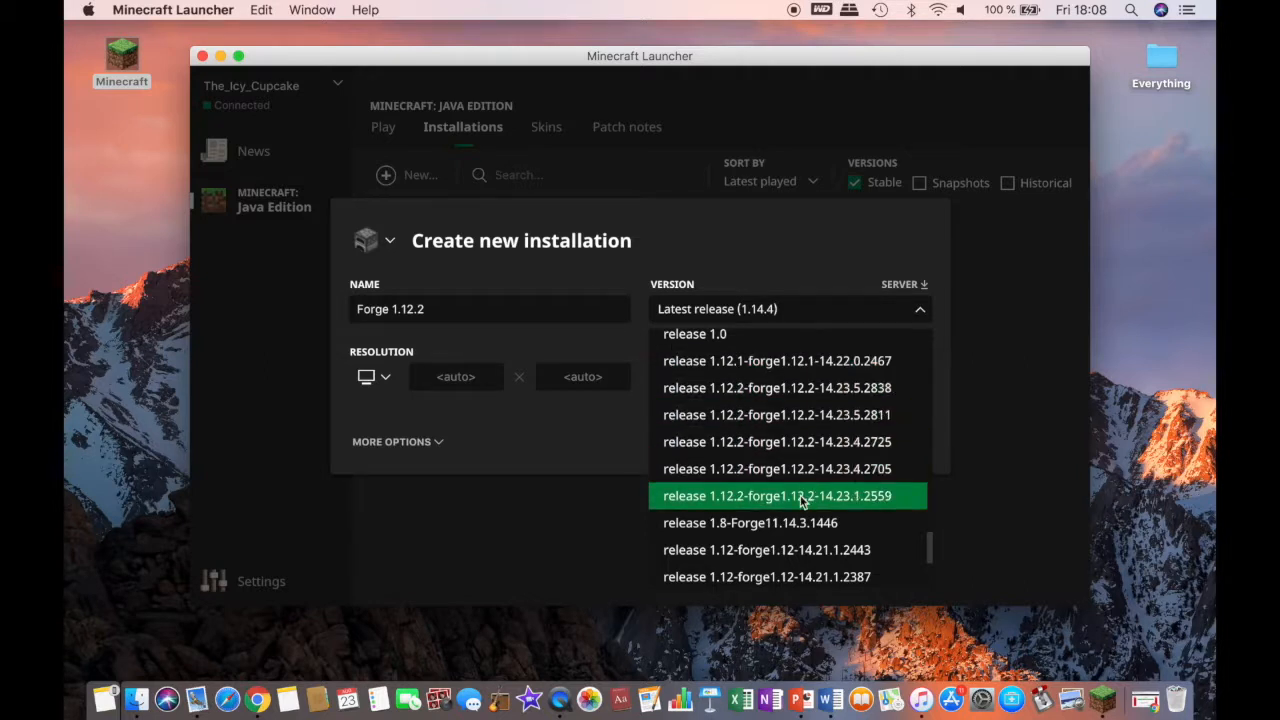
{"action": "mouse_move", "coordinate": [845, 468]}
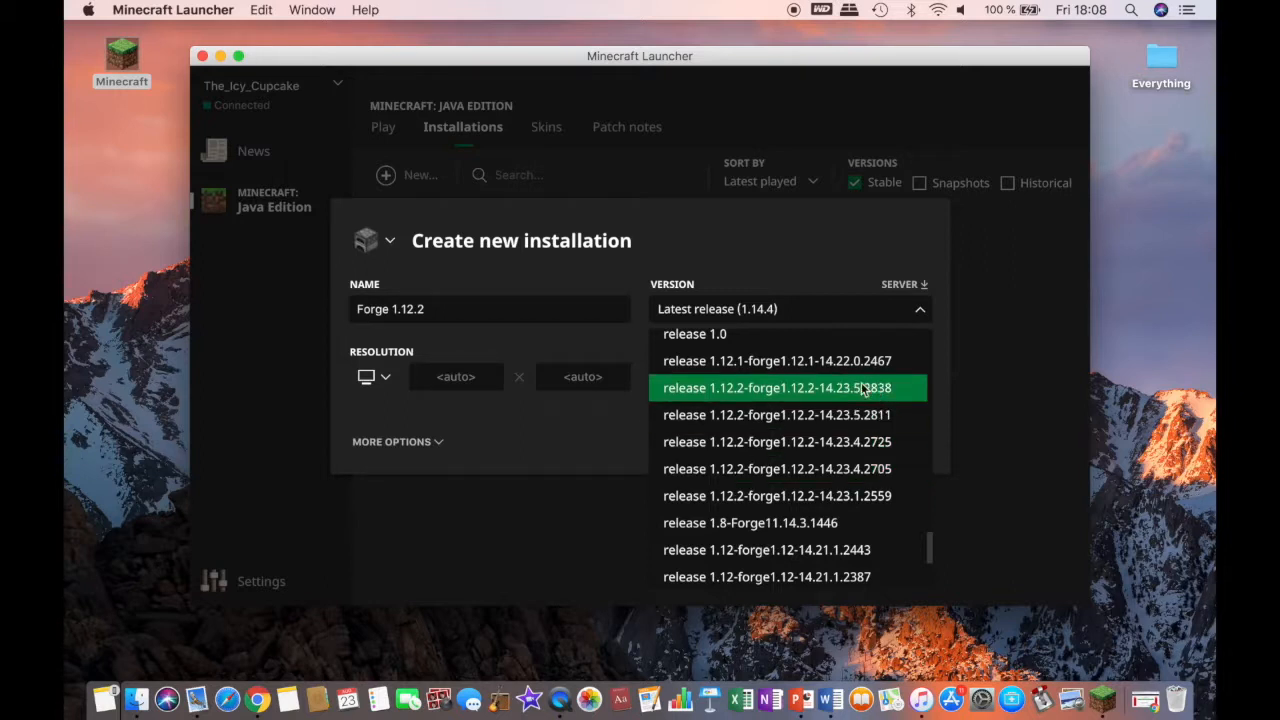
{"action": "mouse_move", "coordinate": [872, 395]}
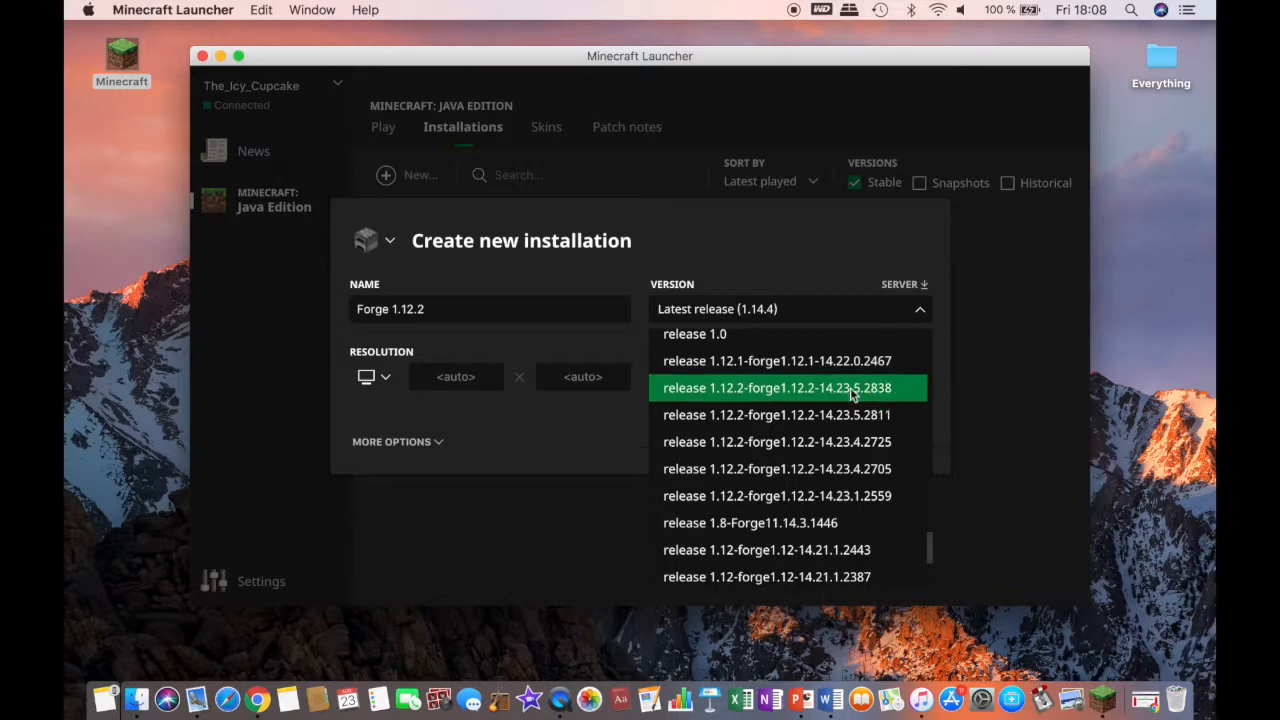
{"action": "left_click", "coordinate": [787, 388]}
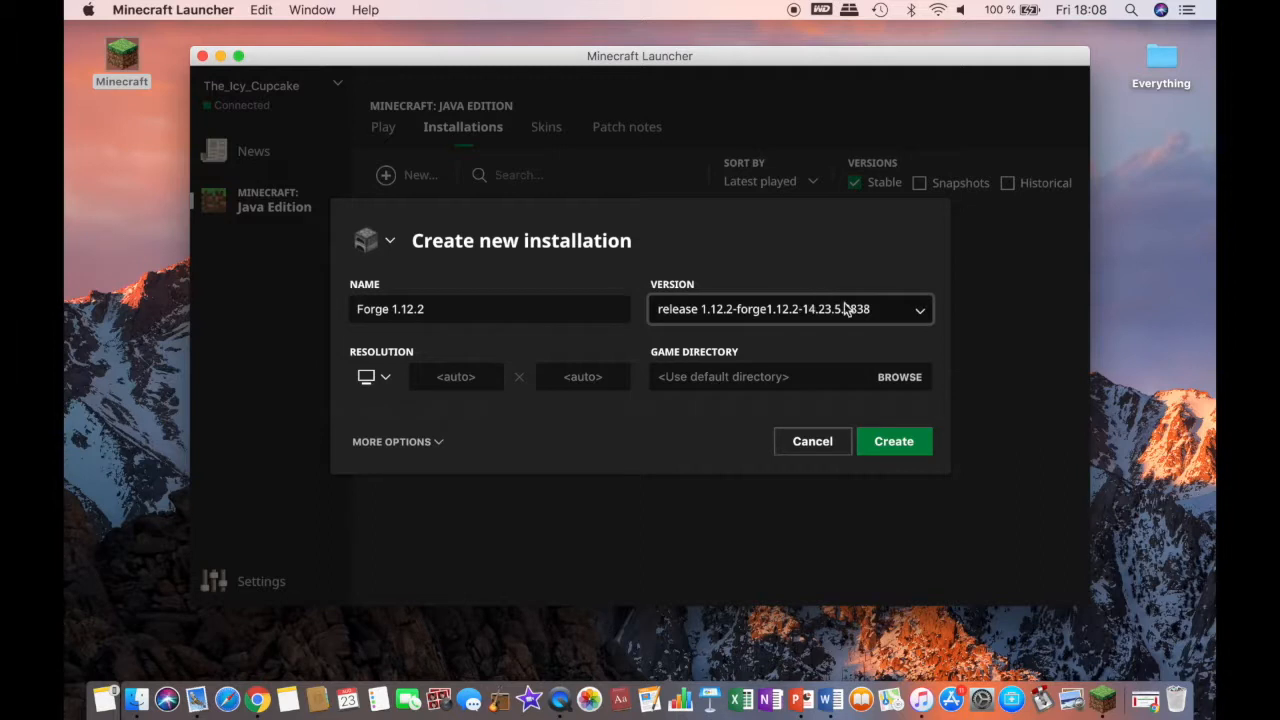
Create the Forge 1.12.2 installation and press PLAY with it selected.
{"action": "left_click", "coordinate": [894, 441]}
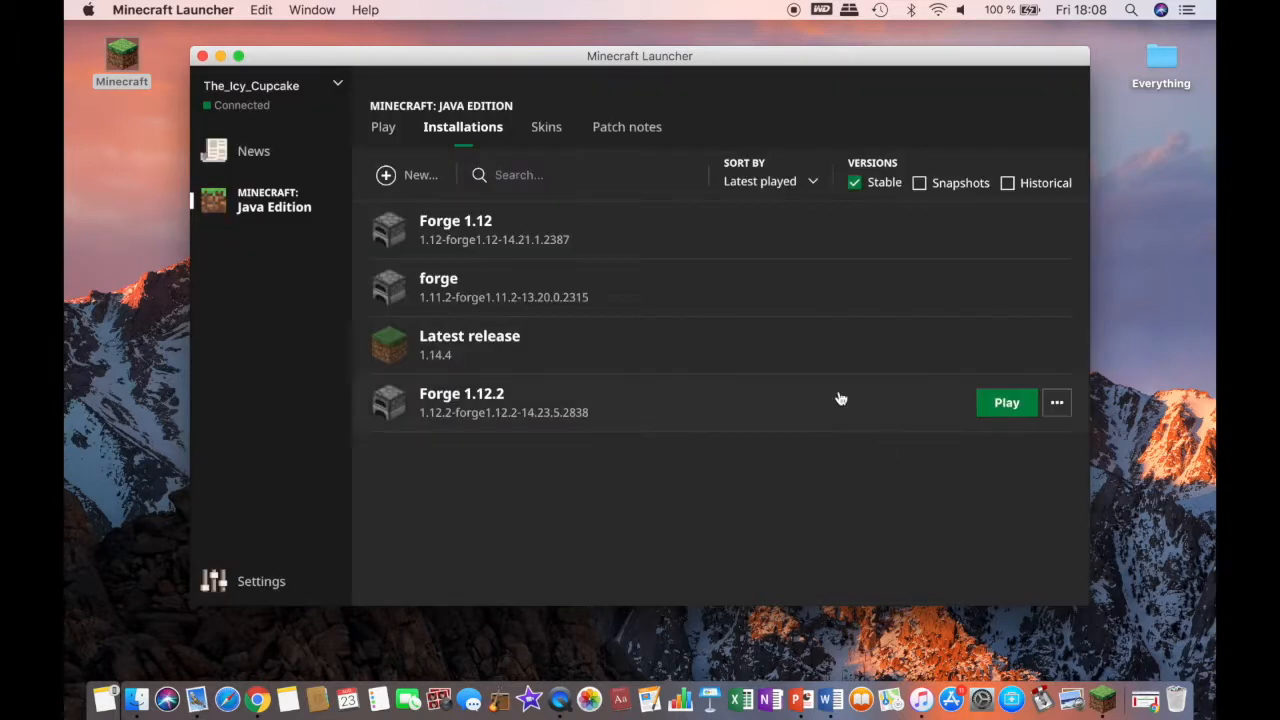
{"action": "mouse_move", "coordinate": [382, 131]}
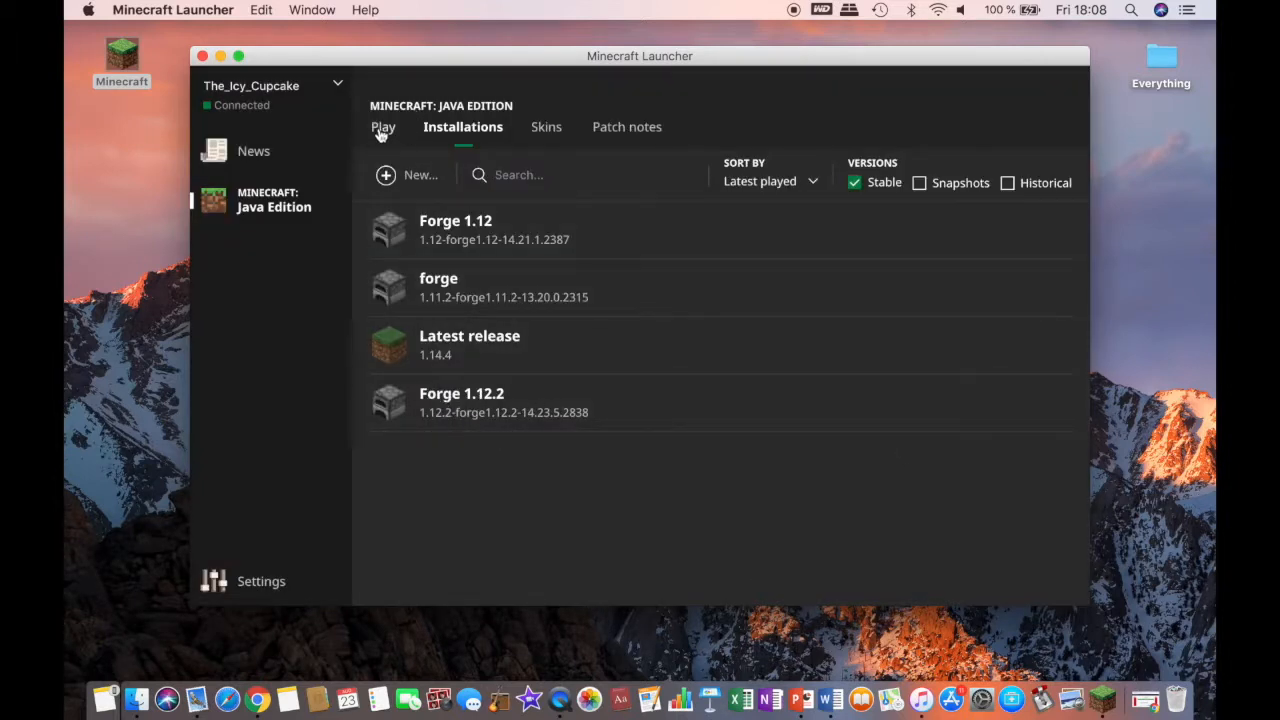
{"action": "mouse_move", "coordinate": [382, 127]}
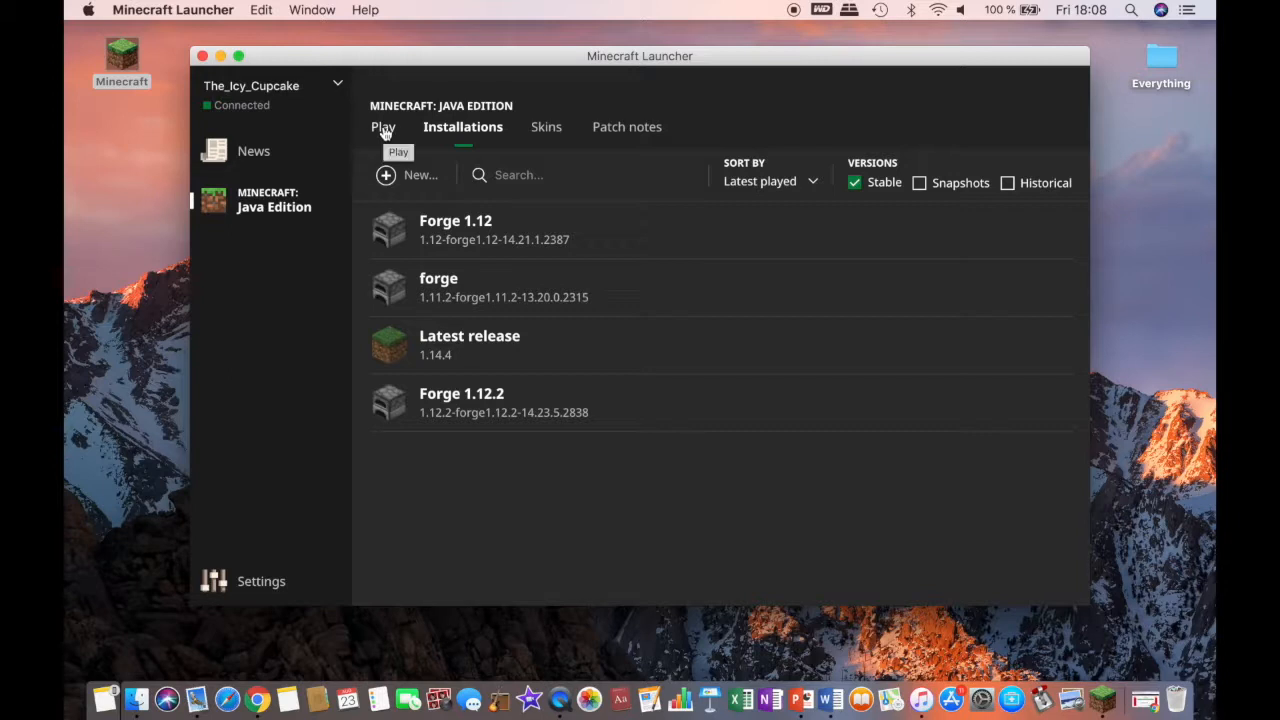
{"action": "left_click", "coordinate": [383, 126]}
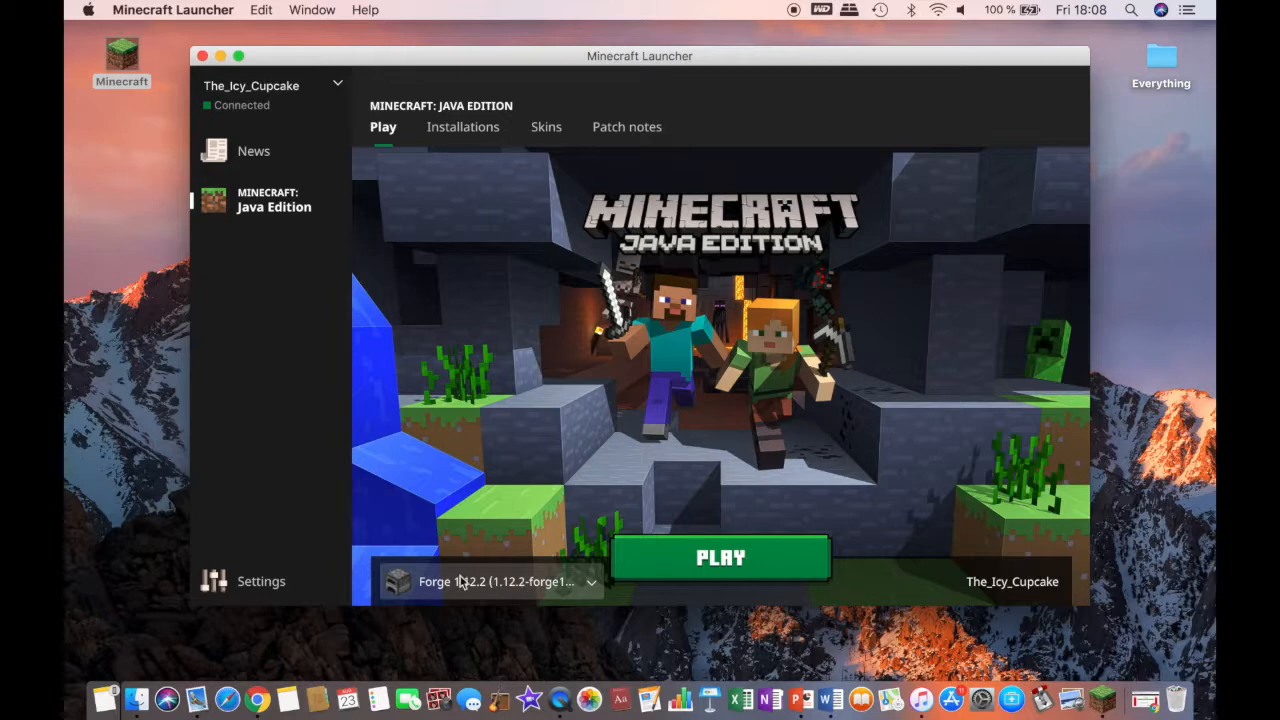
{"action": "left_click", "coordinate": [720, 557]}
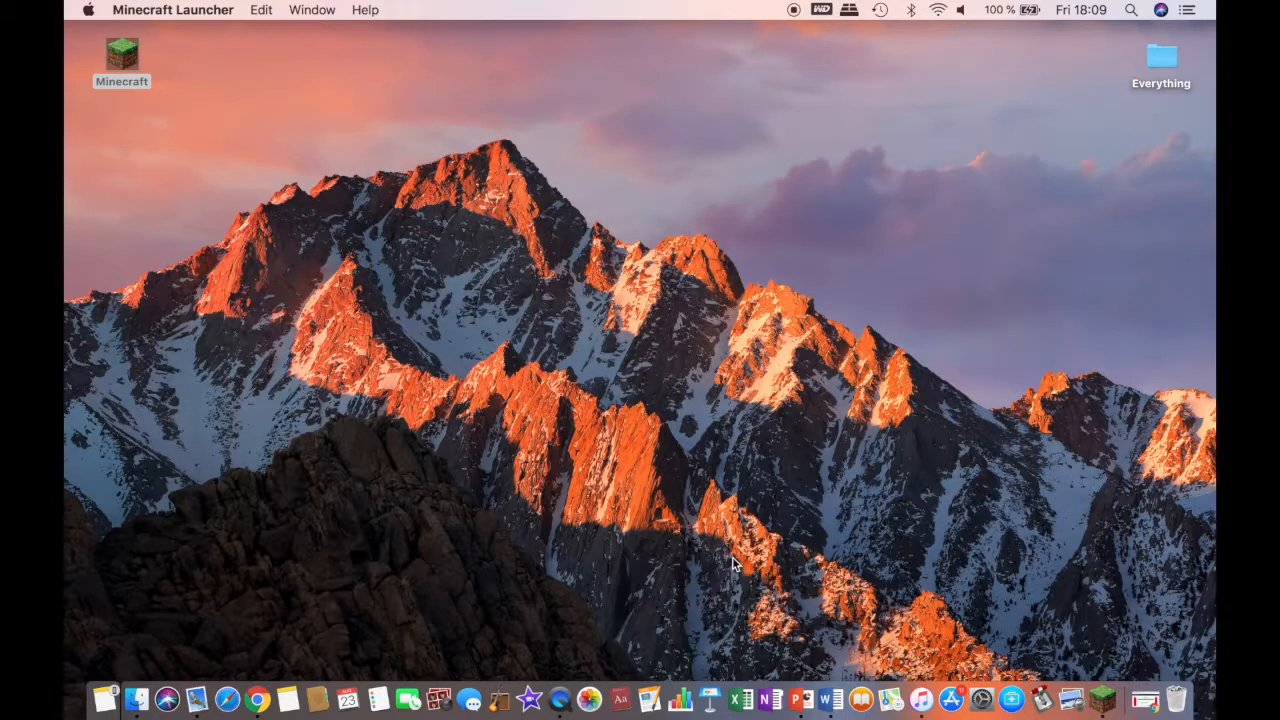
{"action": "left_click", "coordinate": [120, 53]}
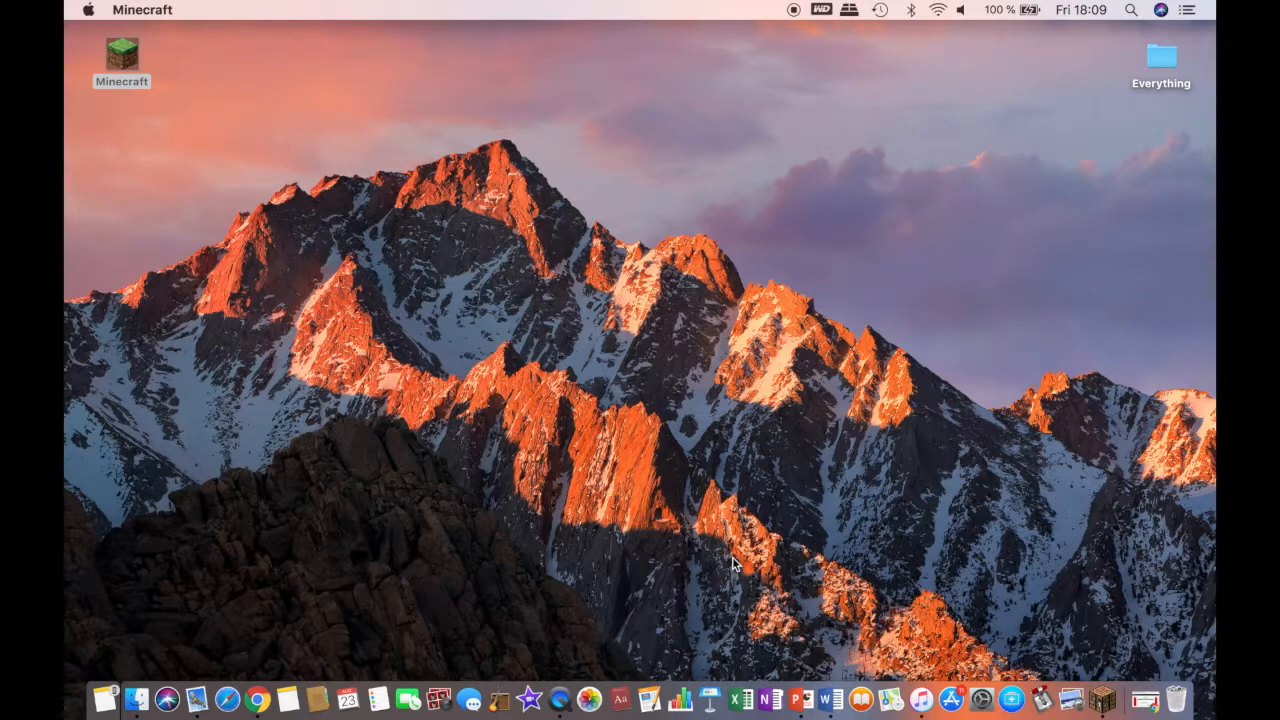
{"action": "double_click", "coordinate": [122, 56]}
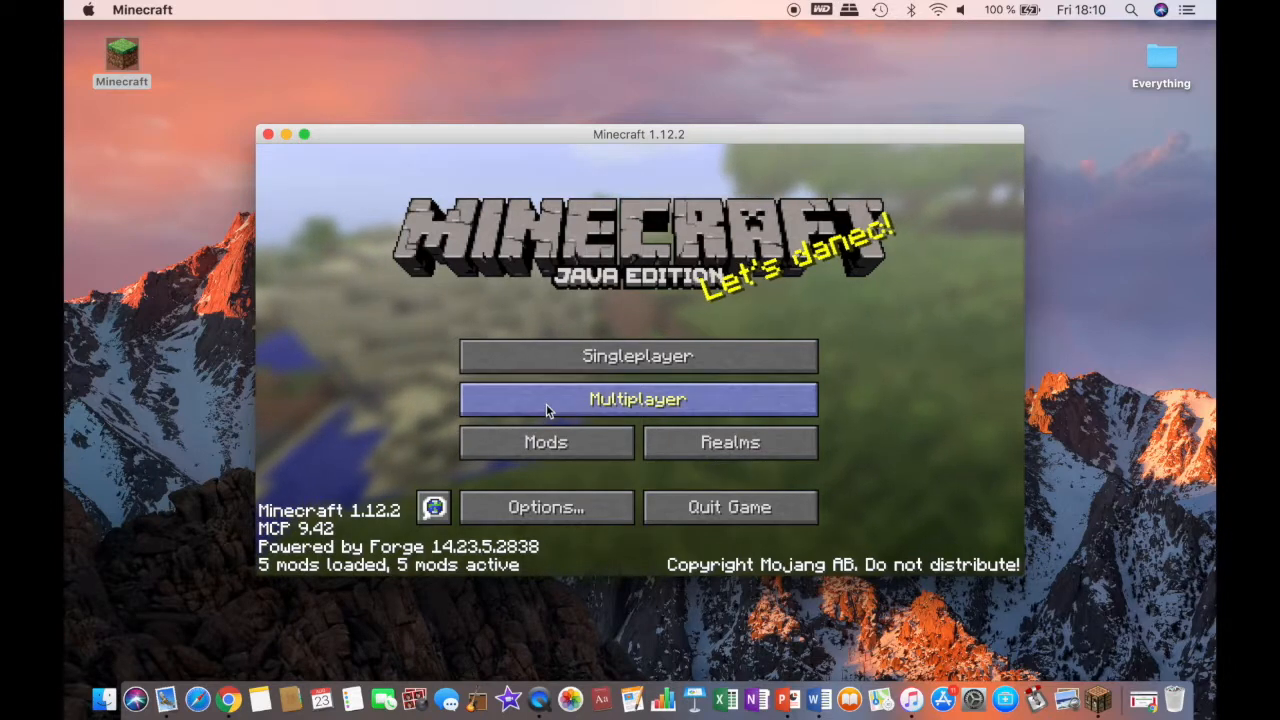
{"action": "mouse_move", "coordinate": [352, 472]}
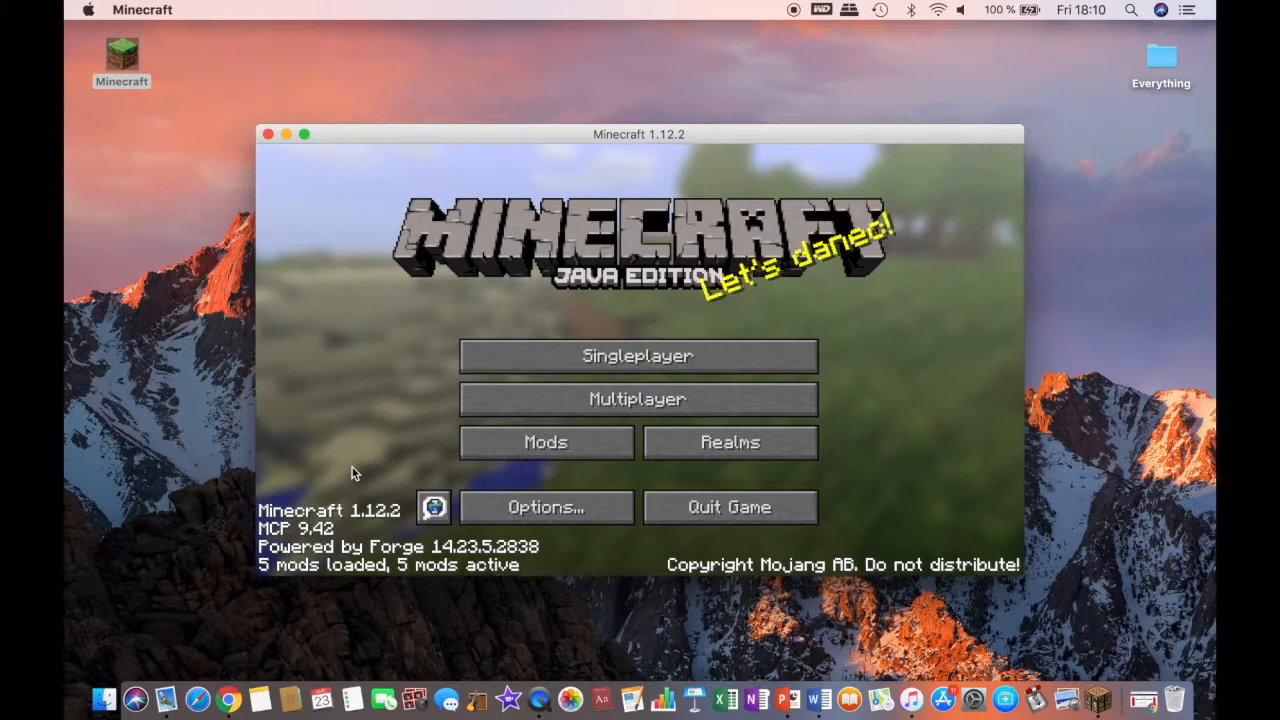
{"action": "mouse_move", "coordinate": [570, 449]}
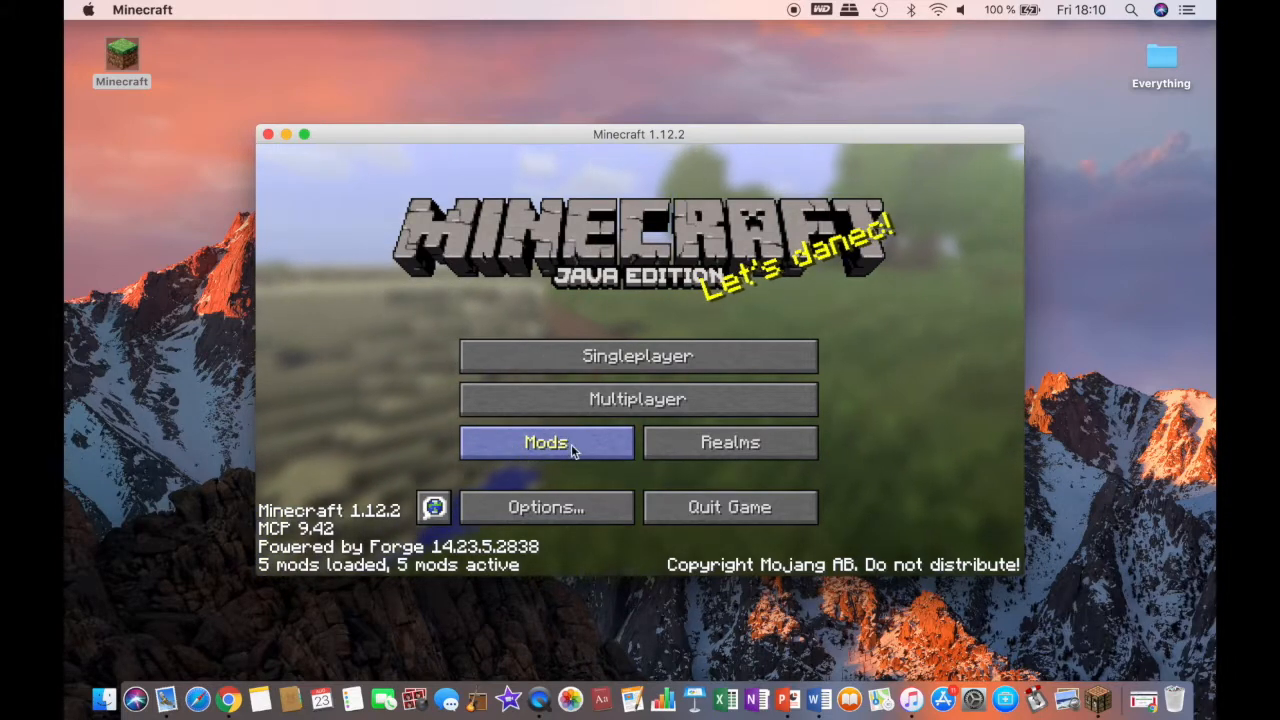
{"action": "left_click", "coordinate": [546, 442]}
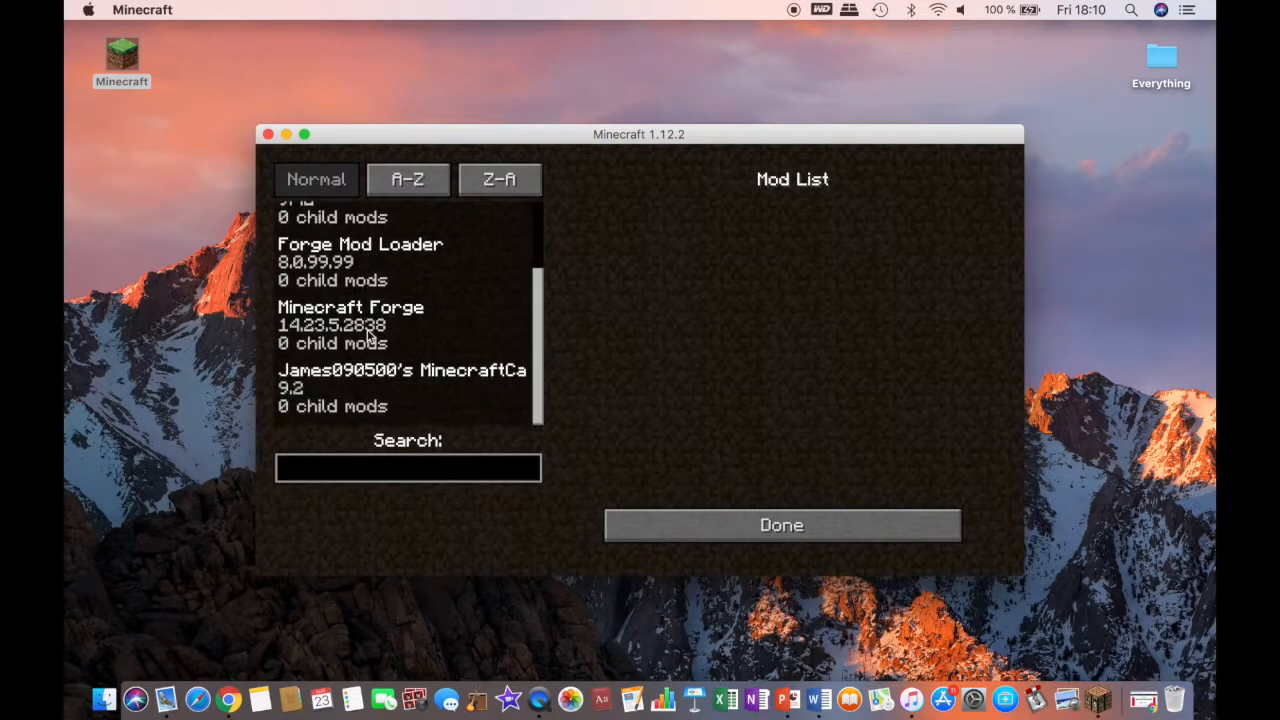
{"action": "left_click", "coordinate": [400, 387]}
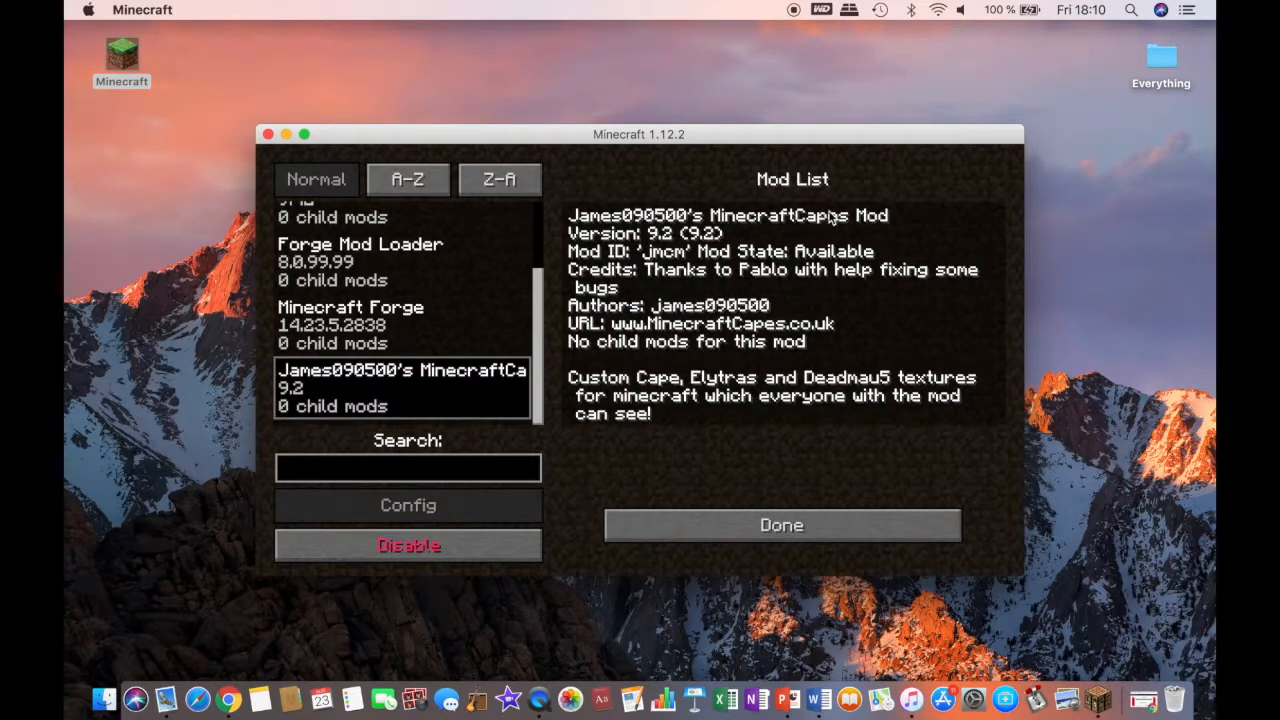
{"action": "mouse_move", "coordinate": [680, 283]}
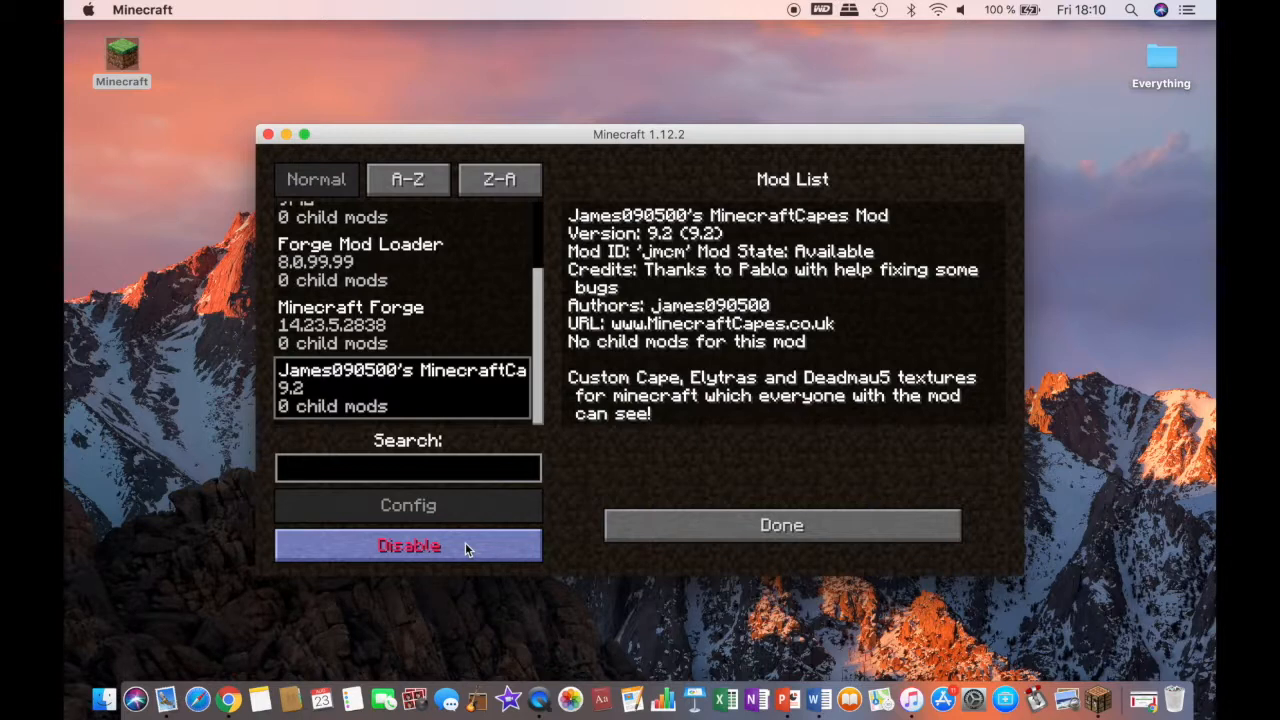
{"action": "left_click", "coordinate": [782, 525]}
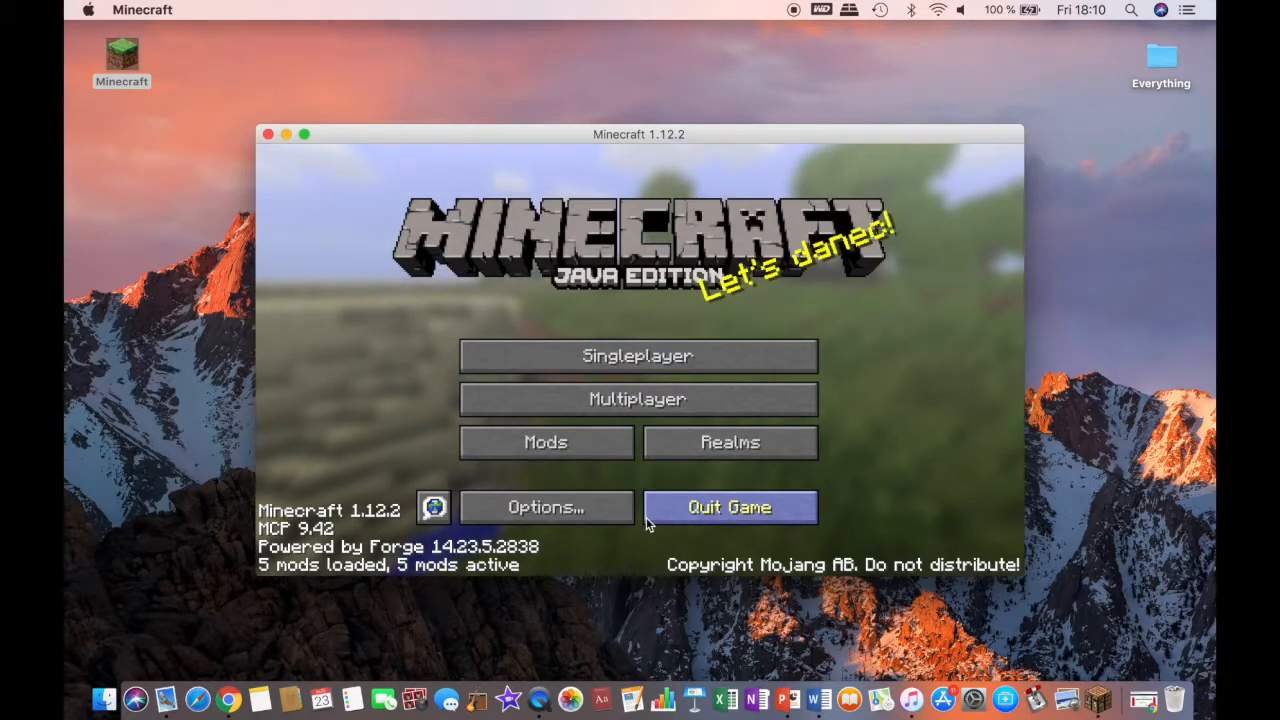